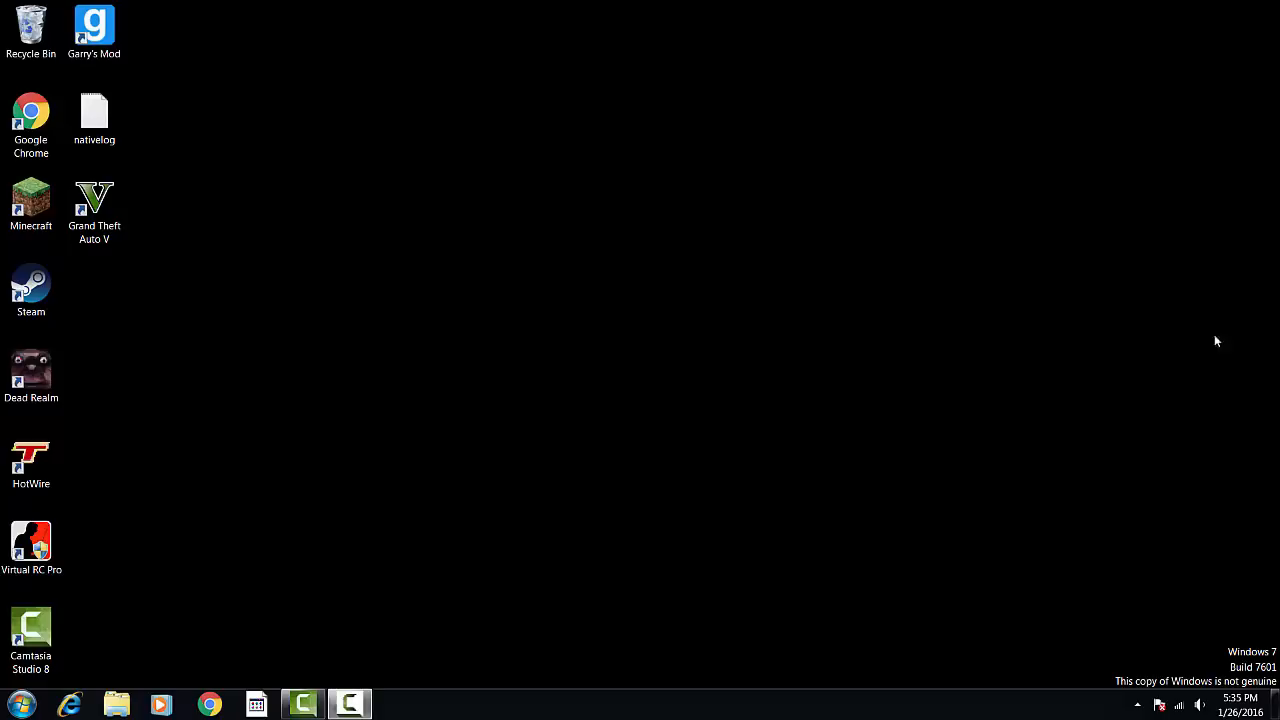
{"action": "mouse_move", "coordinate": [276, 402]}
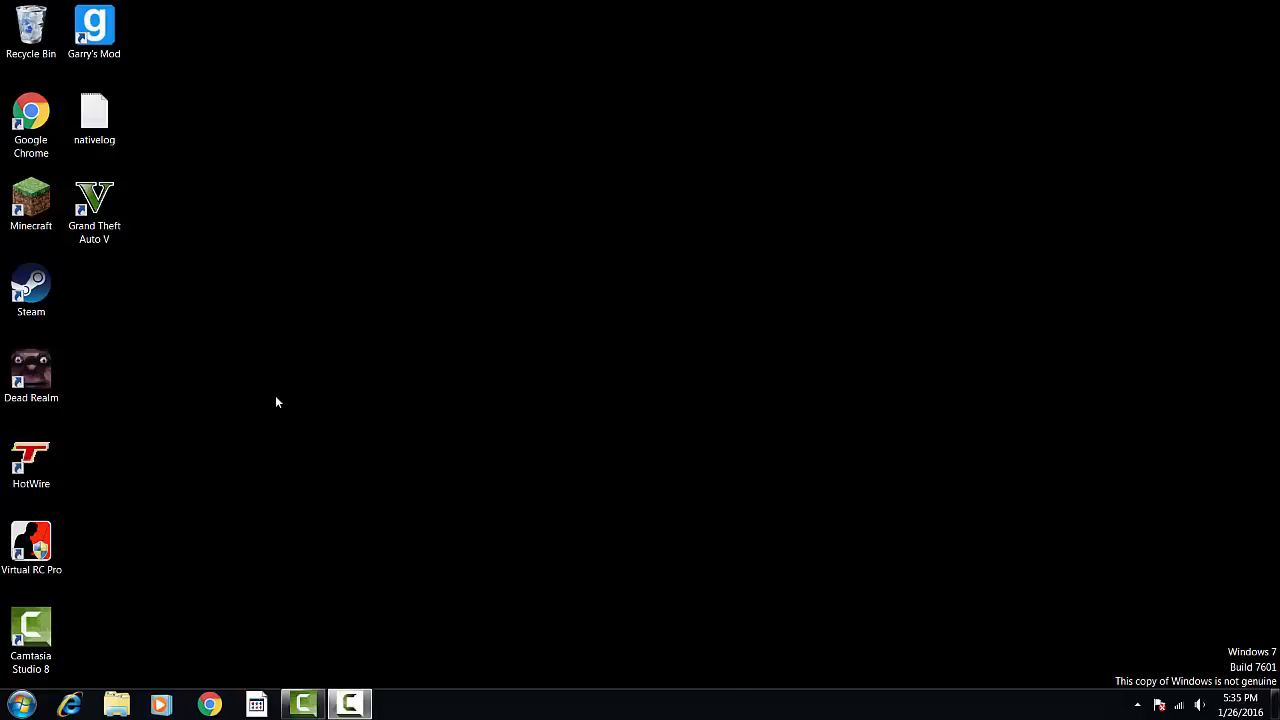
{"action": "mouse_move", "coordinate": [250, 426]}
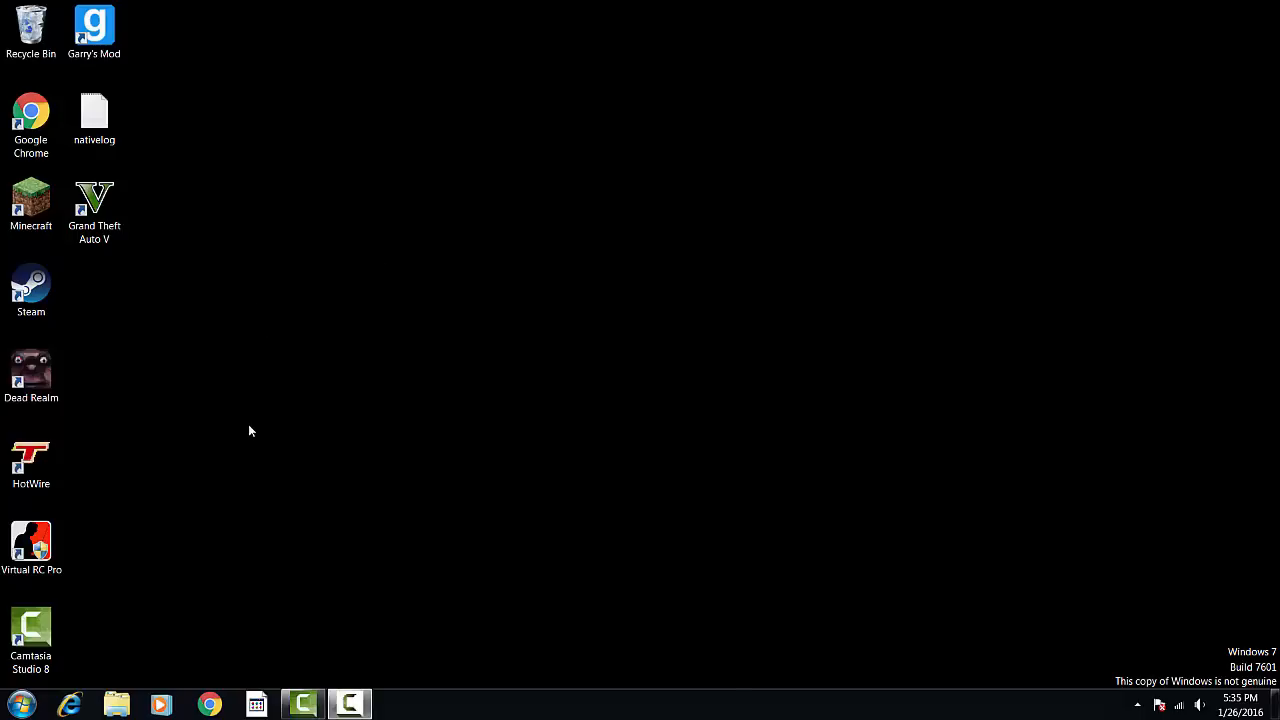
{"action": "mouse_move", "coordinate": [270, 540]}
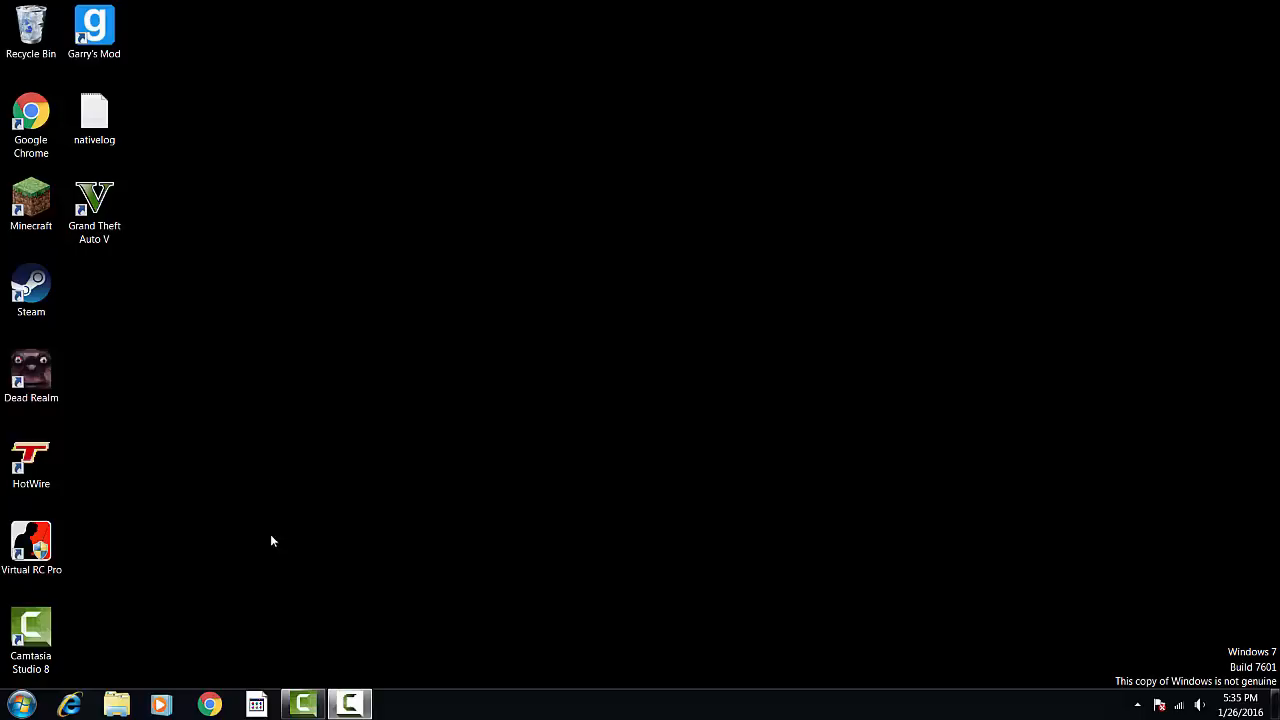
{"action": "mouse_move", "coordinate": [1016, 152]}
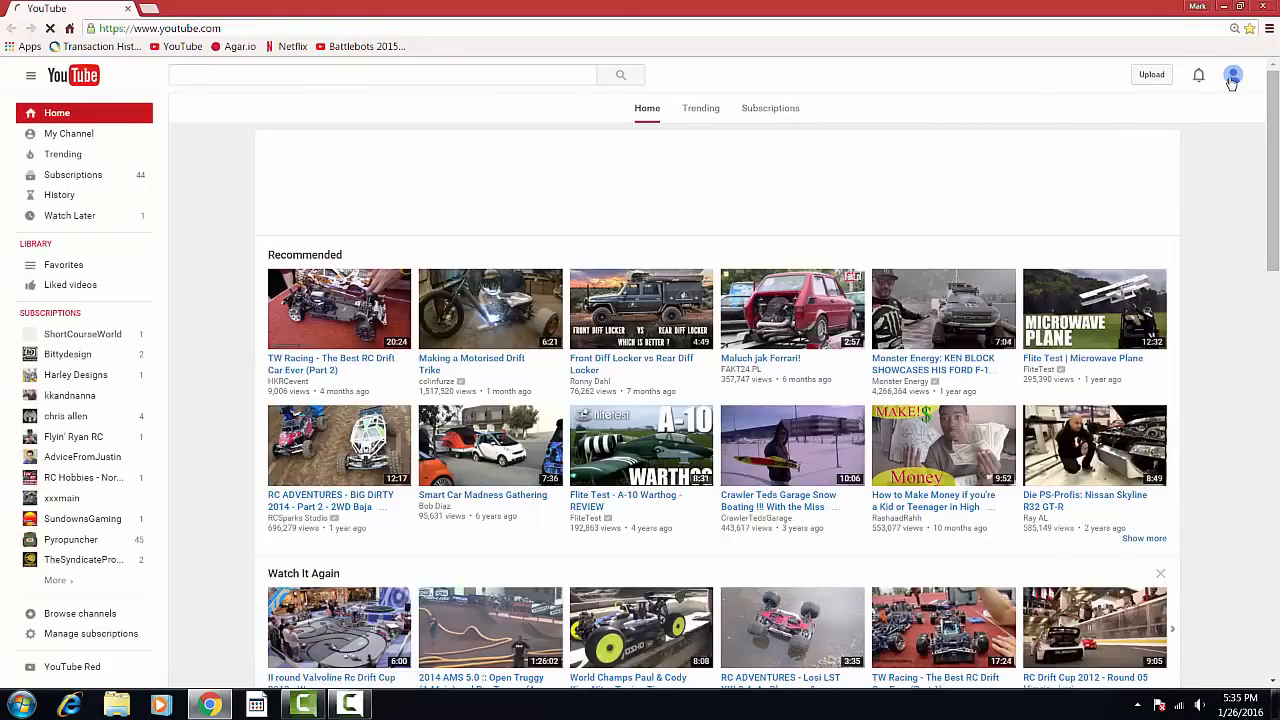
Go from the account avatar menu to the channel's Creator Studio dashboard
{"action": "left_click", "coordinate": [1232, 74]}
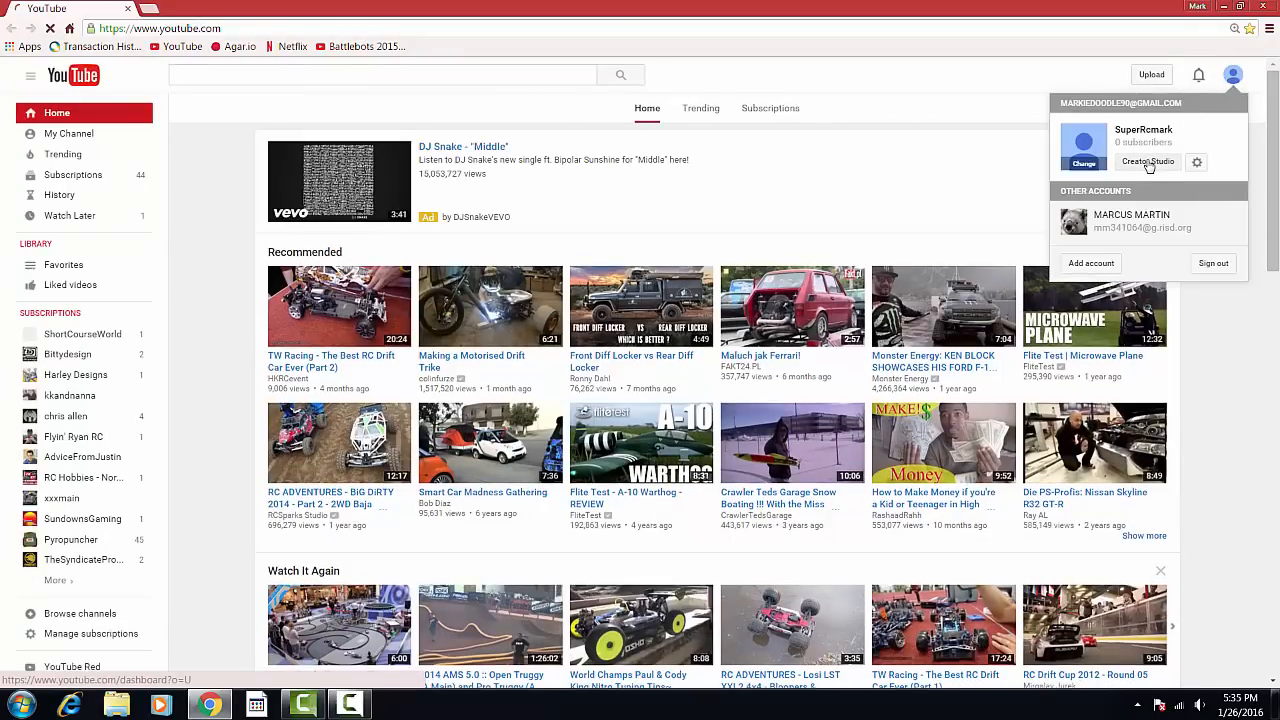
{"action": "left_click", "coordinate": [1148, 160]}
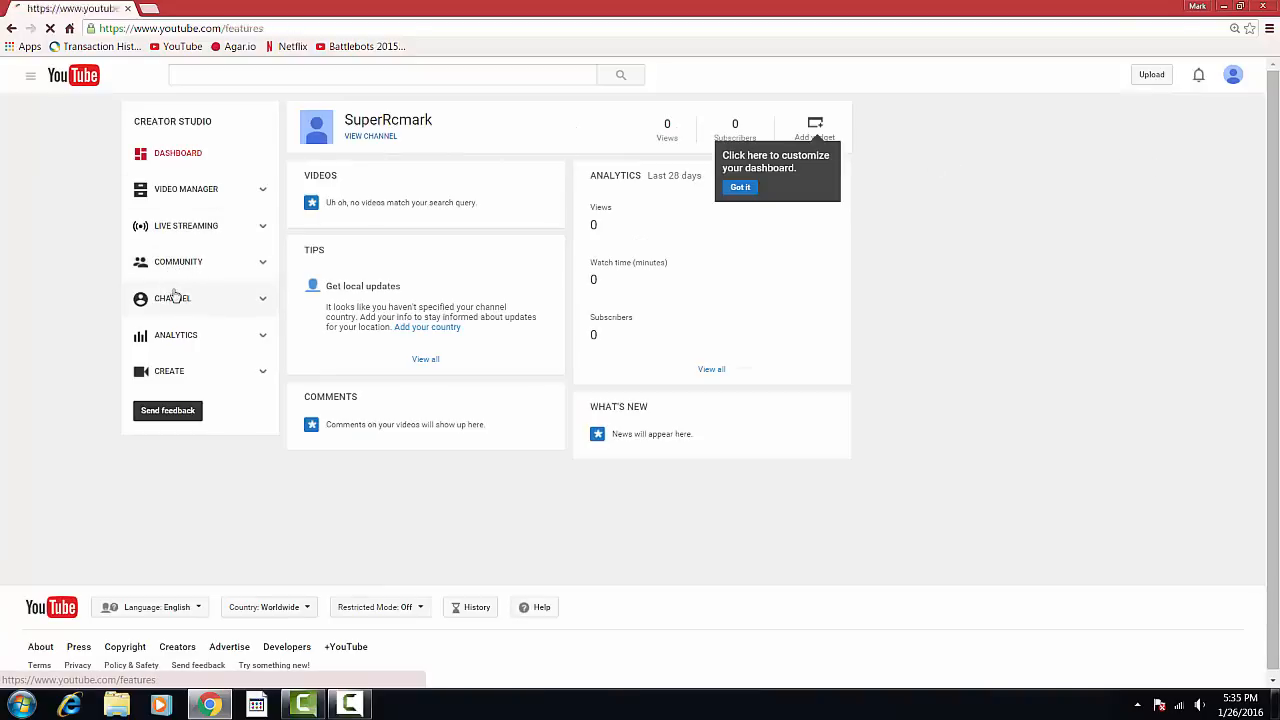
From Channel status and features, choose Enable next to Monetization
{"action": "left_click", "coordinate": [172, 298]}
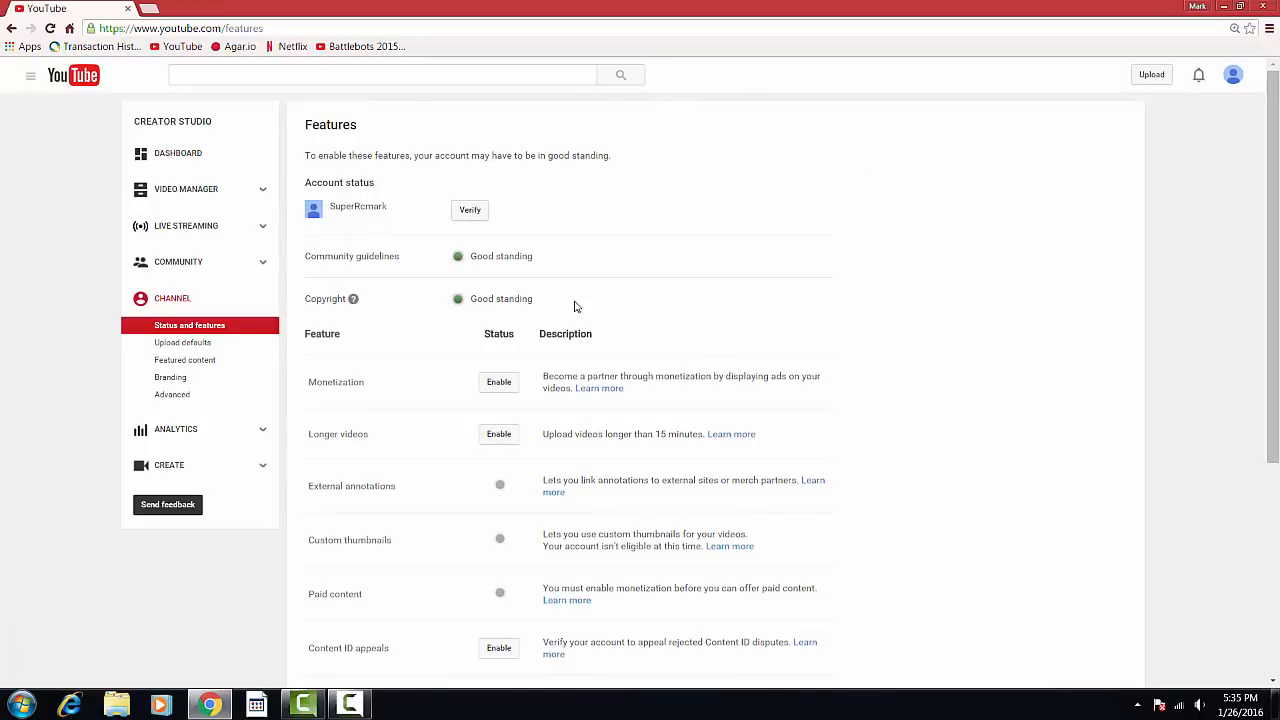
{"action": "mouse_move", "coordinate": [420, 600]}
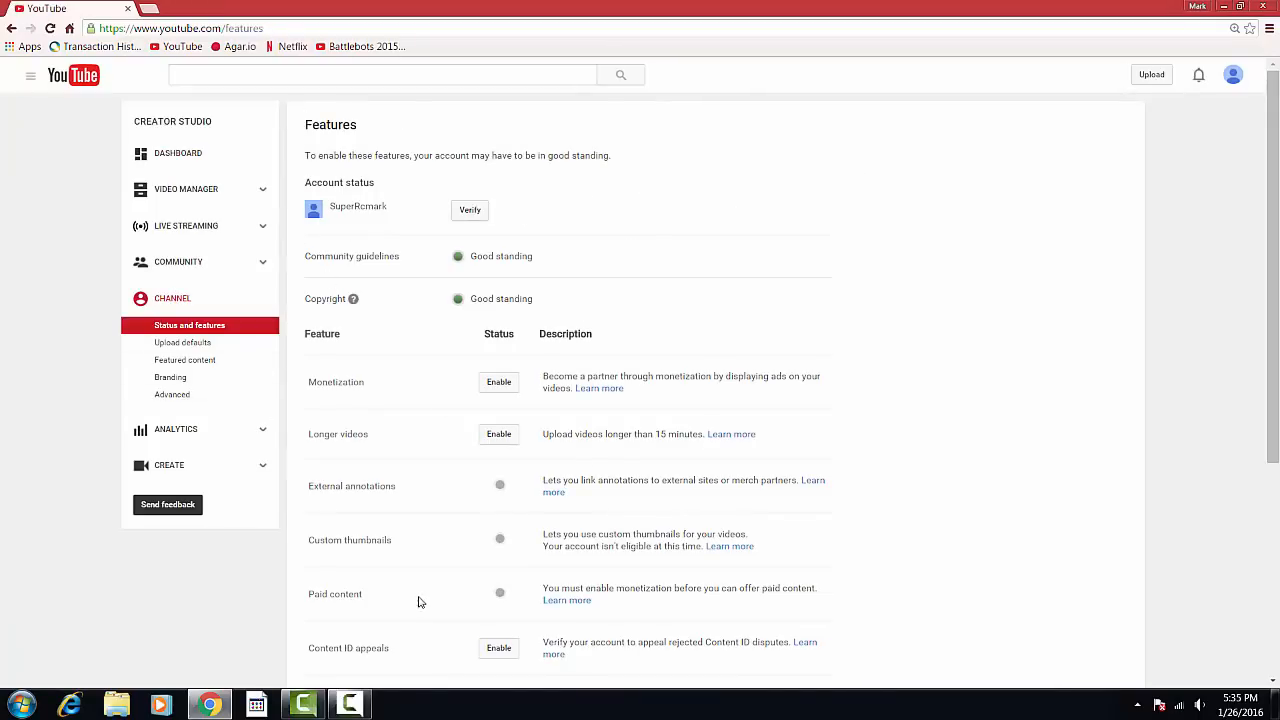
{"action": "mouse_move", "coordinate": [392, 384]}
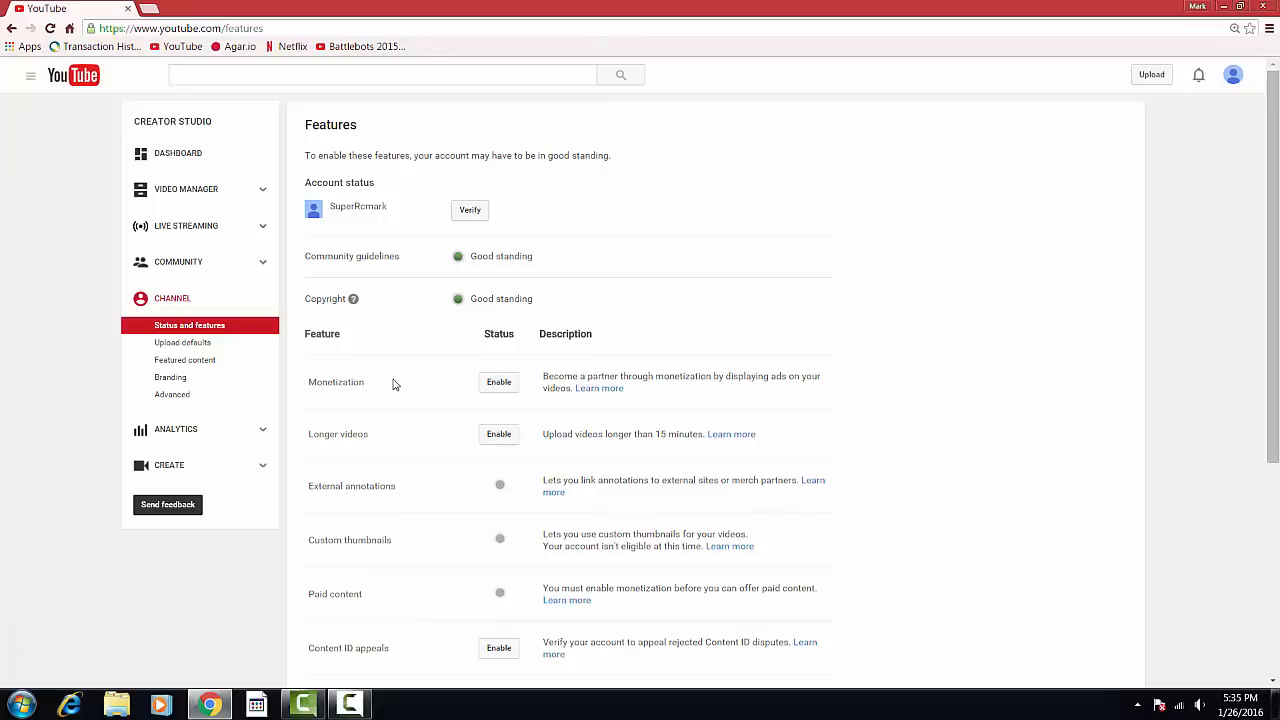
{"action": "mouse_move", "coordinate": [510, 388]}
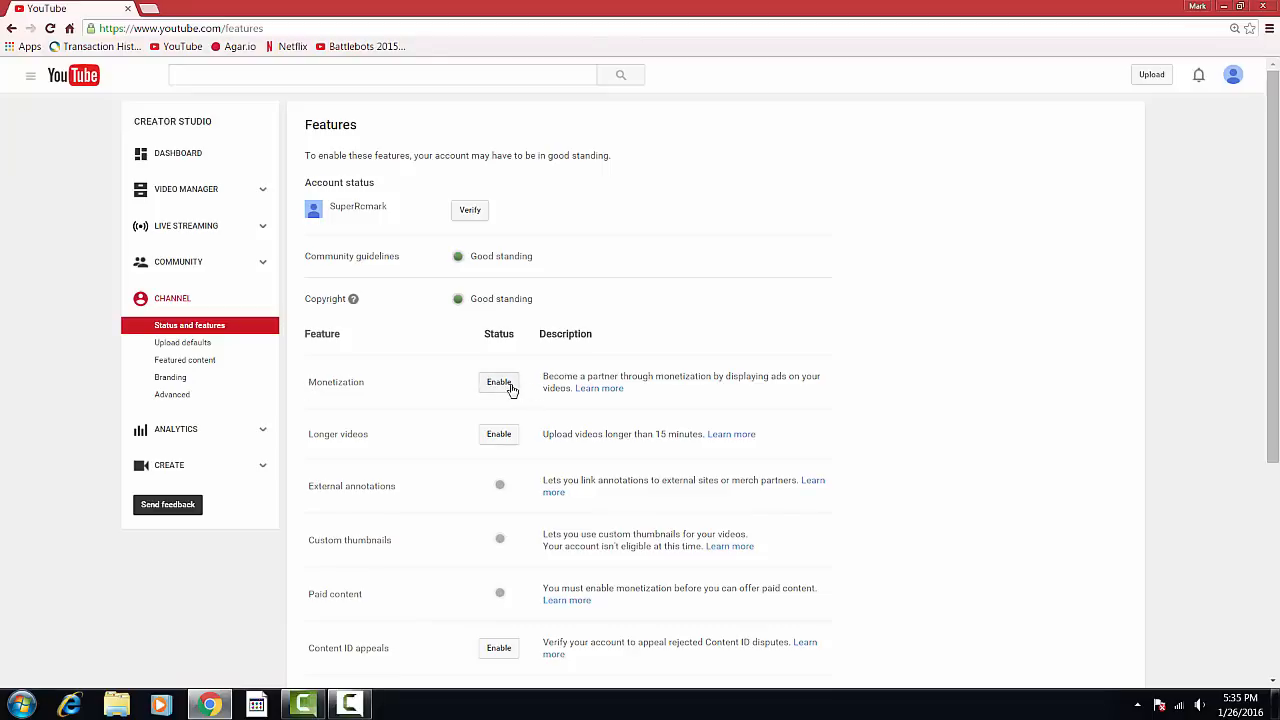
{"action": "left_click", "coordinate": [498, 382]}
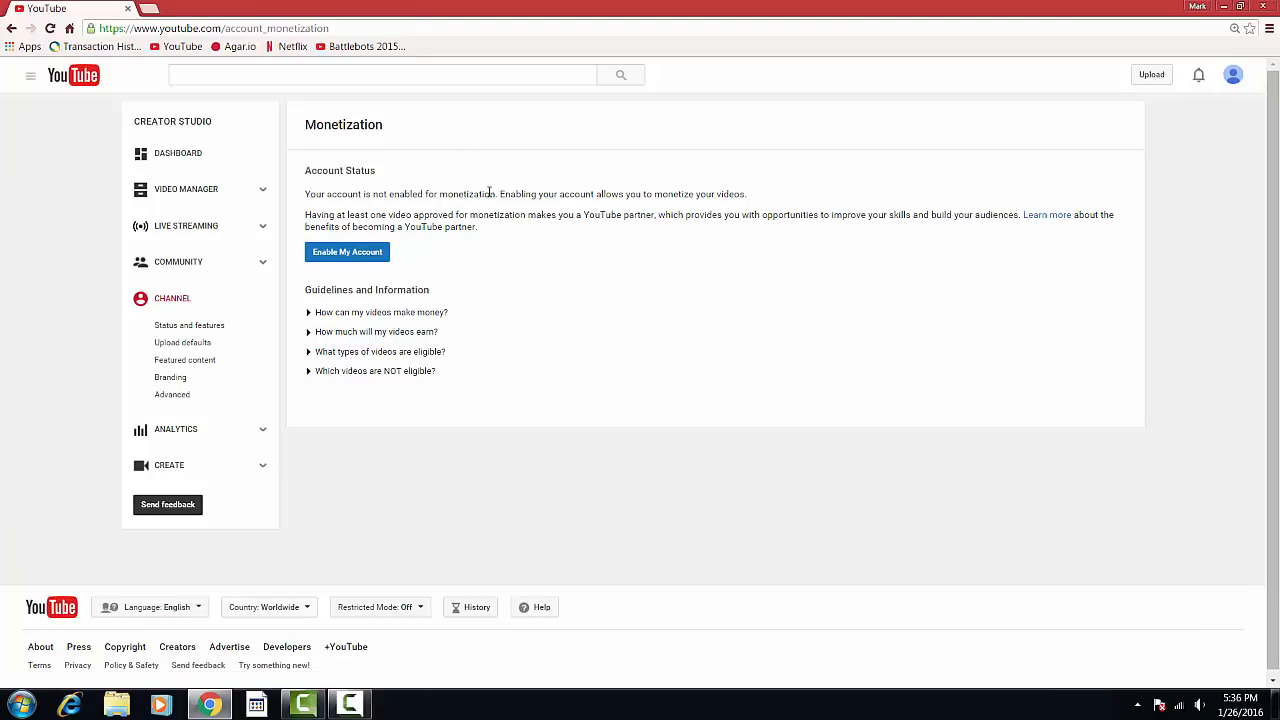
Enable the account, agree to the Partner Program conditions and accept the terms
{"action": "left_click", "coordinate": [348, 252]}
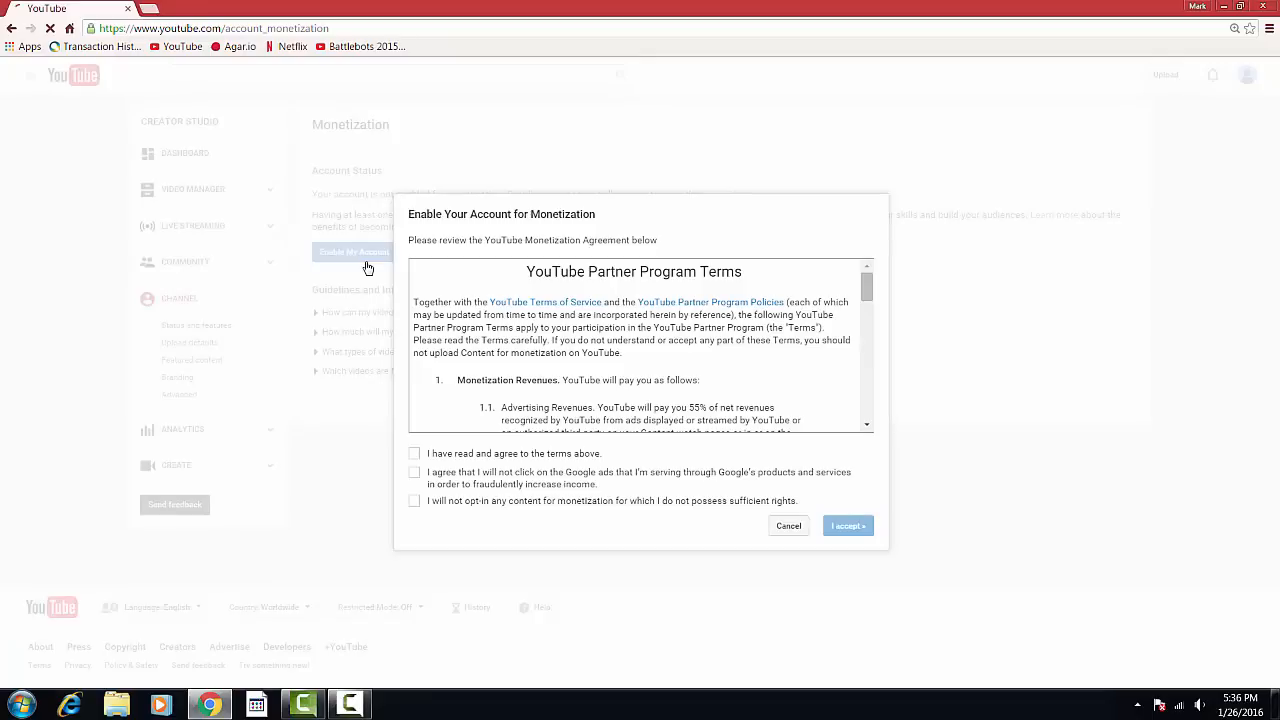
{"action": "left_click", "coordinate": [414, 452]}
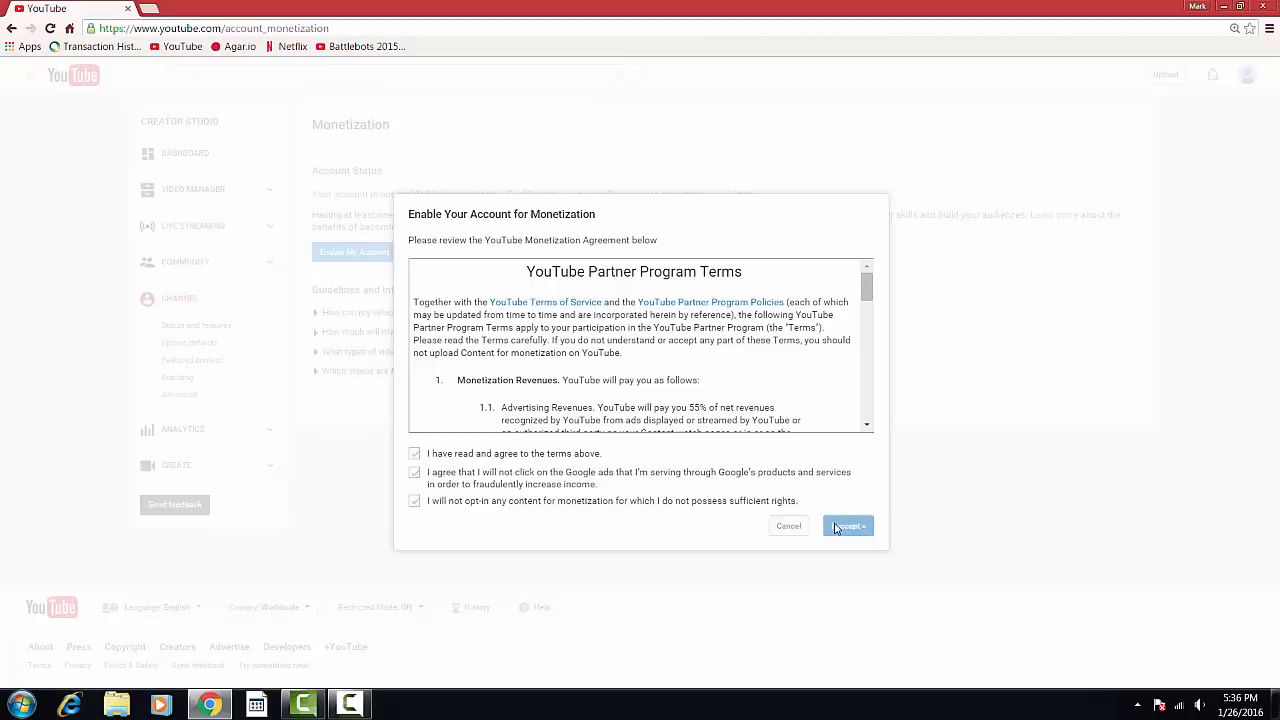
{"action": "left_click", "coordinate": [848, 524]}
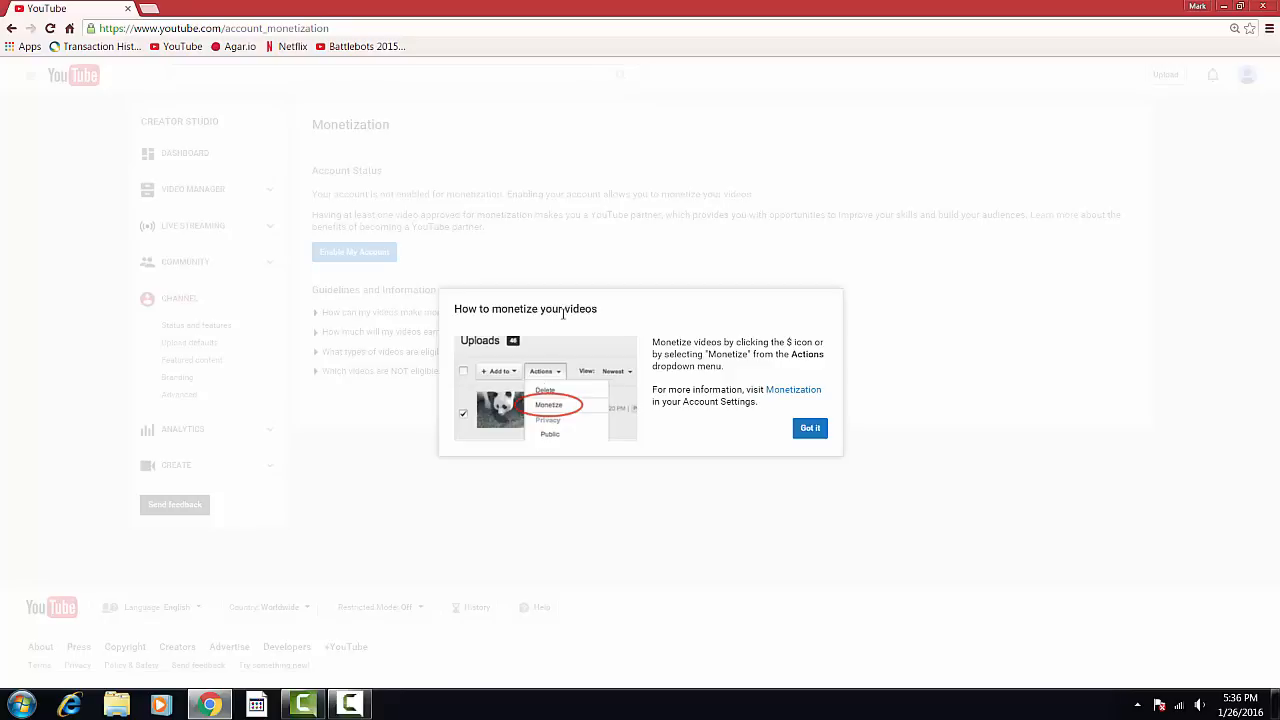
{"action": "mouse_move", "coordinate": [718, 386]}
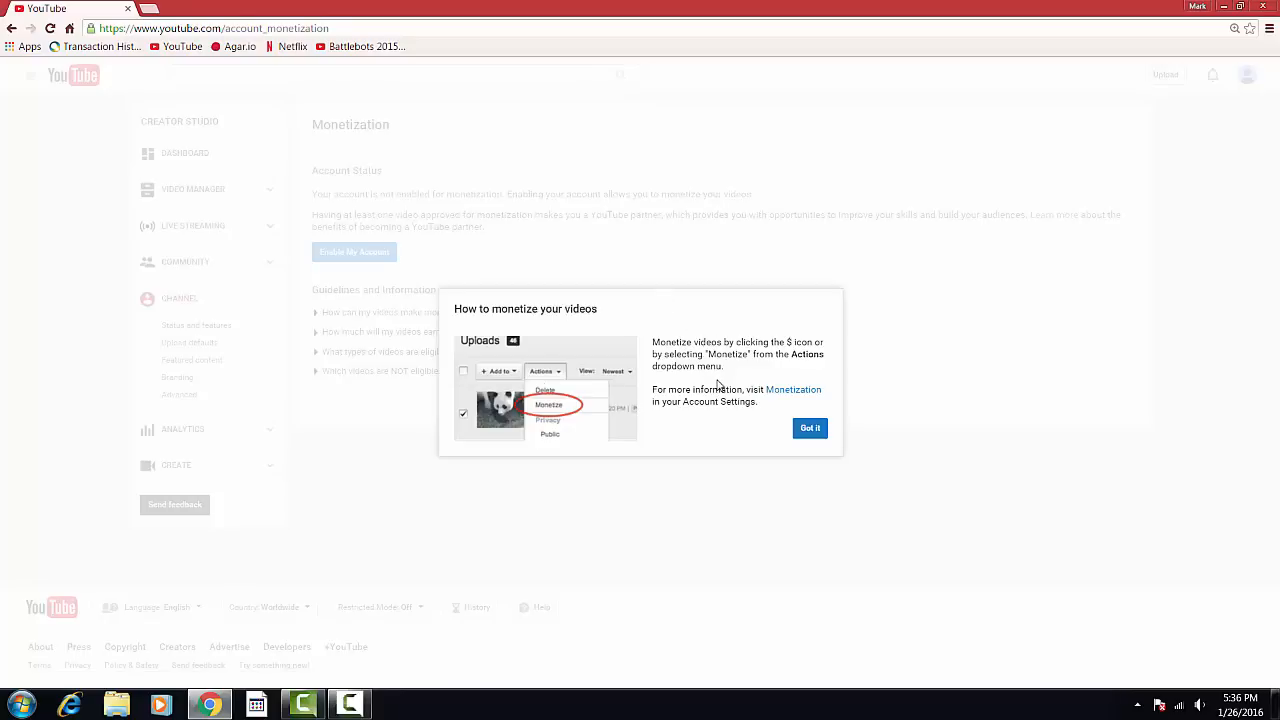
{"action": "mouse_move", "coordinate": [696, 418]}
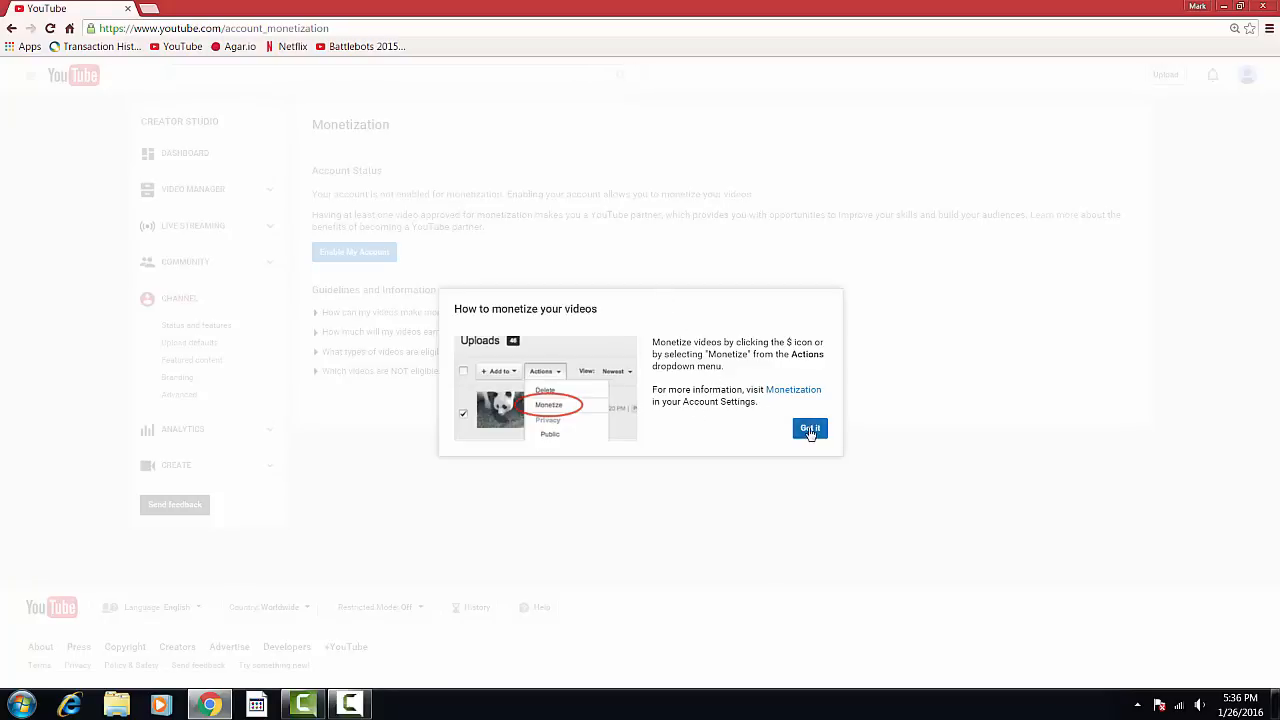
{"action": "left_click", "coordinate": [810, 428]}
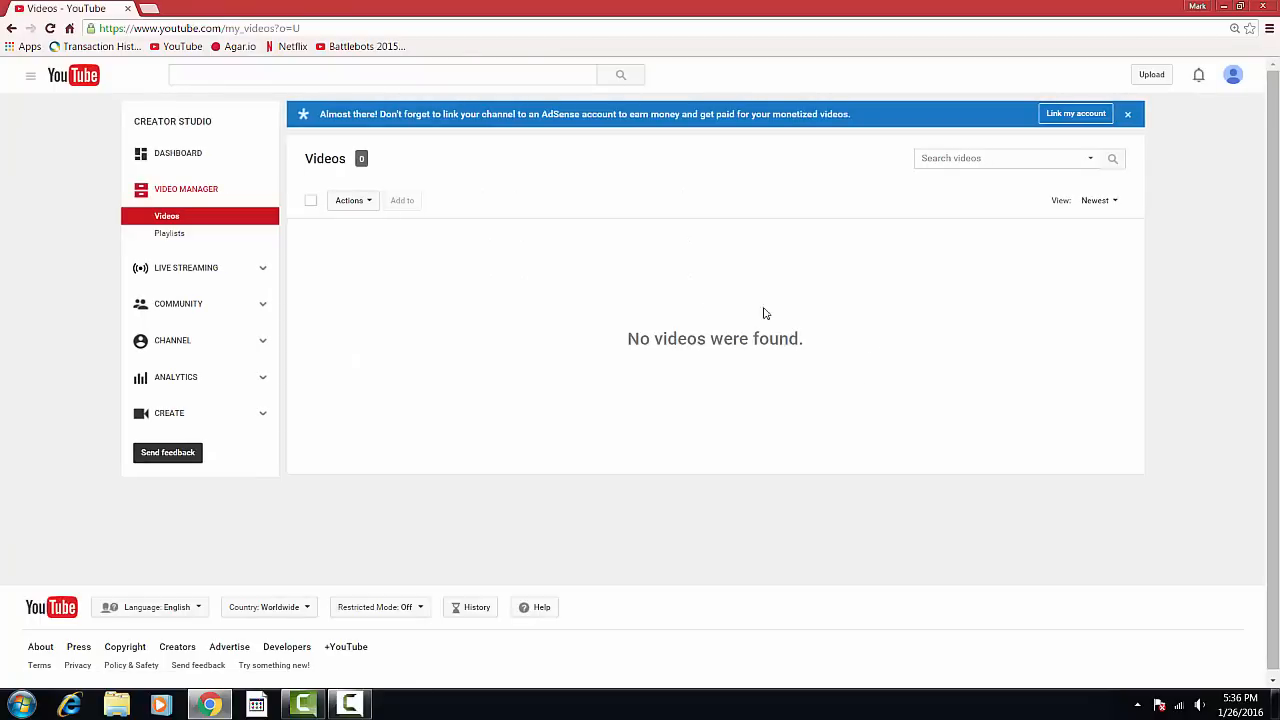
{"action": "mouse_move", "coordinate": [256, 304]}
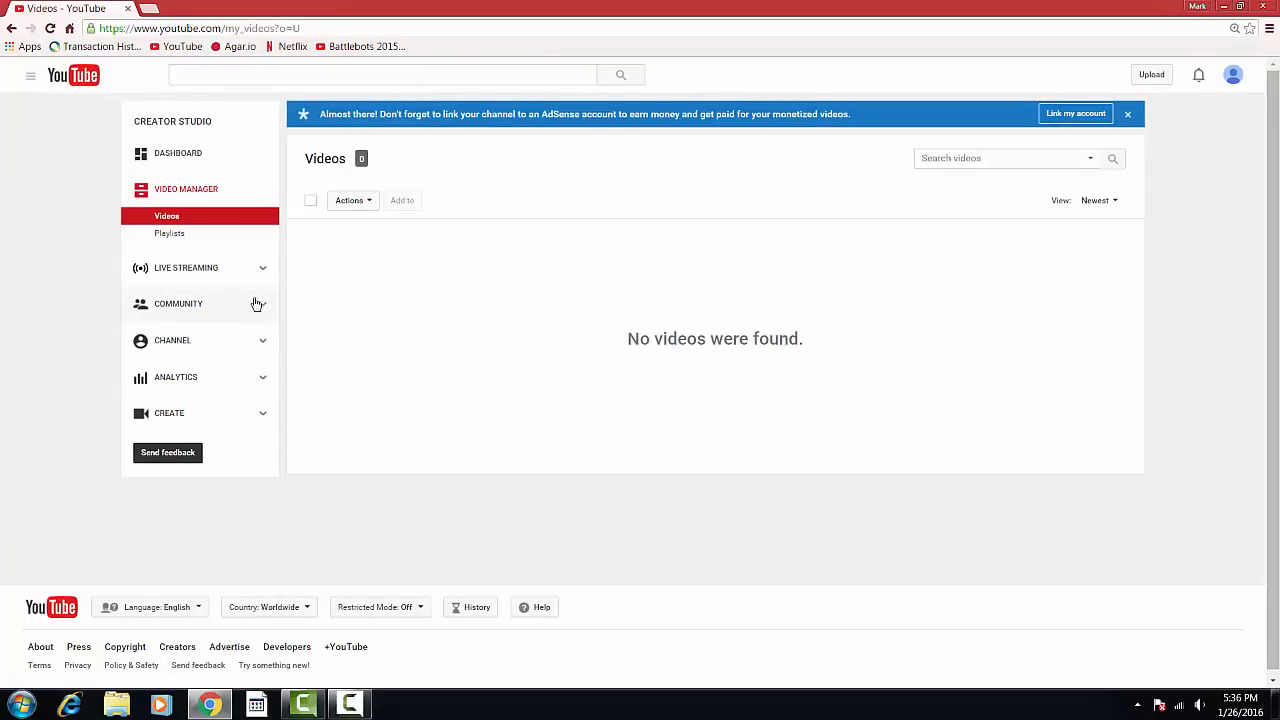
{"action": "left_click", "coordinate": [172, 340]}
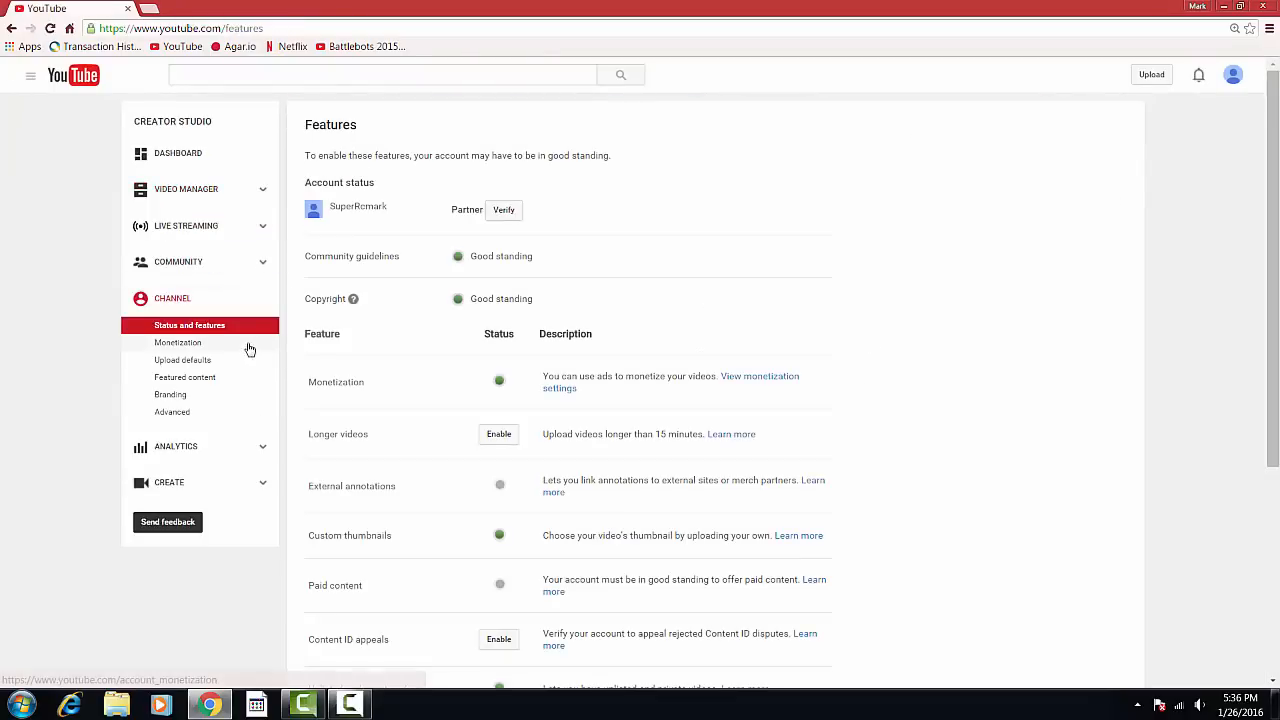
{"action": "mouse_move", "coordinate": [176, 344]}
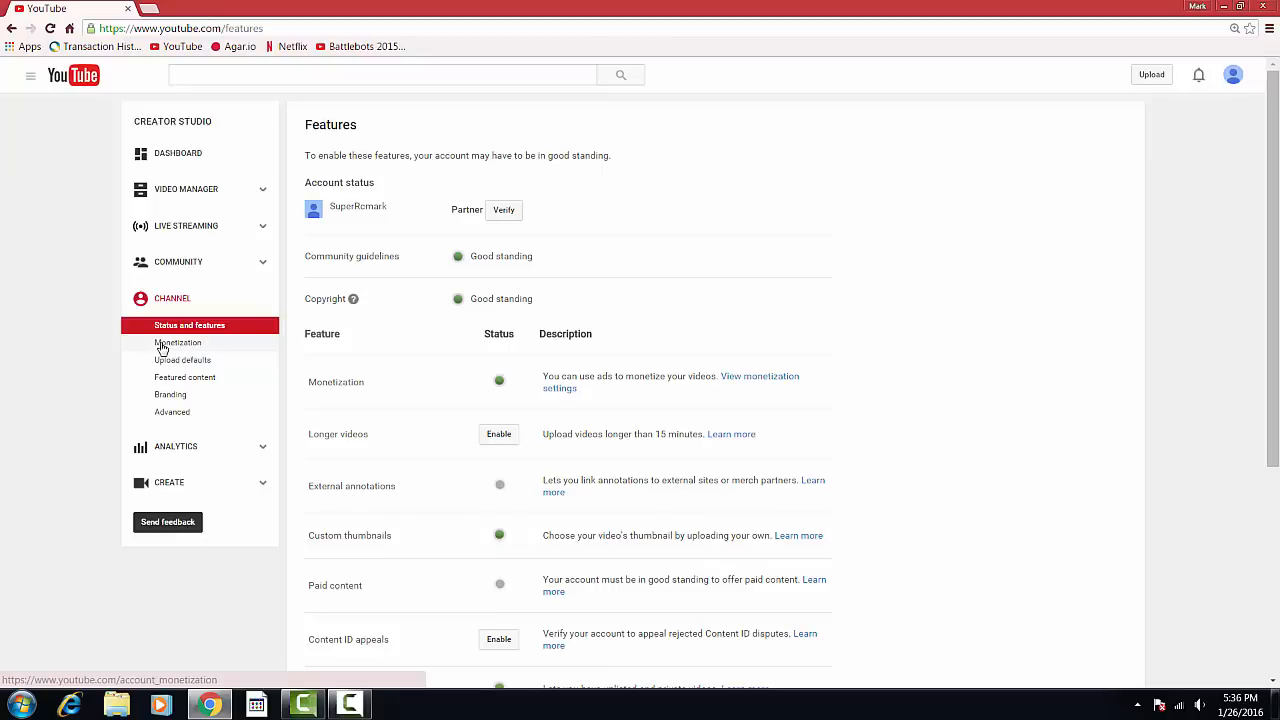
{"action": "left_click", "coordinate": [178, 342]}
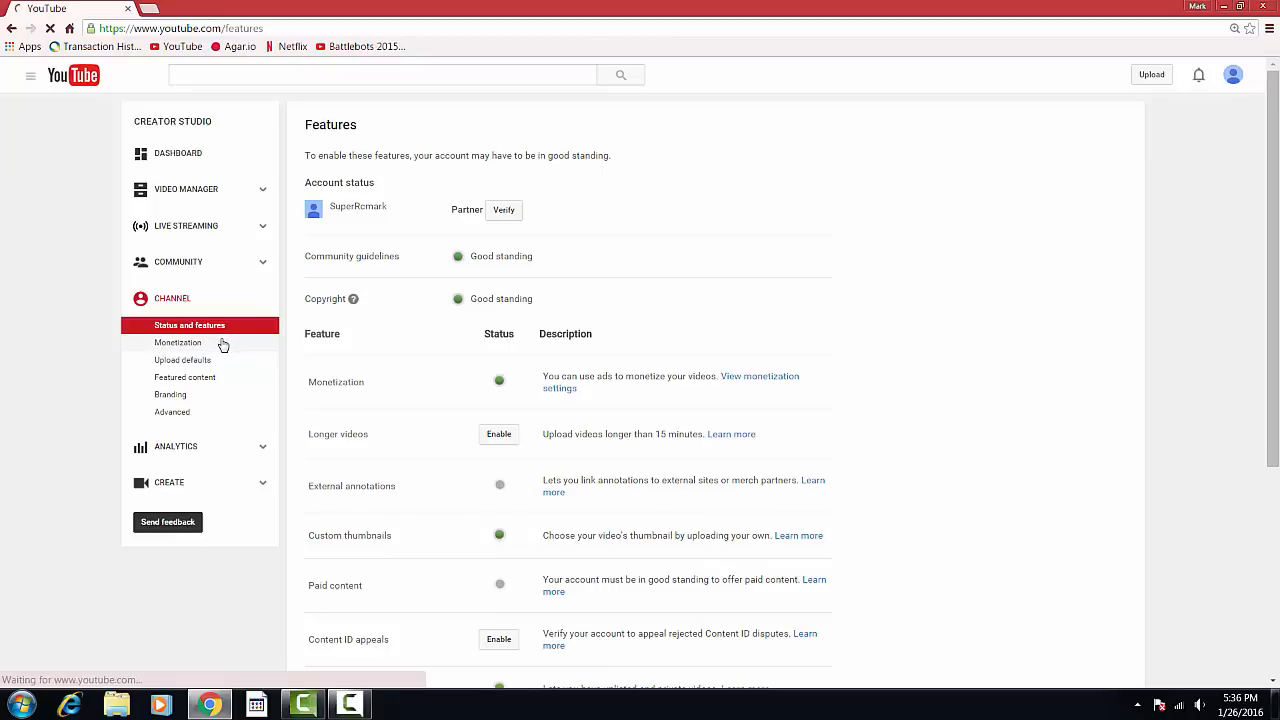
{"action": "left_click", "coordinate": [178, 342]}
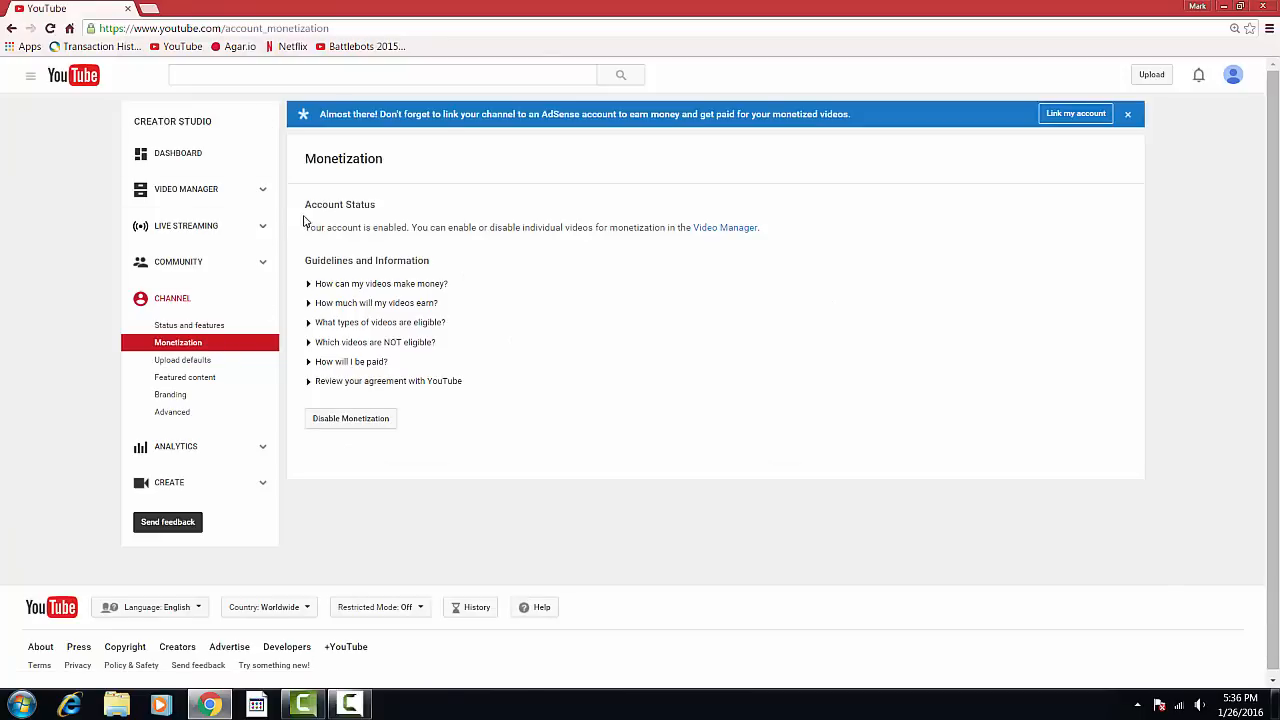
{"action": "mouse_move", "coordinate": [484, 226]}
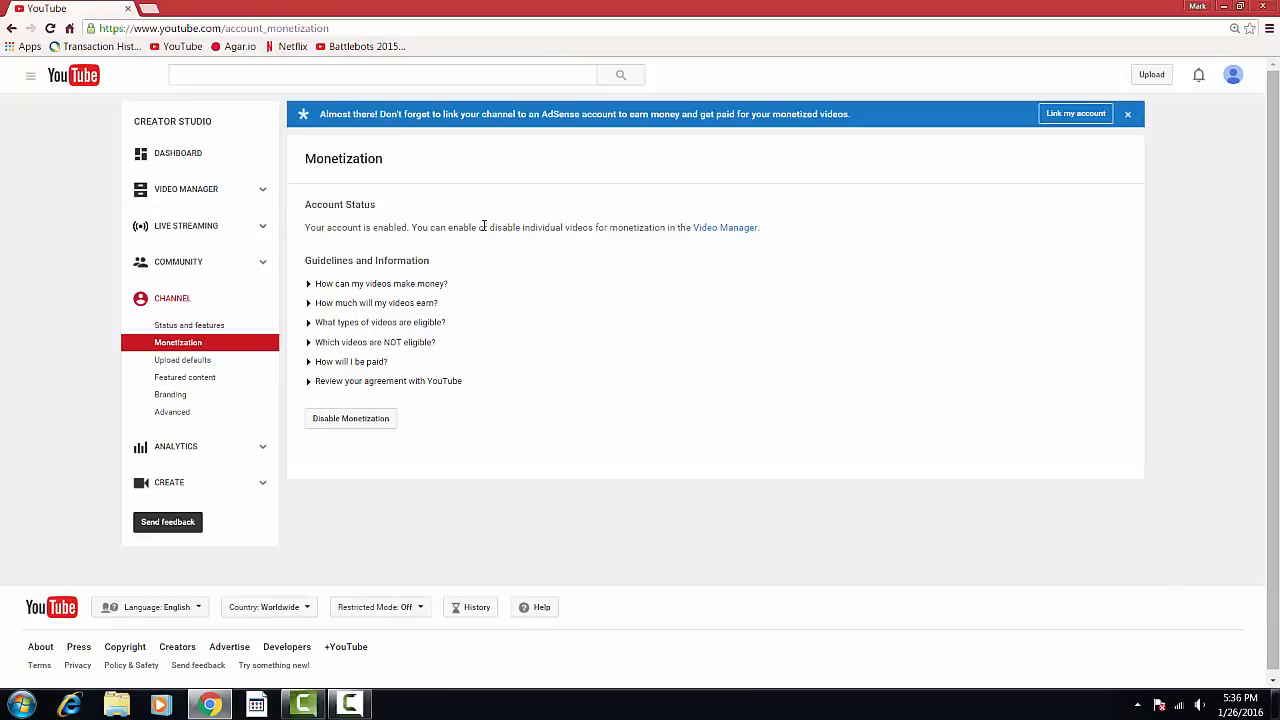
{"action": "mouse_move", "coordinate": [840, 224]}
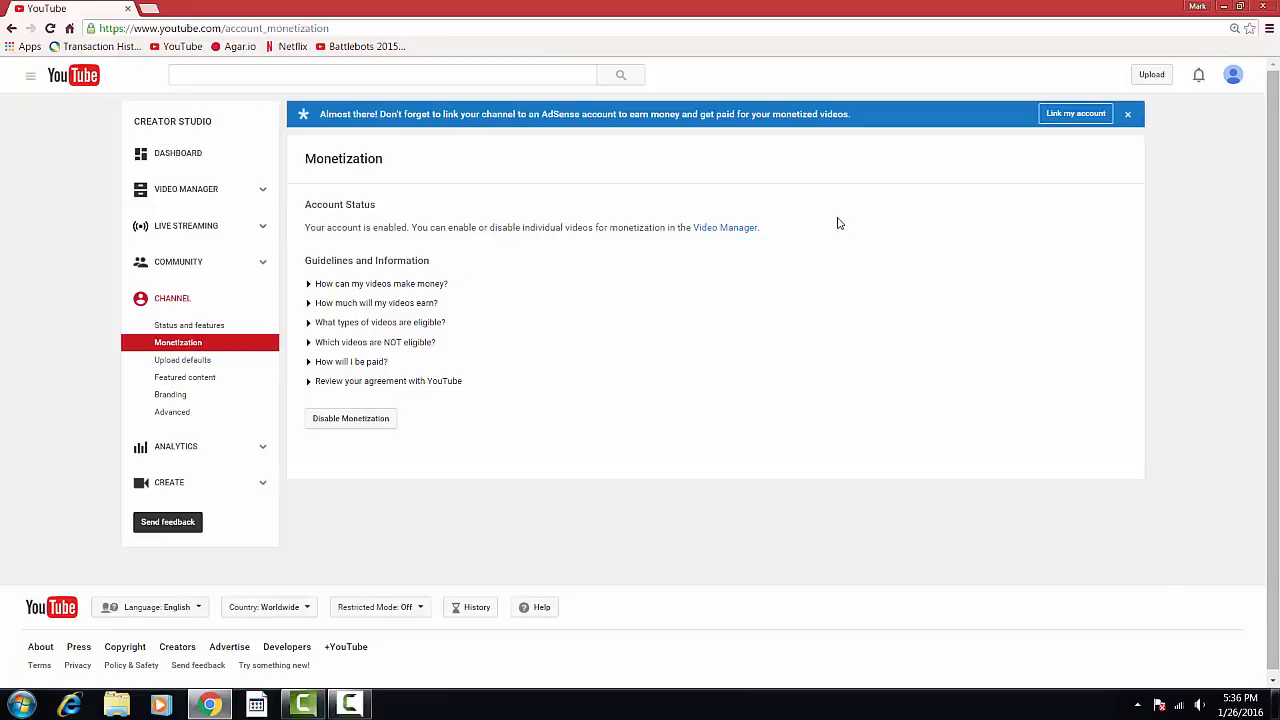
{"action": "mouse_move", "coordinate": [448, 376]}
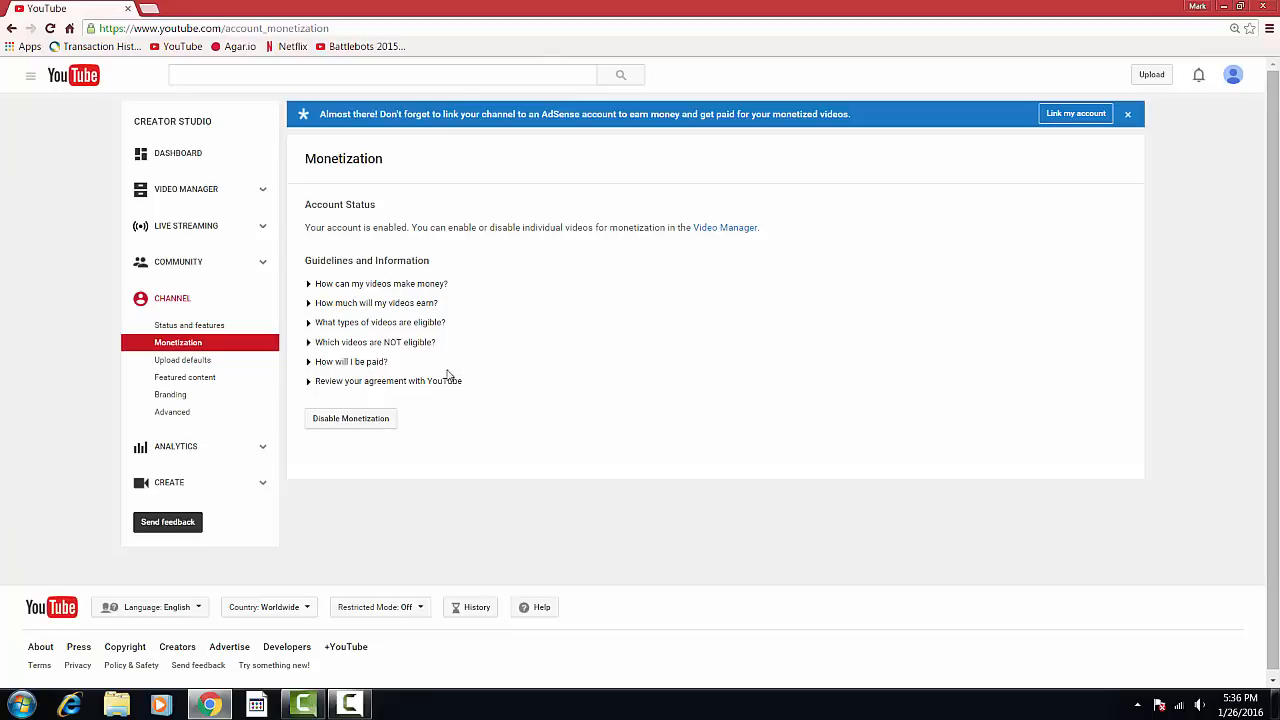
{"action": "mouse_move", "coordinate": [968, 160]}
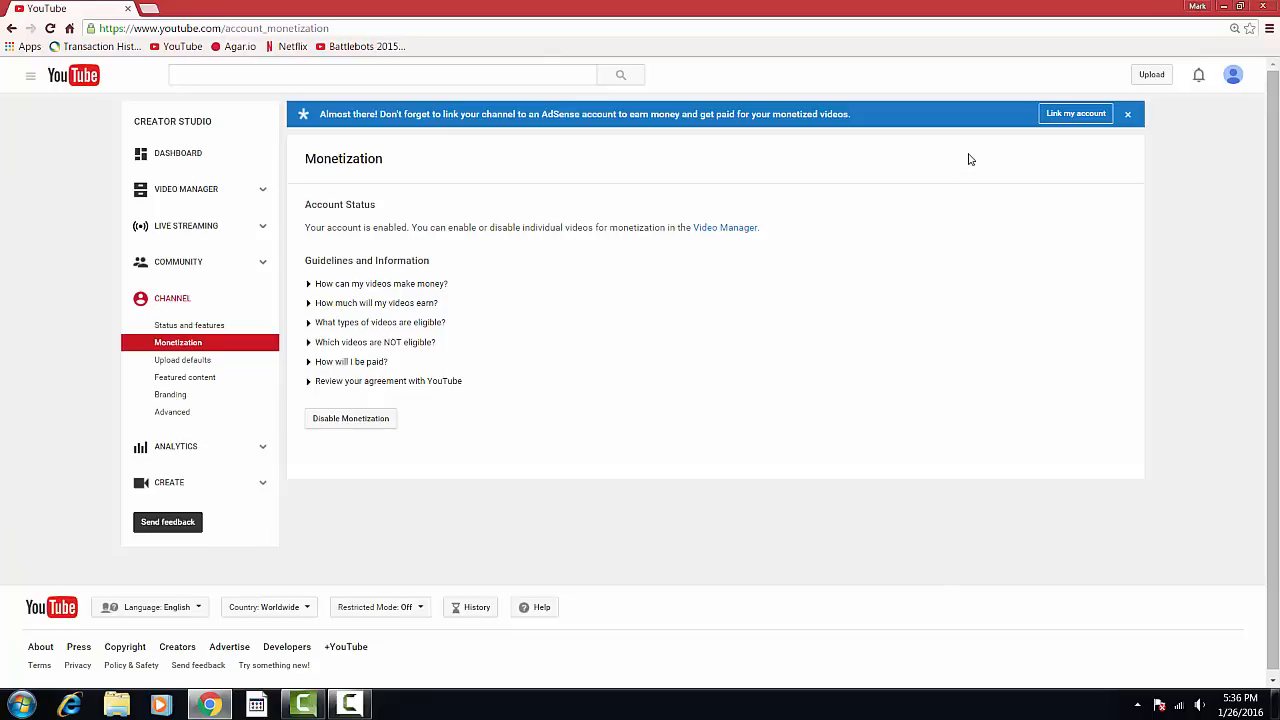
{"action": "mouse_move", "coordinate": [966, 178]}
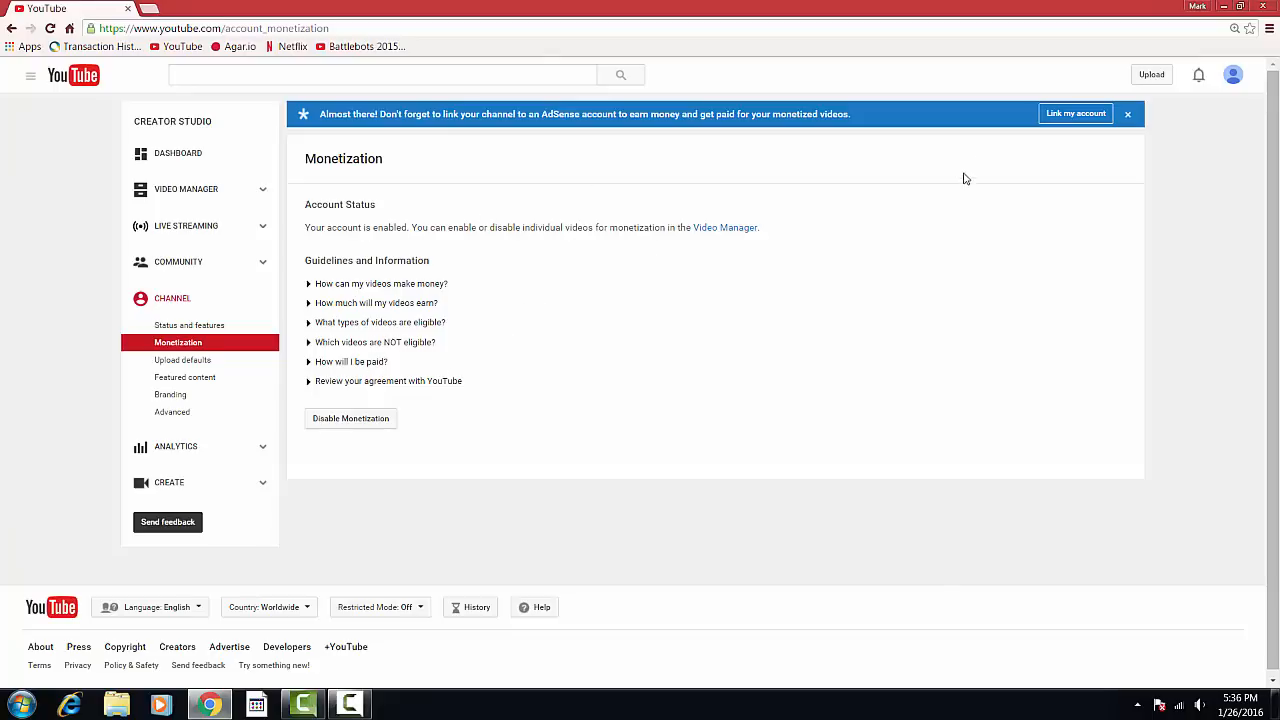
{"action": "mouse_move", "coordinate": [356, 370]}
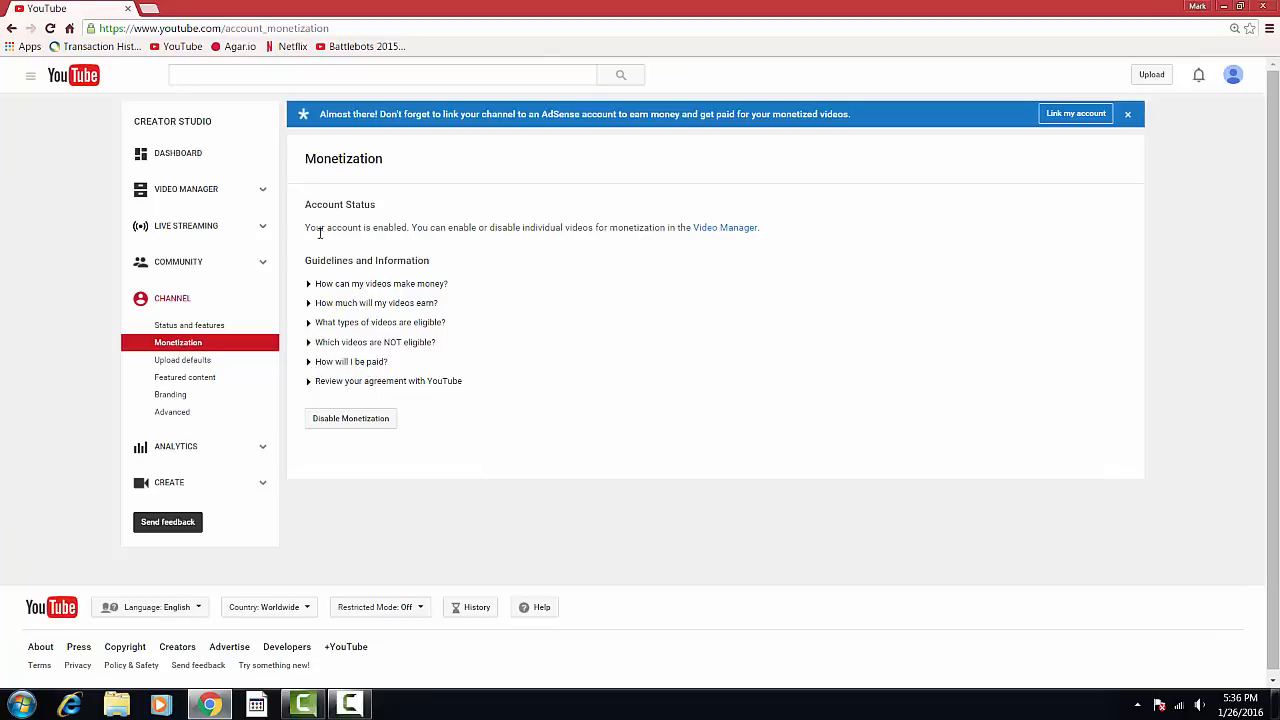
{"action": "mouse_move", "coordinate": [376, 362]}
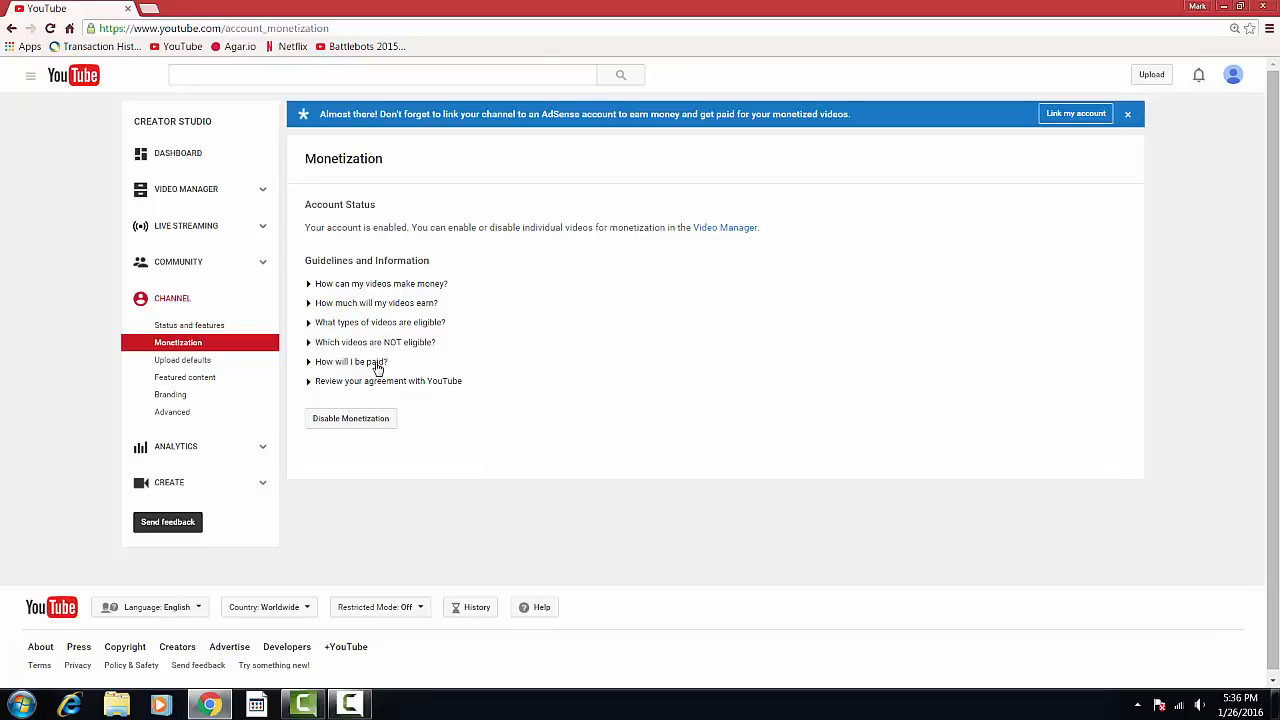
Expand 'How will I be paid?' and follow the 'associate an AdSense account' link
{"action": "left_click", "coordinate": [350, 360]}
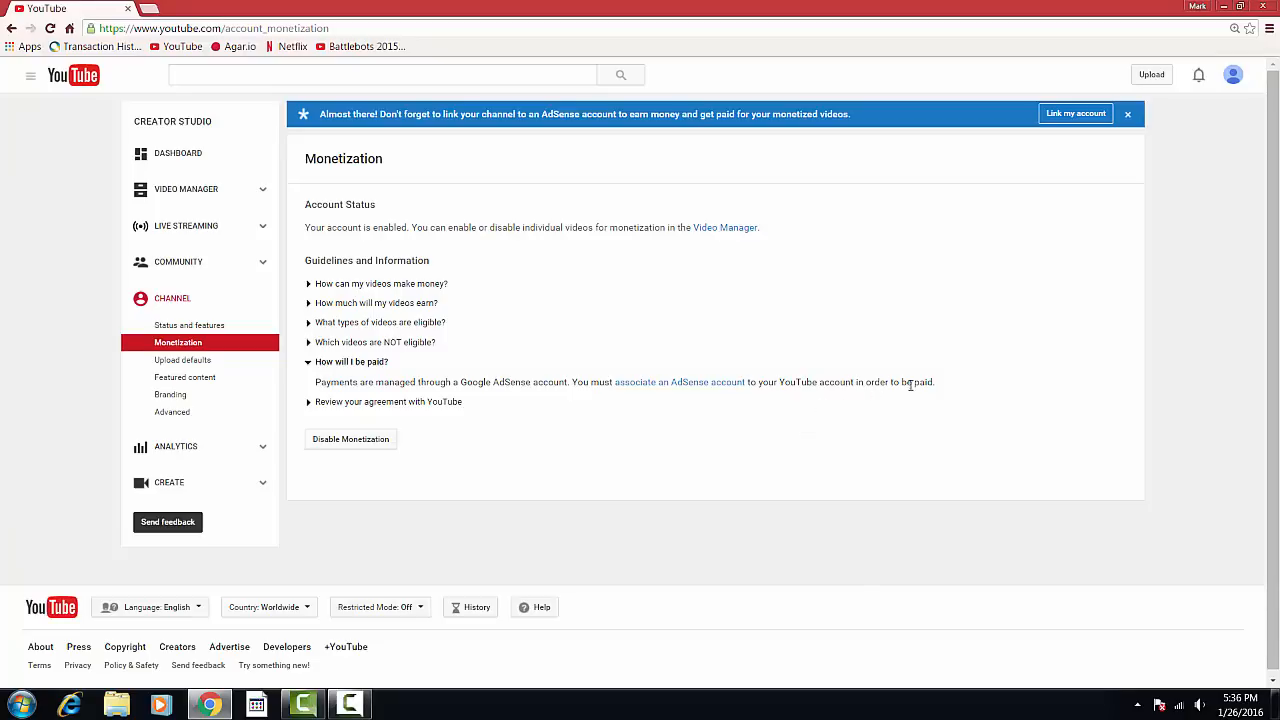
{"action": "mouse_move", "coordinate": [658, 388]}
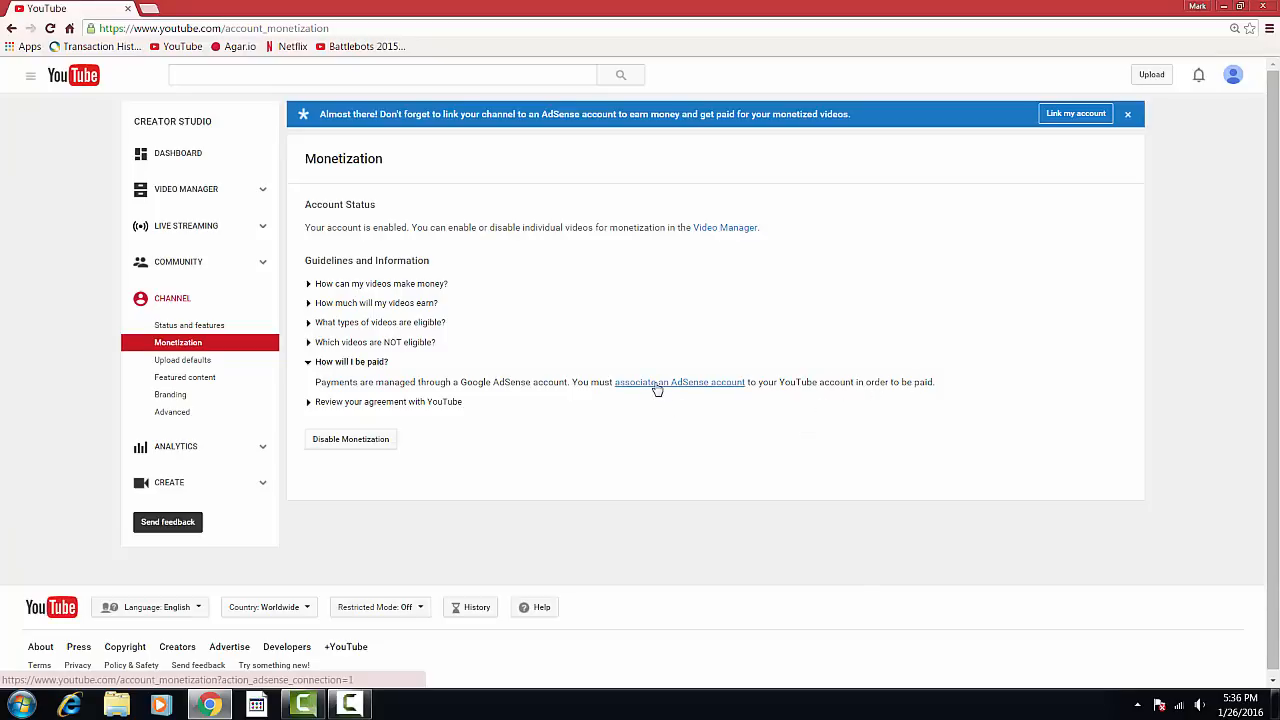
{"action": "left_click", "coordinate": [680, 382]}
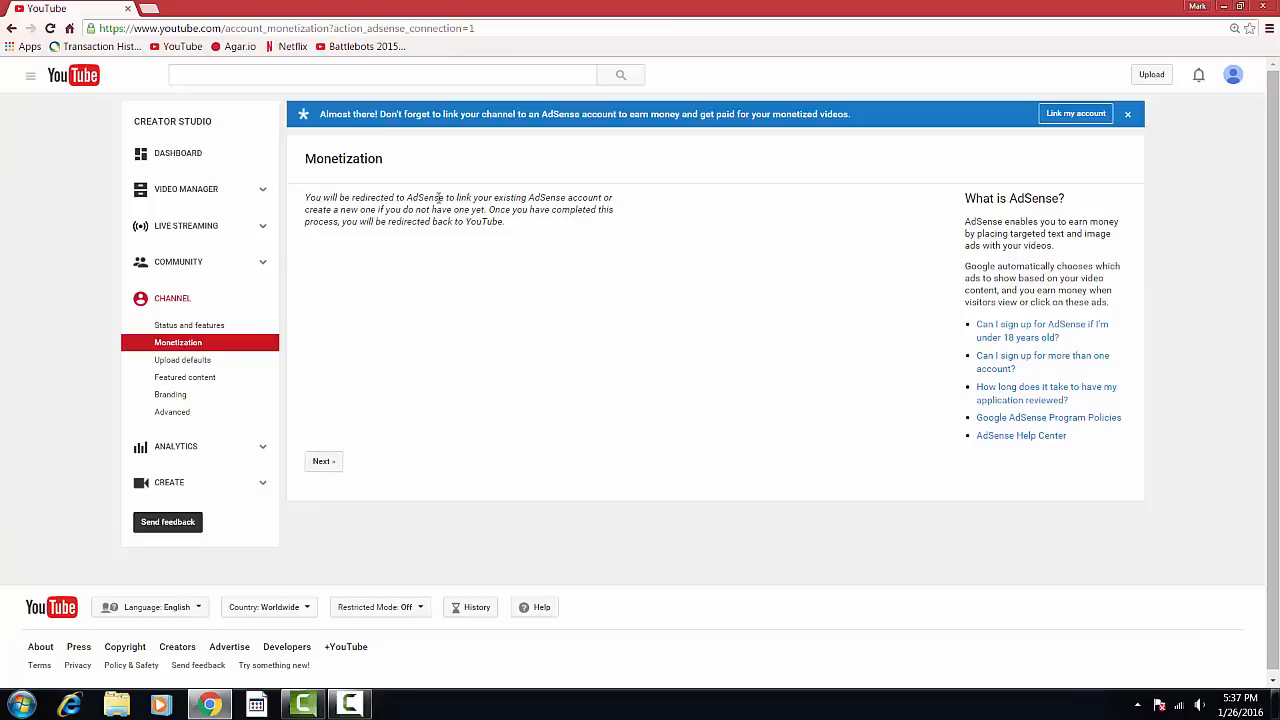
{"action": "mouse_move", "coordinate": [392, 180]}
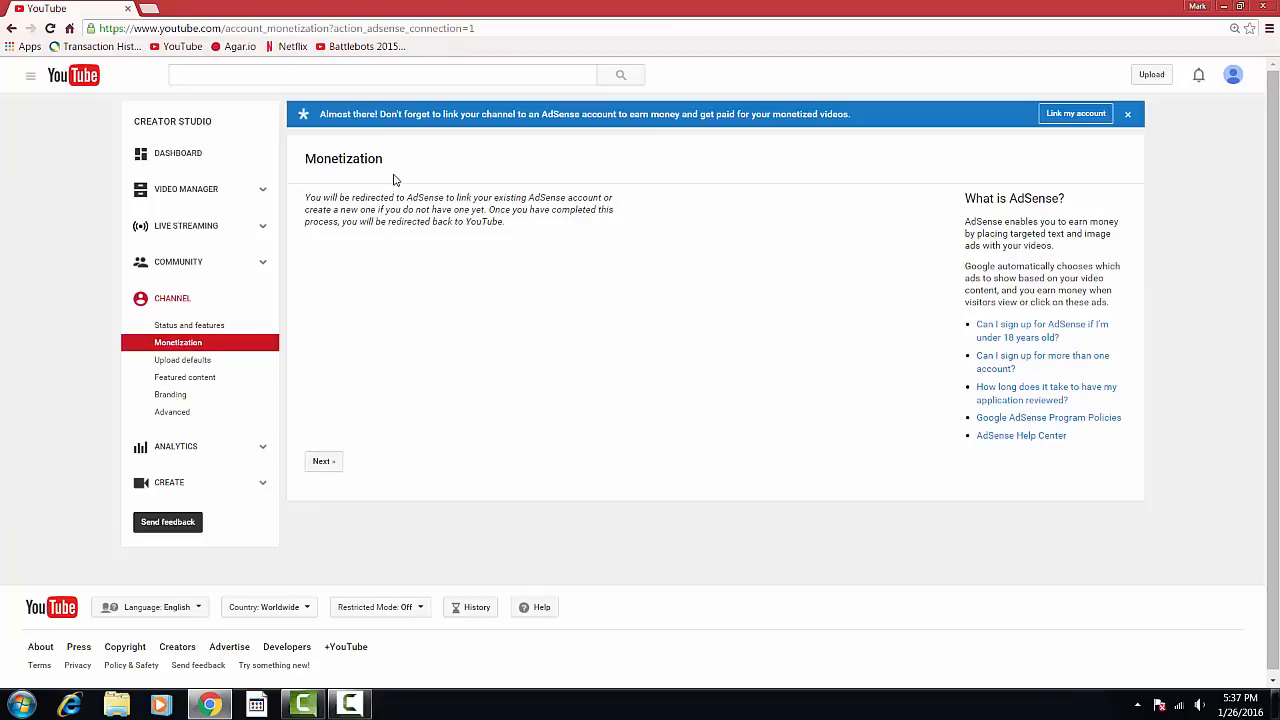
{"action": "mouse_move", "coordinate": [180, 8]}
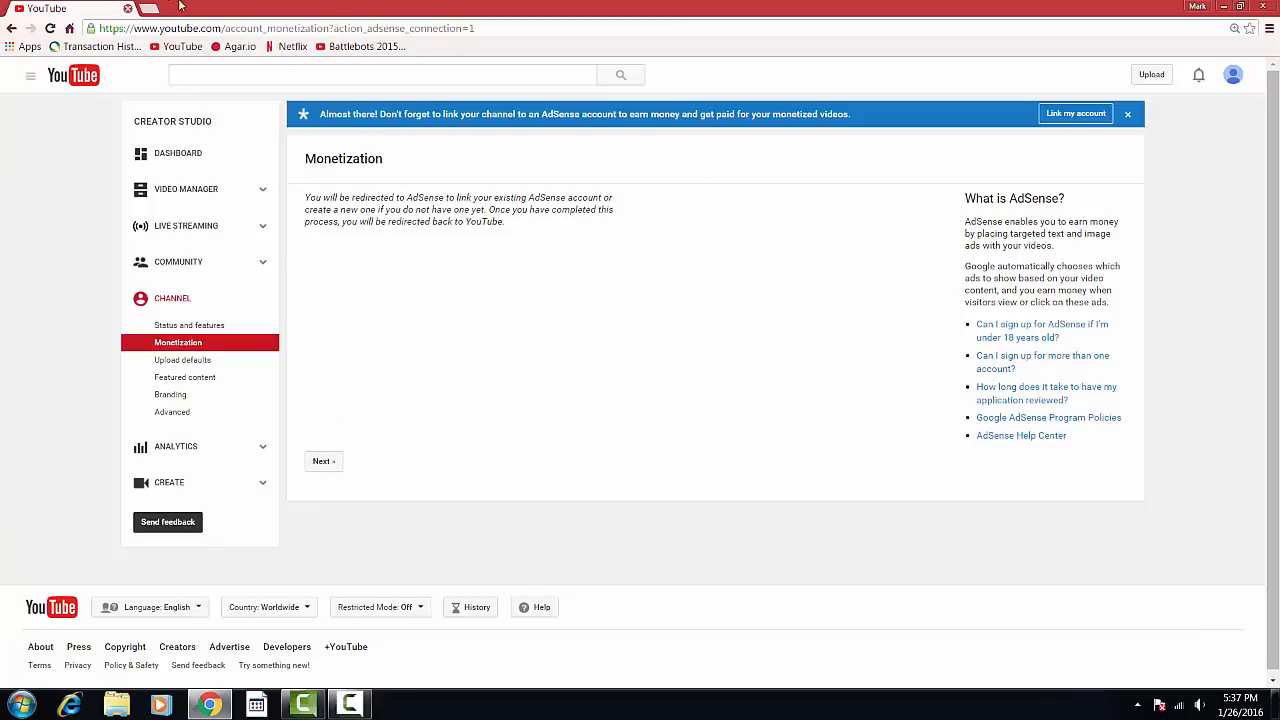
{"action": "left_click", "coordinate": [160, 8]}
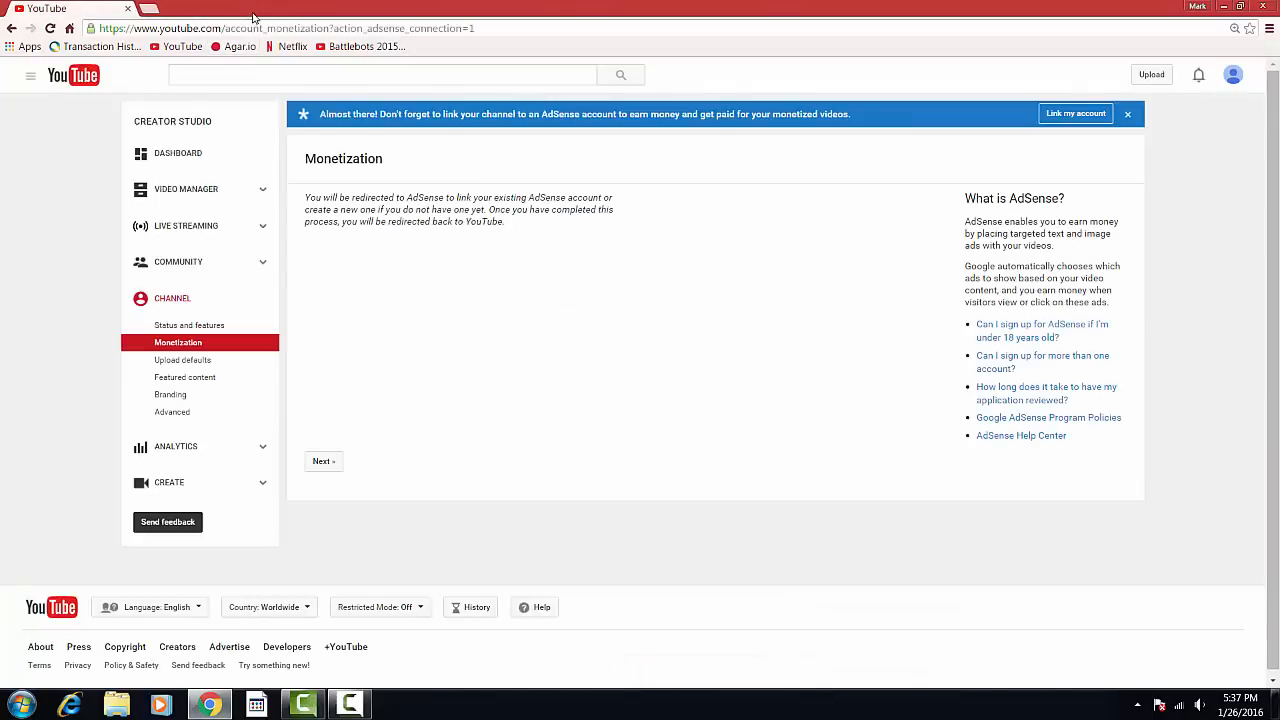
{"action": "mouse_move", "coordinate": [312, 508]}
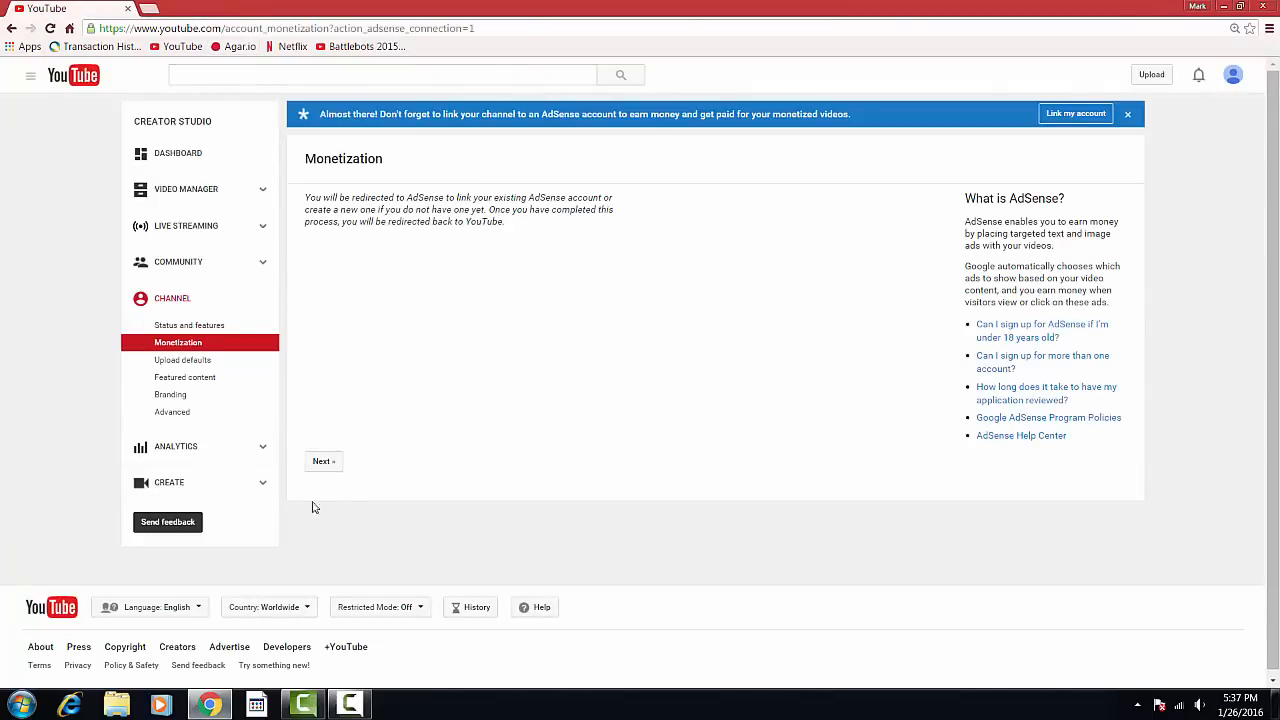
{"action": "mouse_move", "coordinate": [296, 468]}
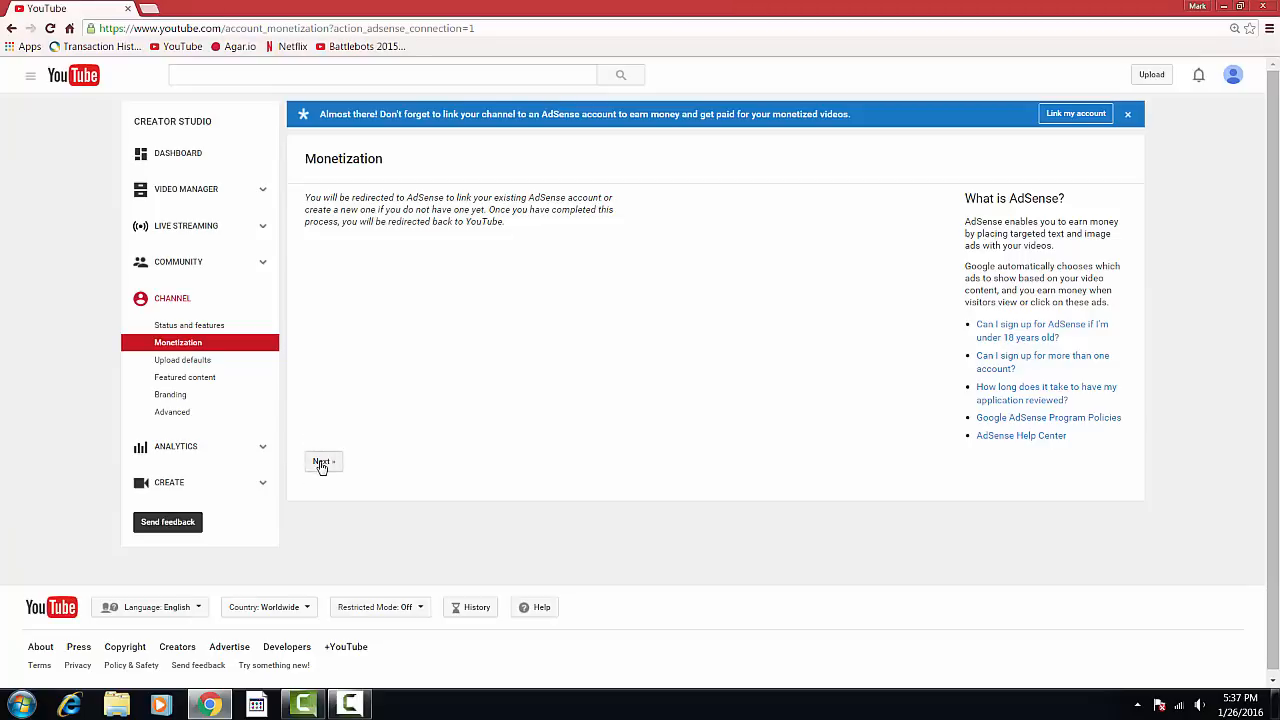
Continue to AdSense sign-up and sign in, choosing the second listed Google account
{"action": "left_click", "coordinate": [322, 460]}
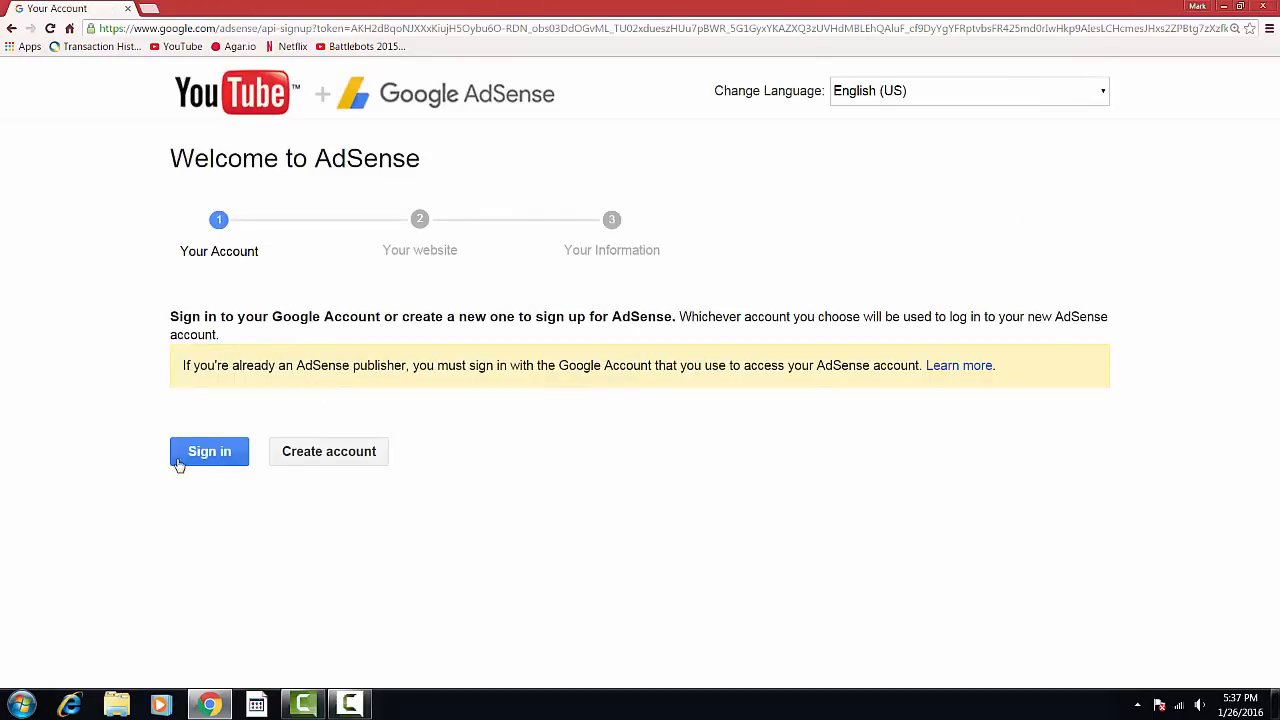
{"action": "left_click", "coordinate": [208, 452]}
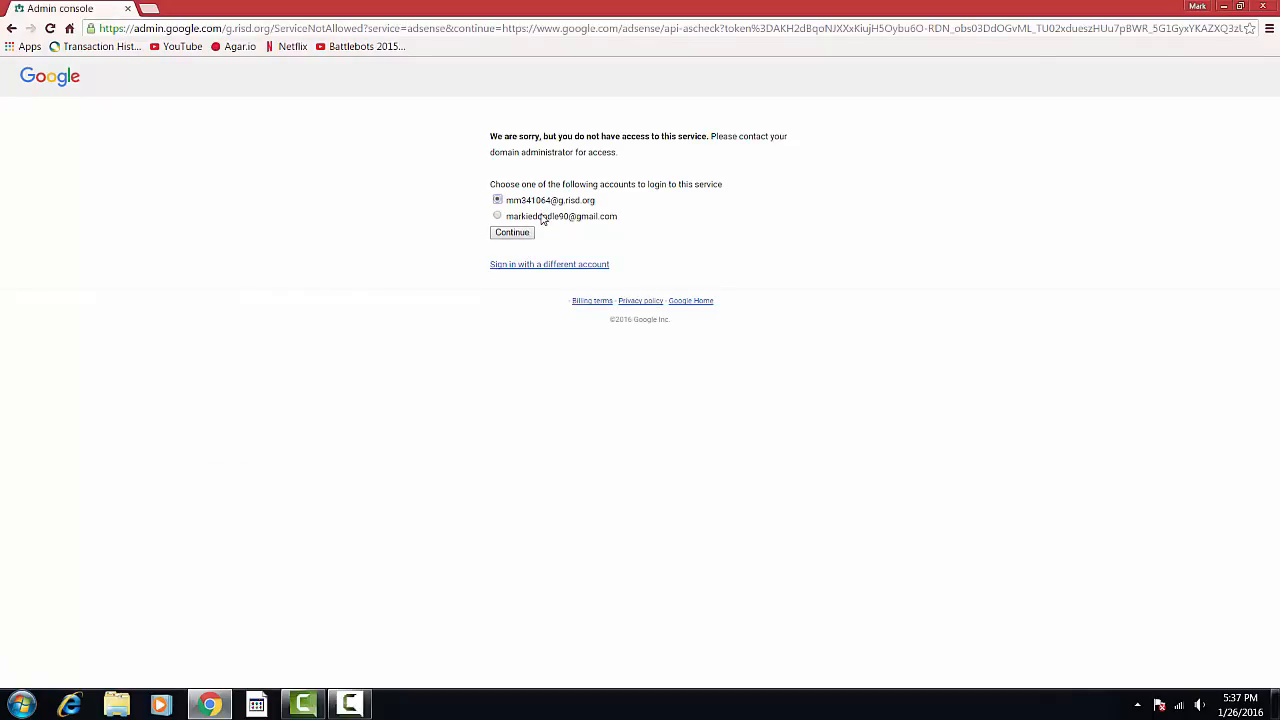
{"action": "left_click", "coordinate": [496, 216]}
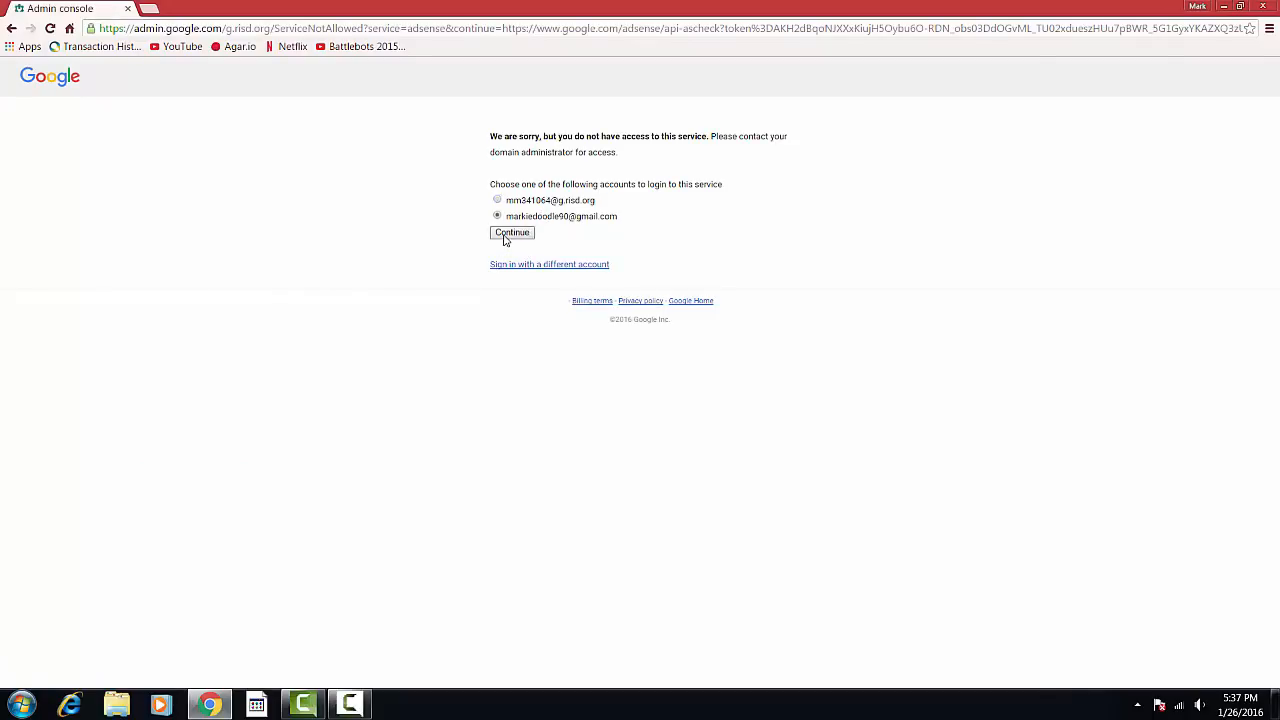
{"action": "left_click", "coordinate": [512, 232]}
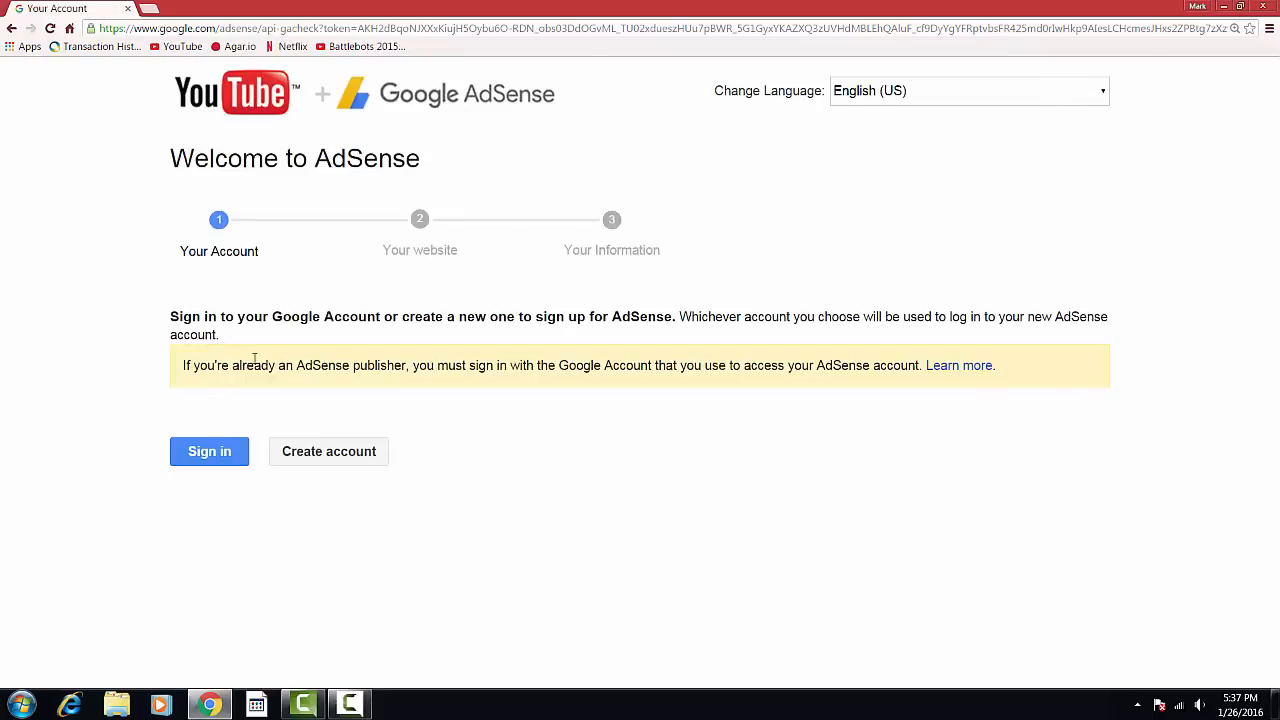
{"action": "left_click", "coordinate": [208, 452]}
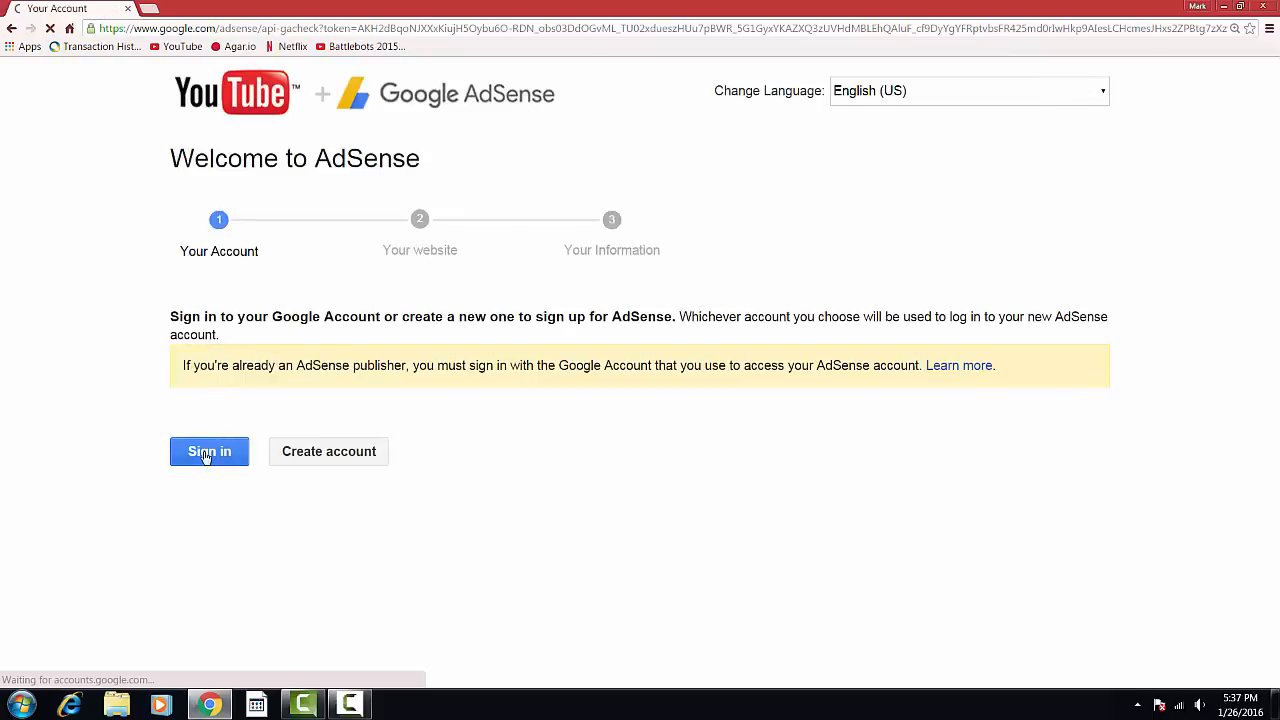
{"action": "left_click", "coordinate": [208, 452]}
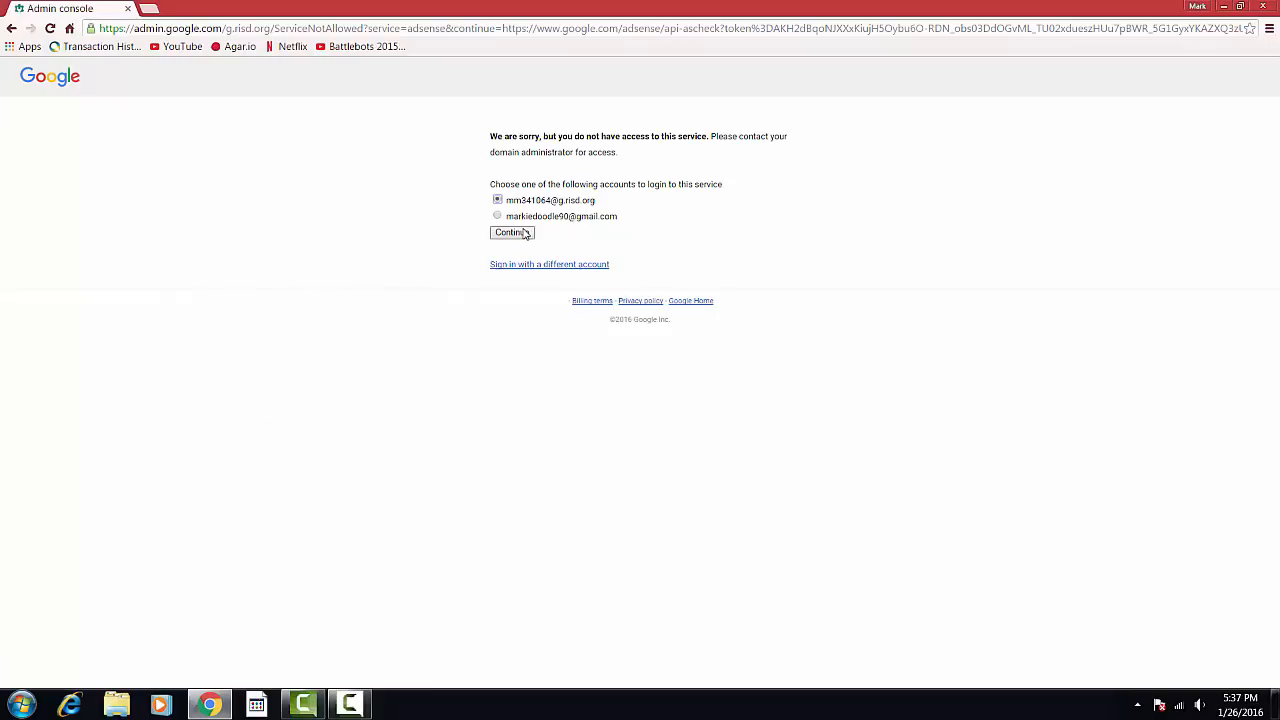
Retry the sign-in with the second listed account until AdSense accepts it
{"action": "left_click", "coordinate": [496, 216]}
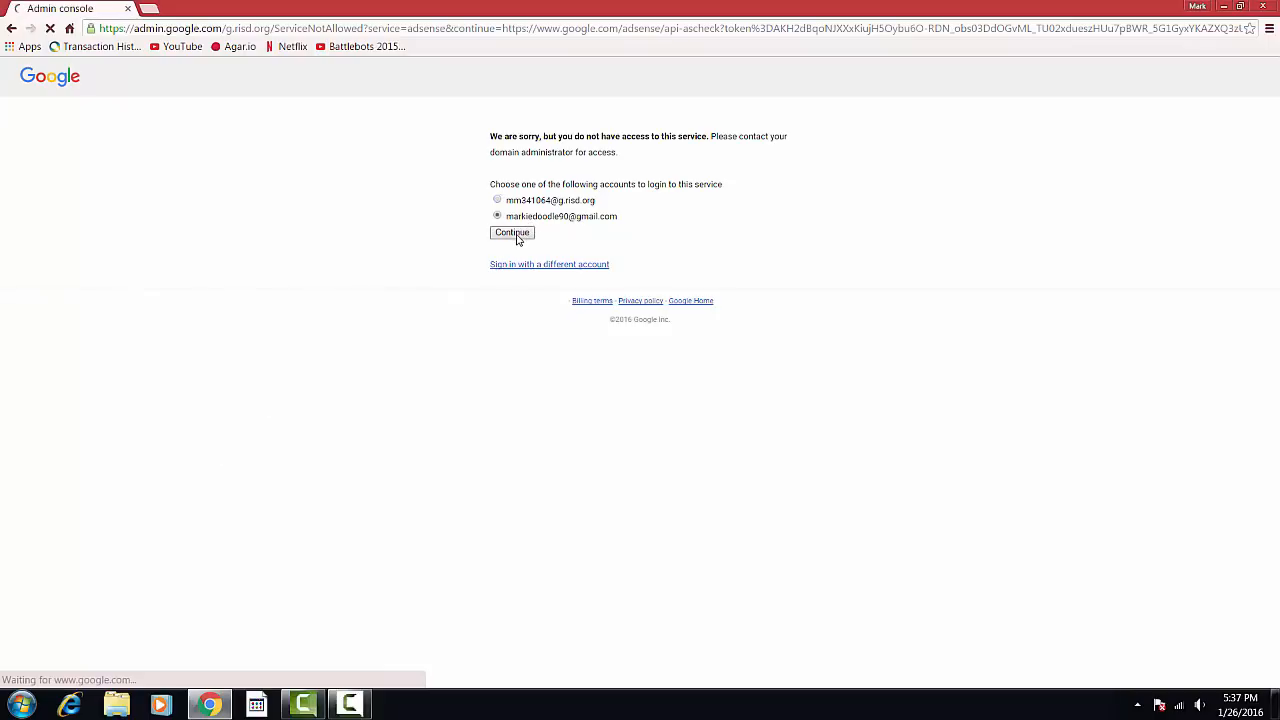
{"action": "left_click", "coordinate": [512, 232]}
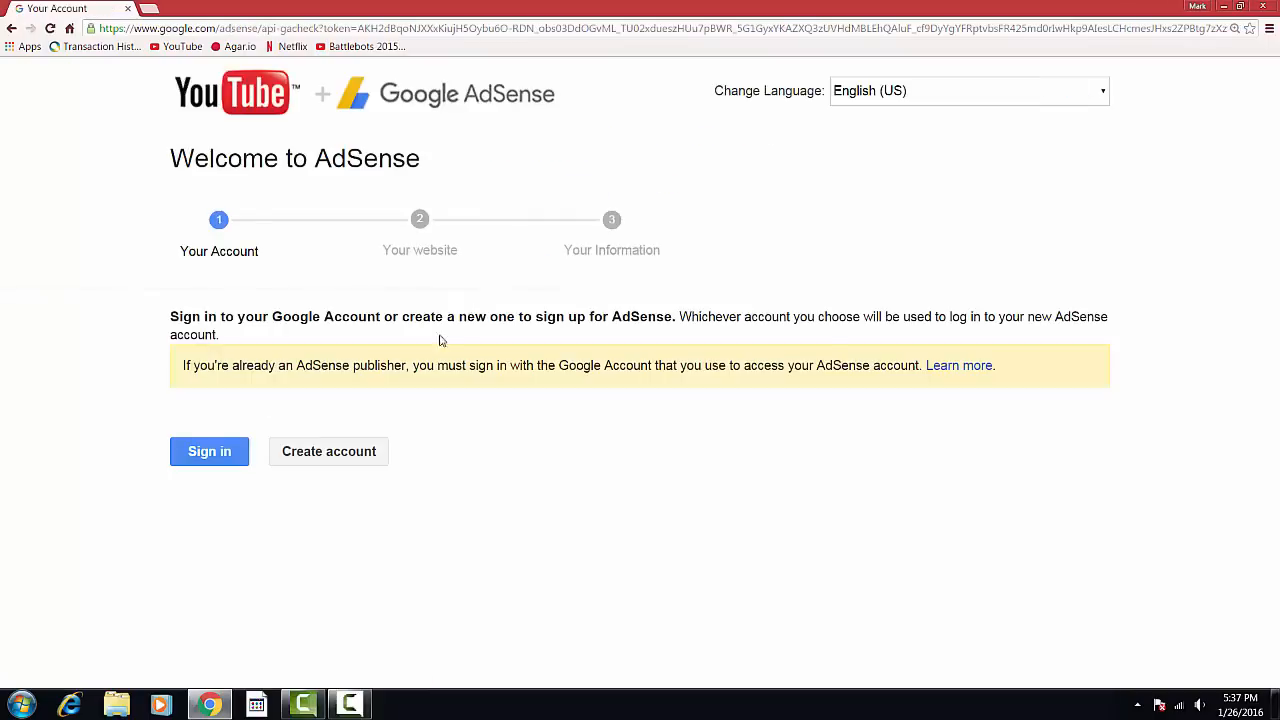
{"action": "mouse_move", "coordinate": [268, 428]}
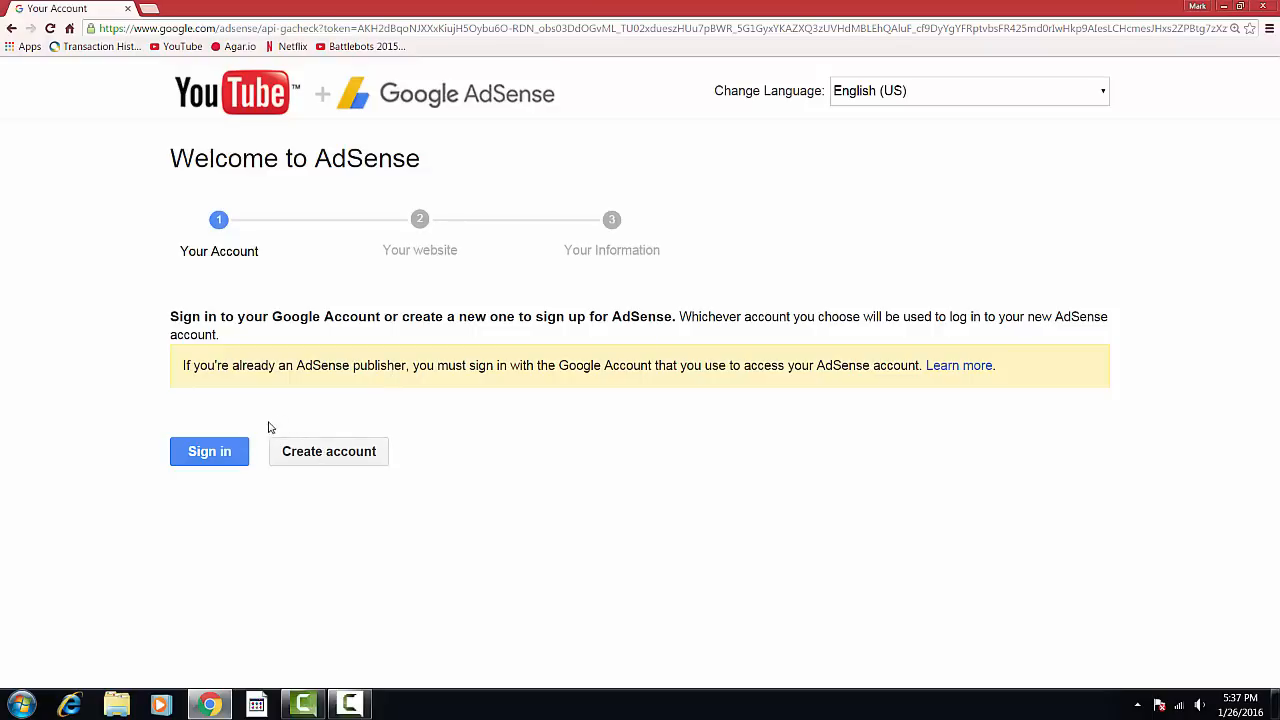
{"action": "left_click", "coordinate": [208, 452]}
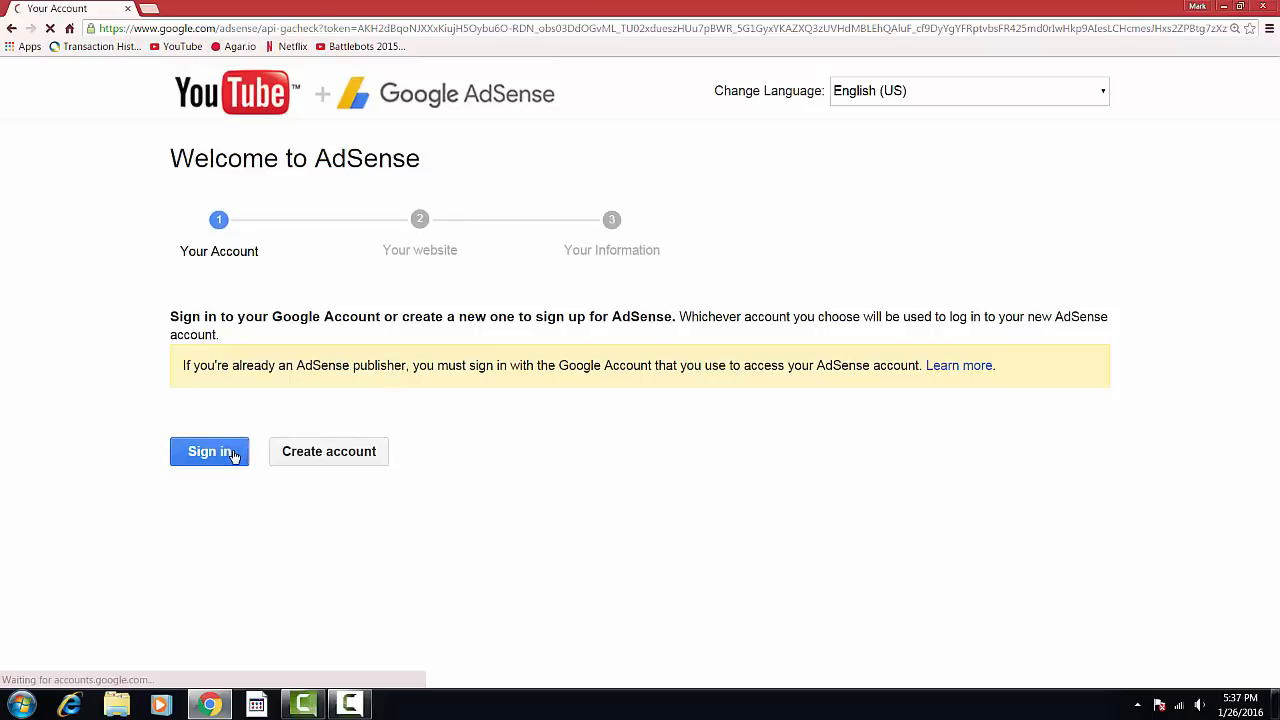
{"action": "left_click", "coordinate": [208, 452]}
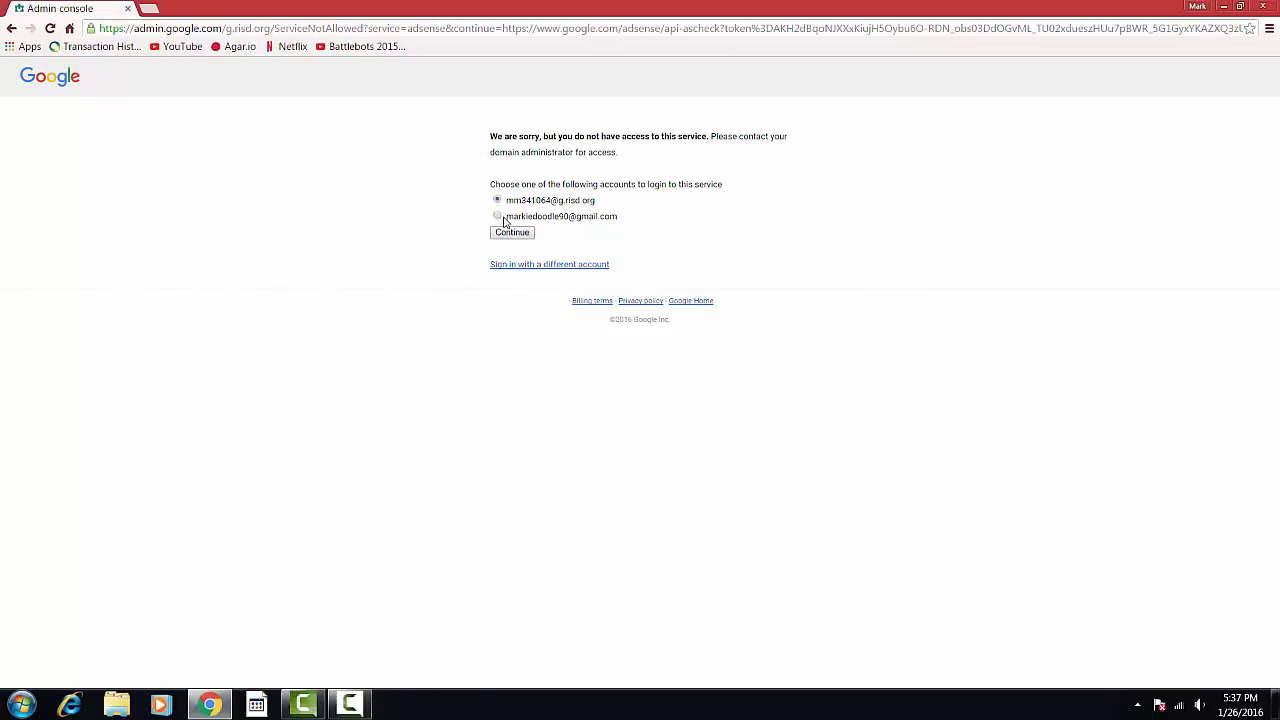
{"action": "left_click", "coordinate": [512, 232]}
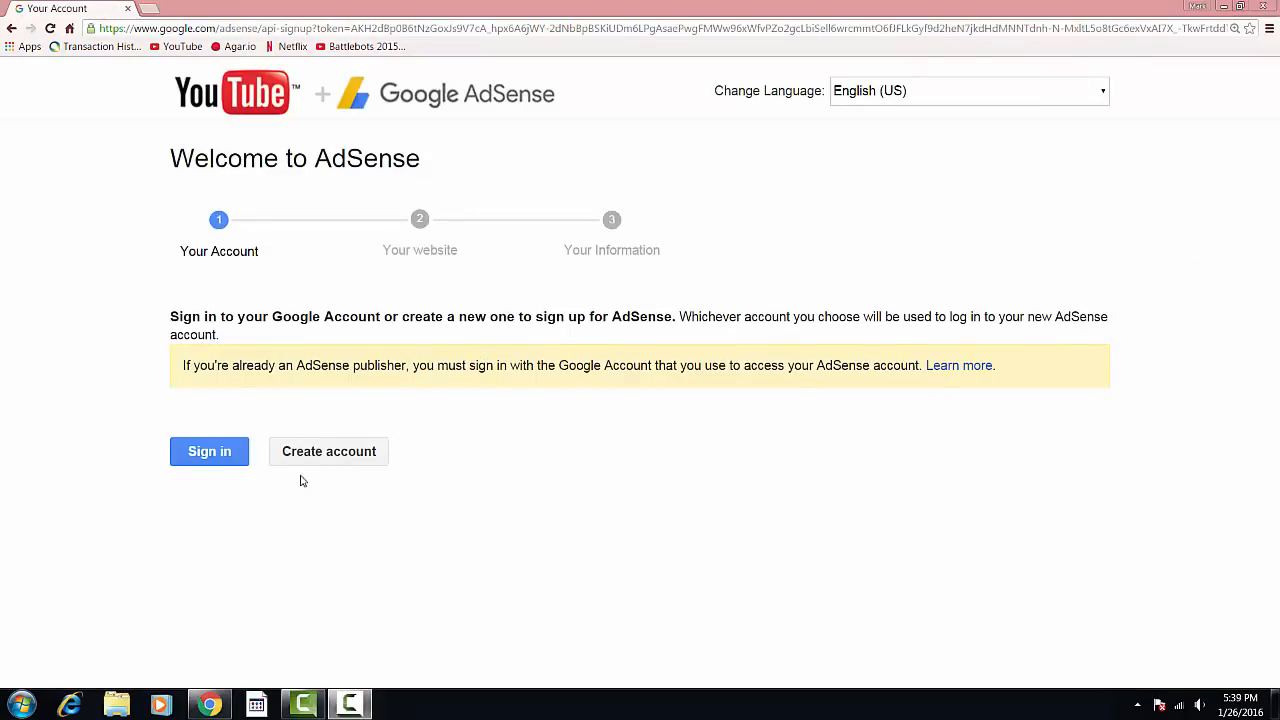
{"action": "mouse_move", "coordinate": [736, 528]}
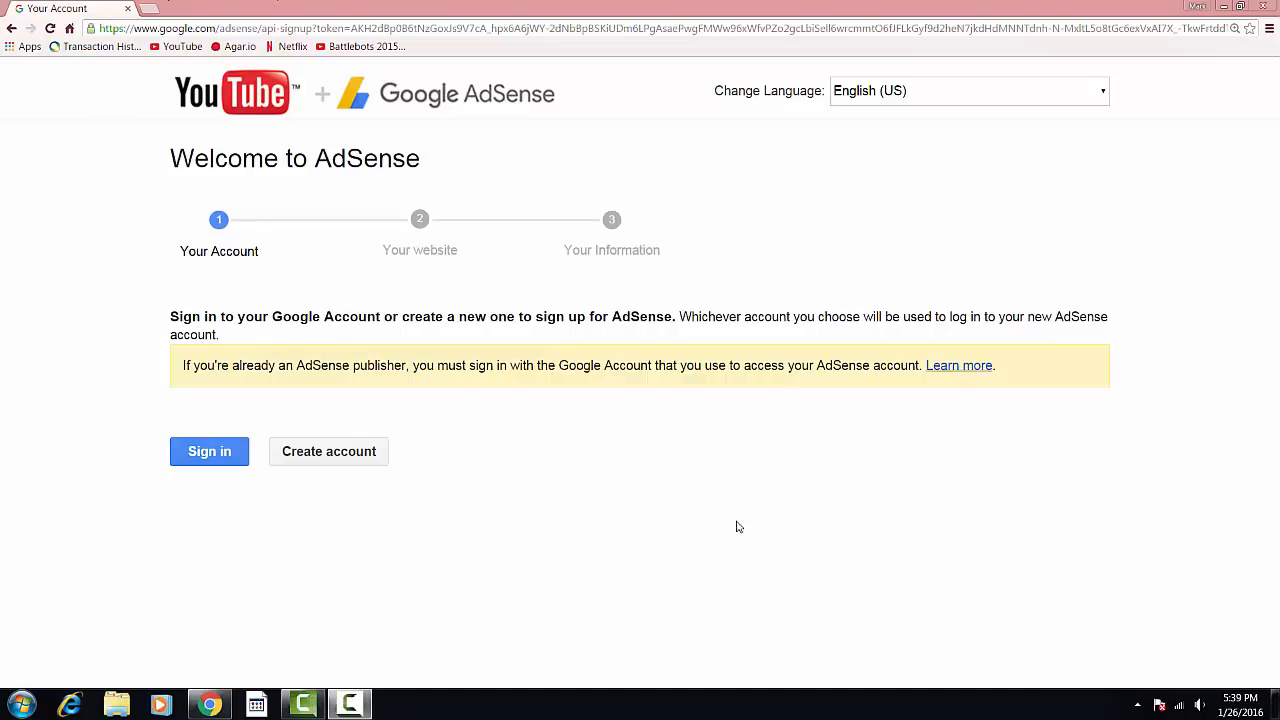
{"action": "left_click", "coordinate": [208, 452]}
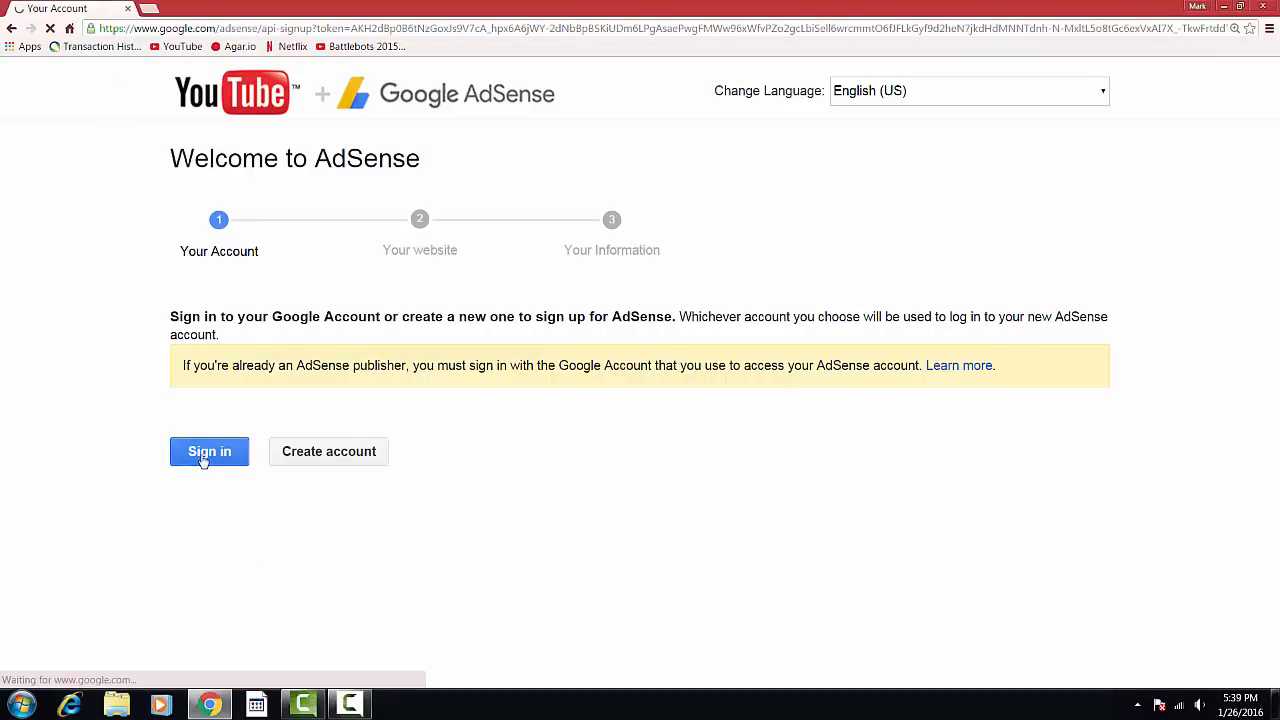
Finish signing in so the website step shows the YouTube URL and English language
{"action": "left_click", "coordinate": [208, 452]}
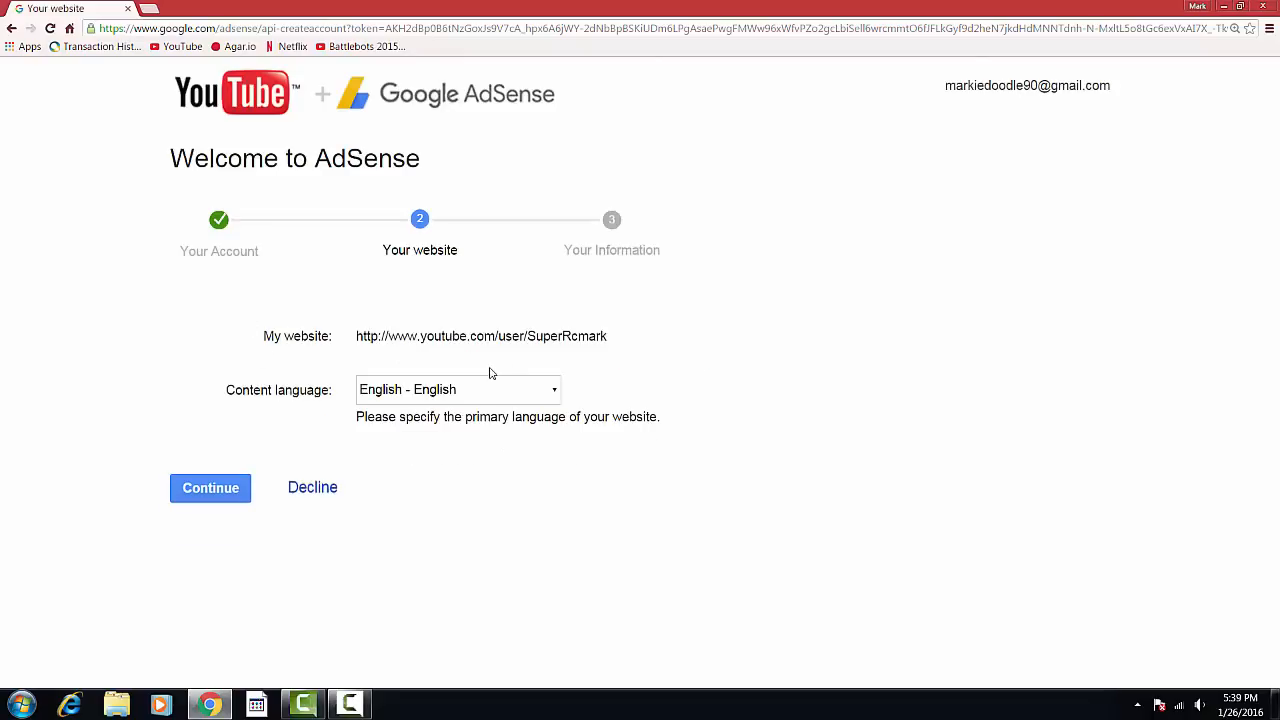
{"action": "mouse_move", "coordinate": [620, 340]}
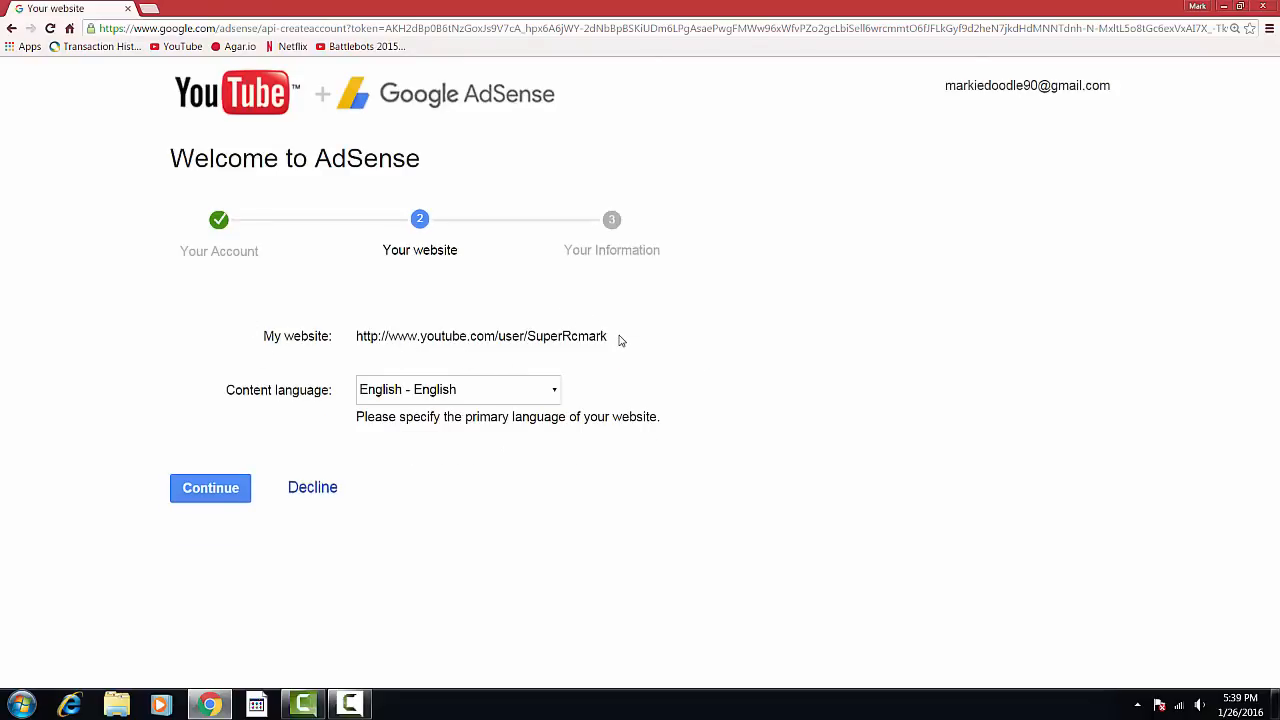
{"action": "mouse_move", "coordinate": [332, 428]}
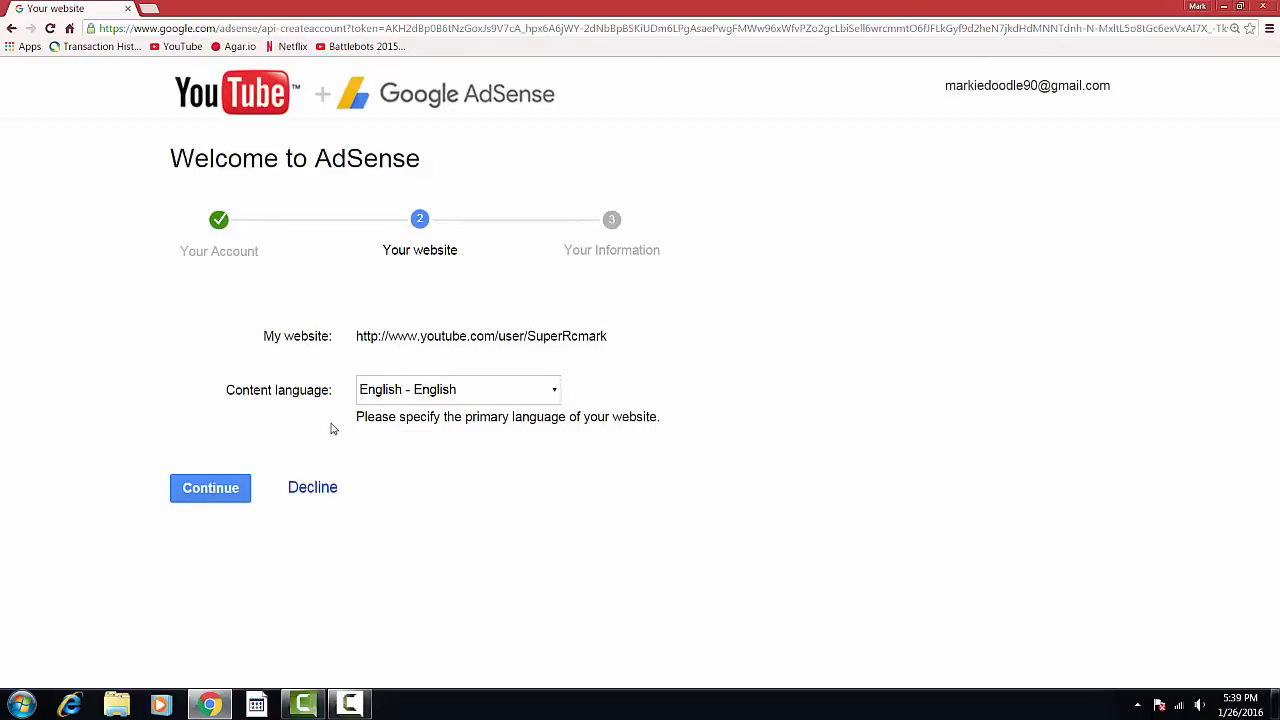
{"action": "mouse_move", "coordinate": [412, 402]}
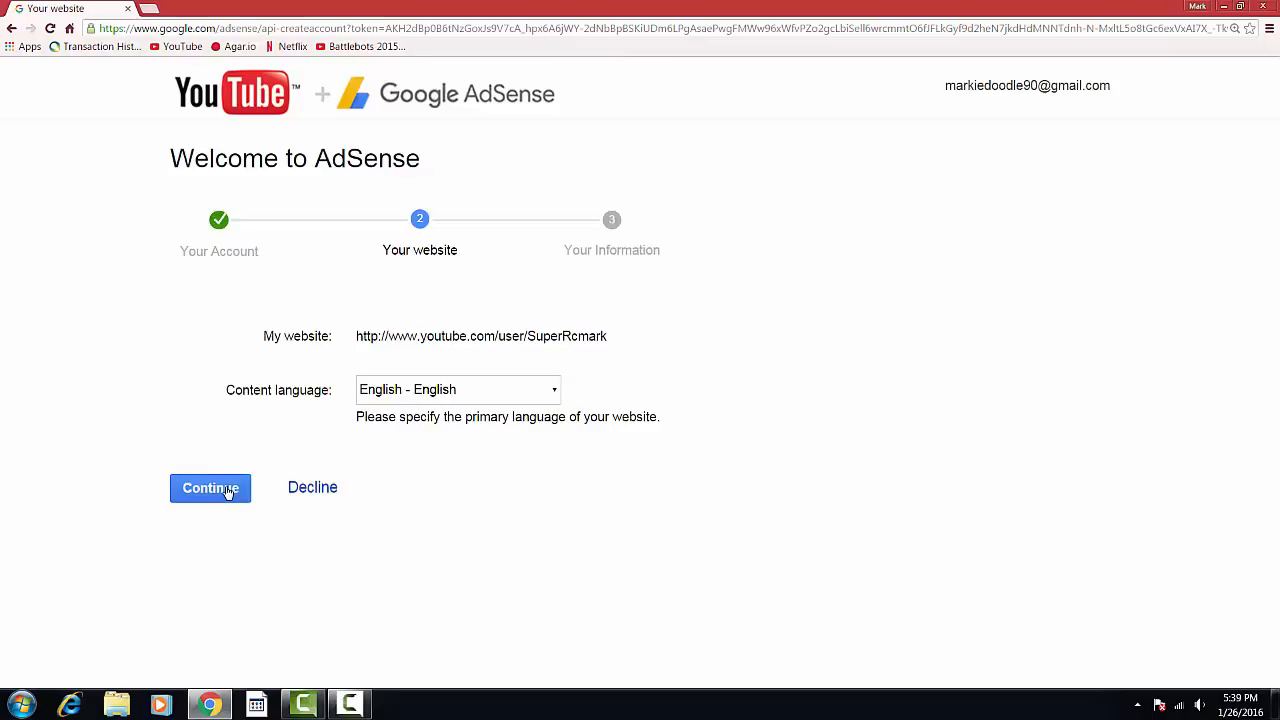
Confirm the website details, then set country United States and time zone (UTC-06:00) Chicago
{"action": "left_click", "coordinate": [210, 488]}
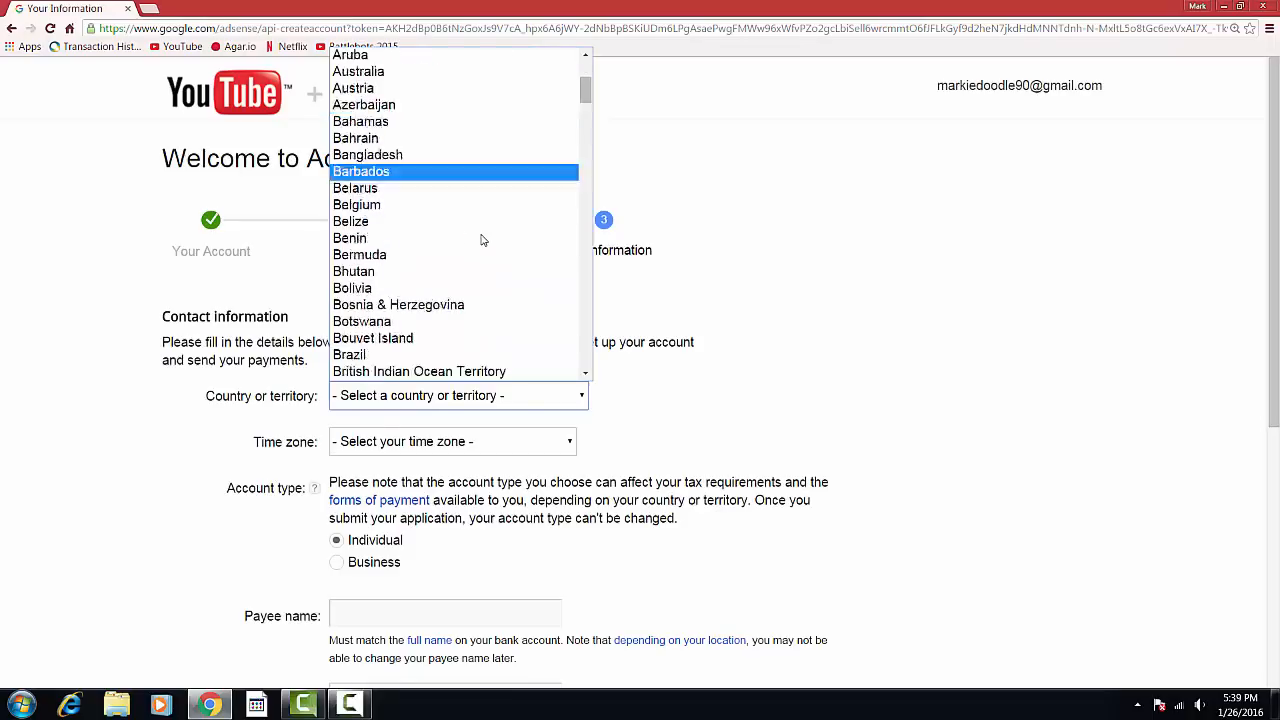
{"action": "scroll", "scroll_direction": "down", "scroll_amount": 3}
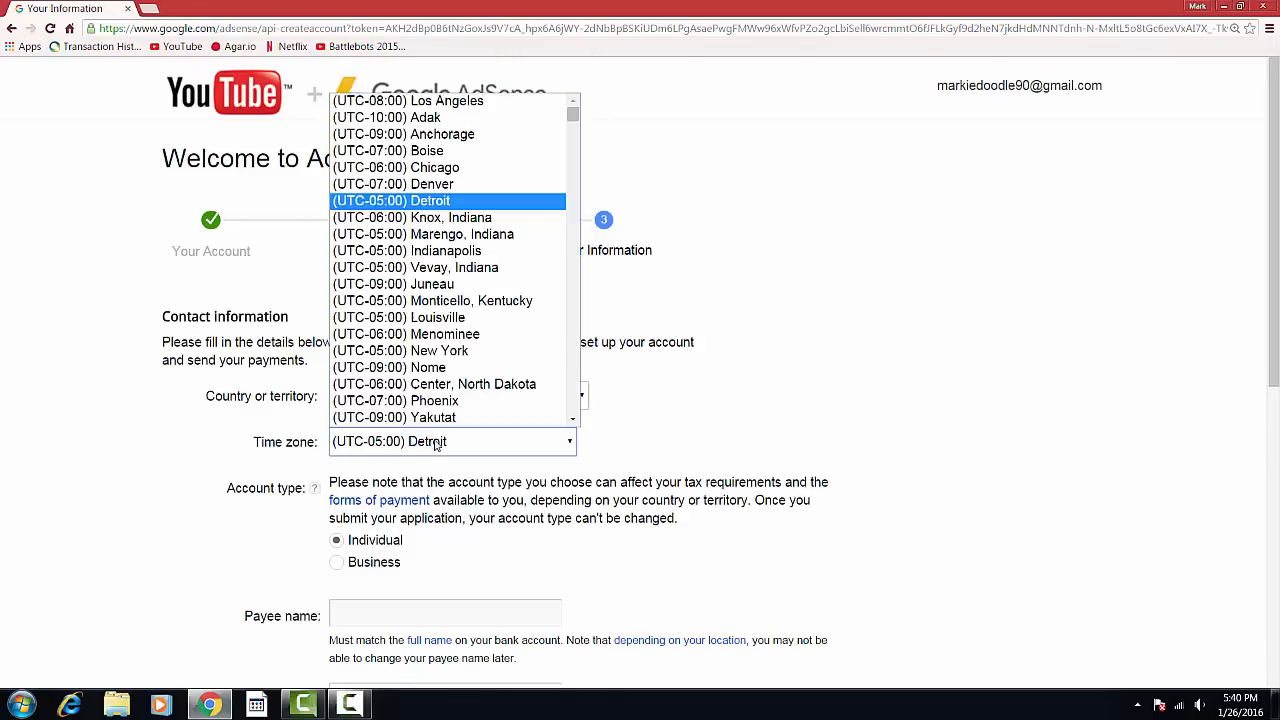
{"action": "left_click", "coordinate": [432, 168]}
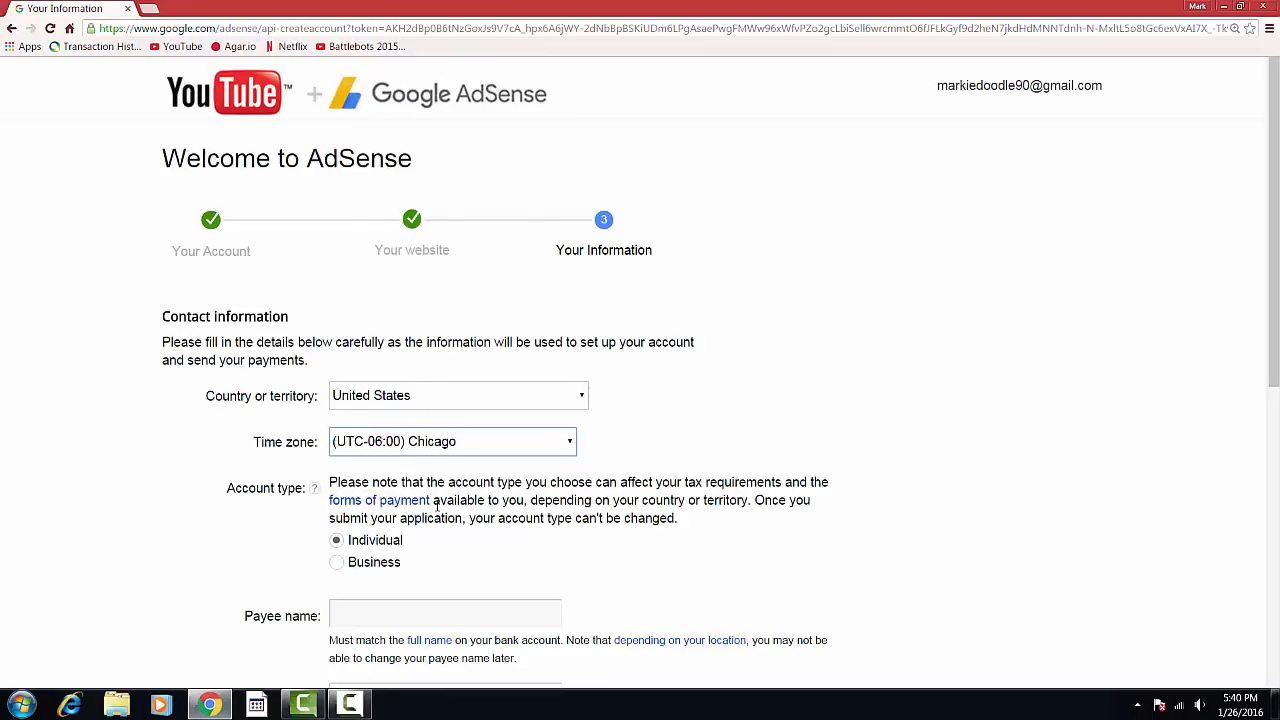
{"action": "scroll", "scroll_direction": "down", "scroll_amount": 3}
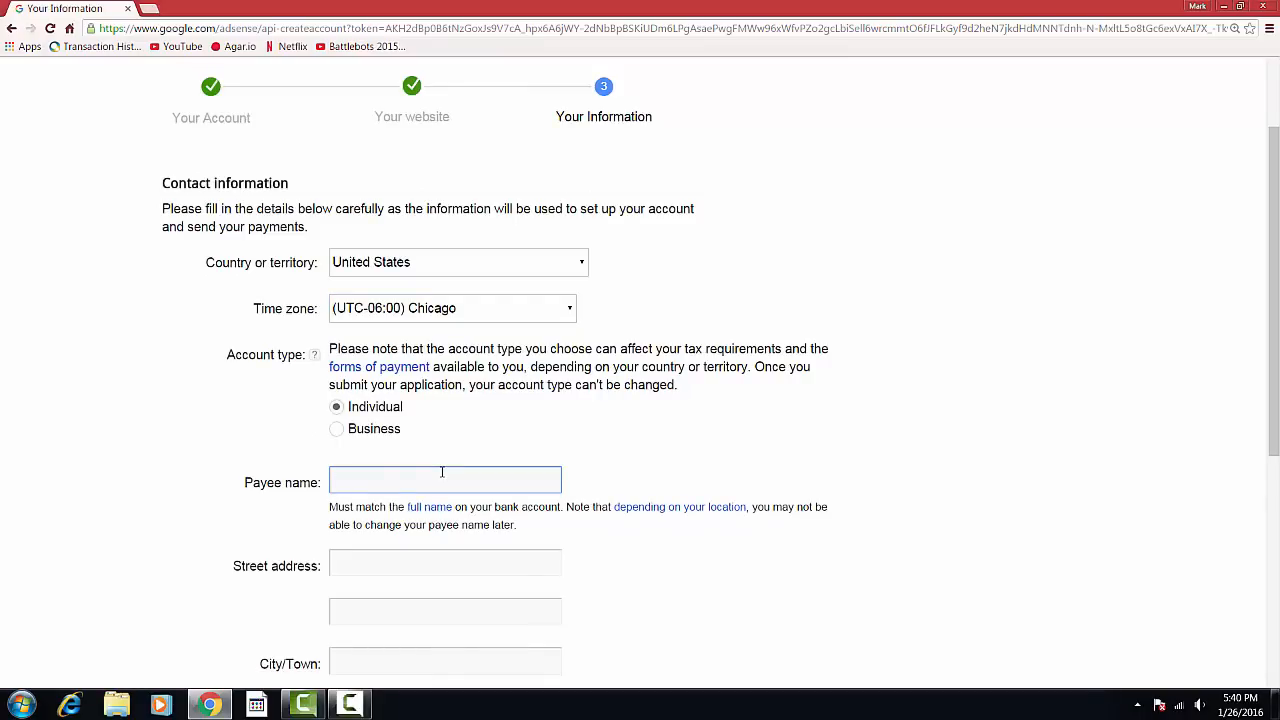
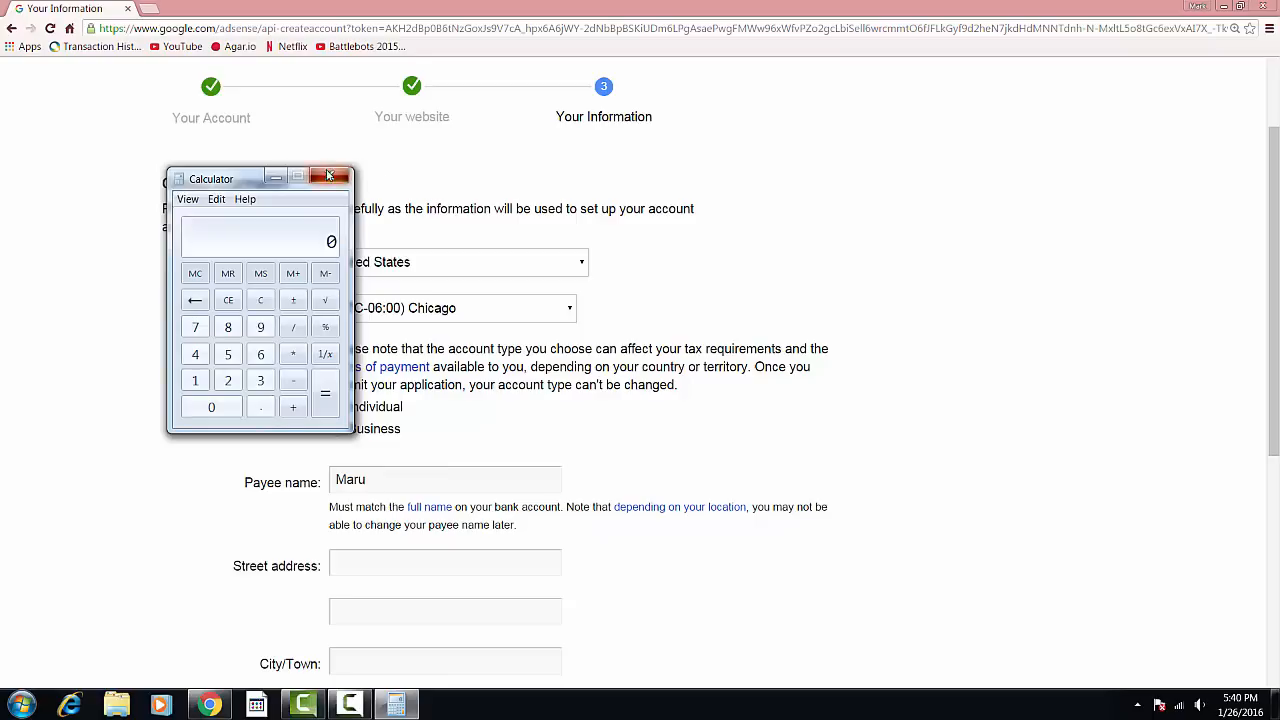
{"action": "left_click", "coordinate": [332, 176]}
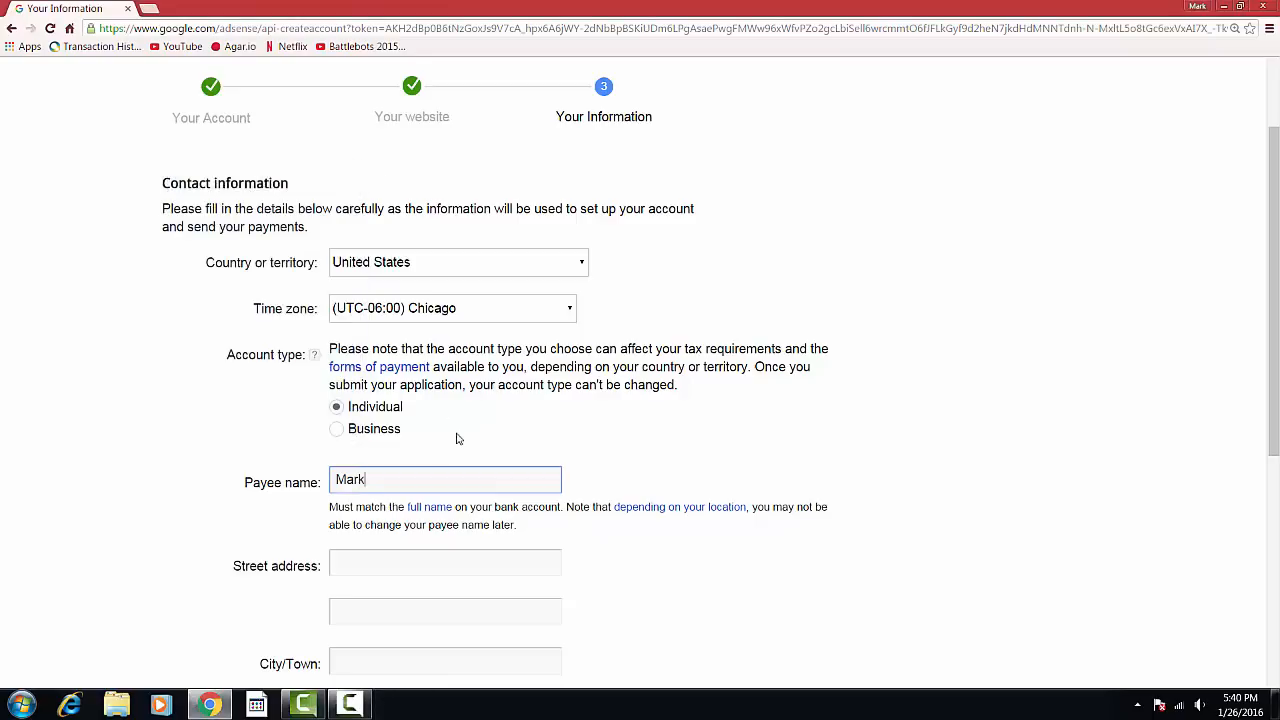
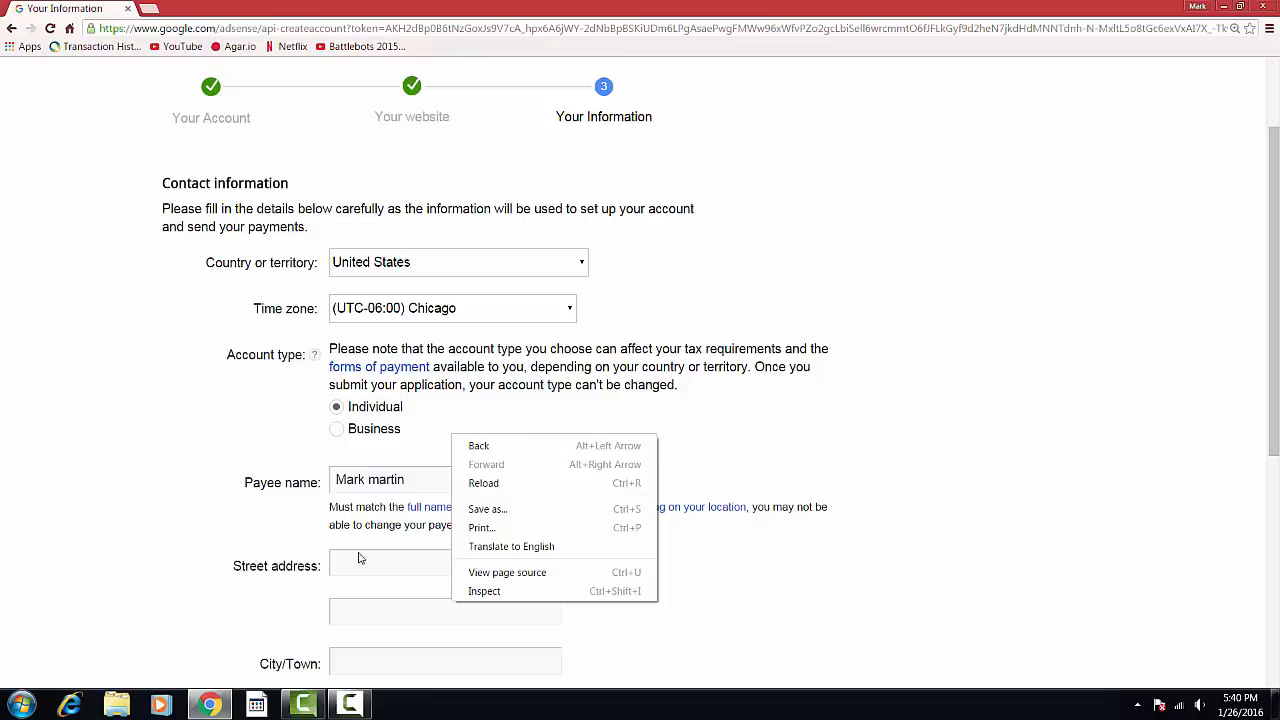
{"action": "left_click", "coordinate": [360, 562]}
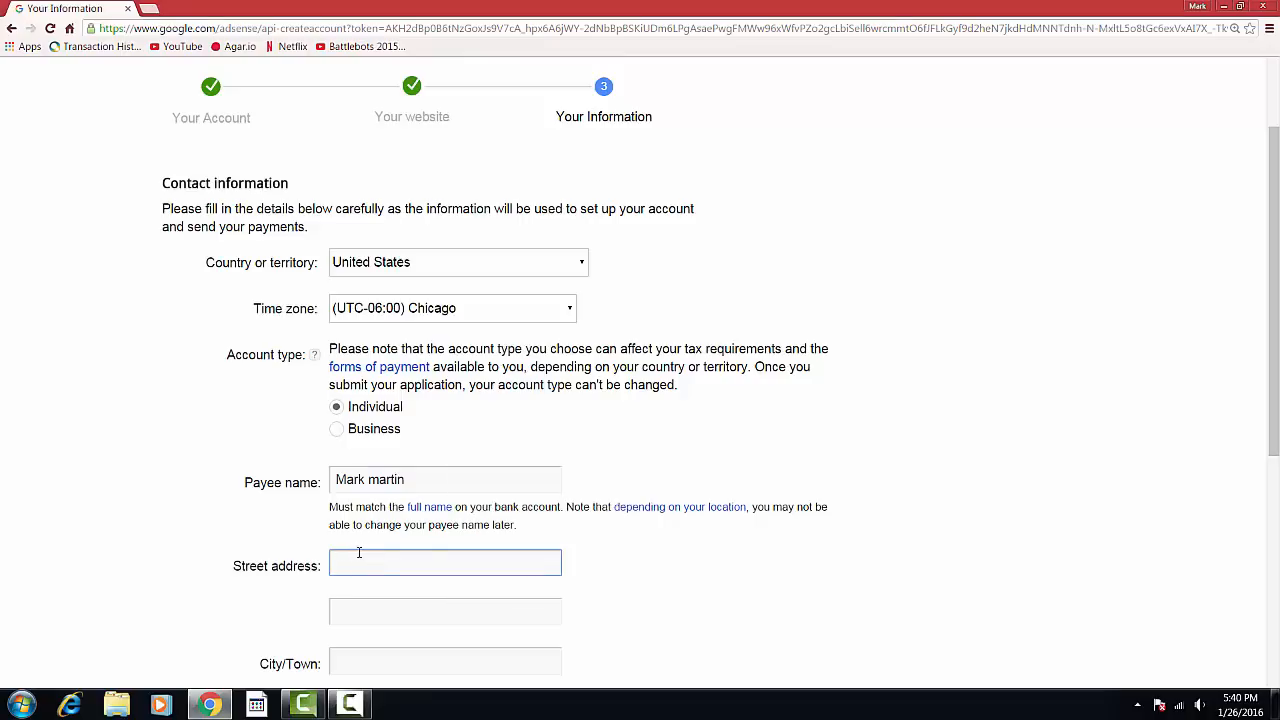
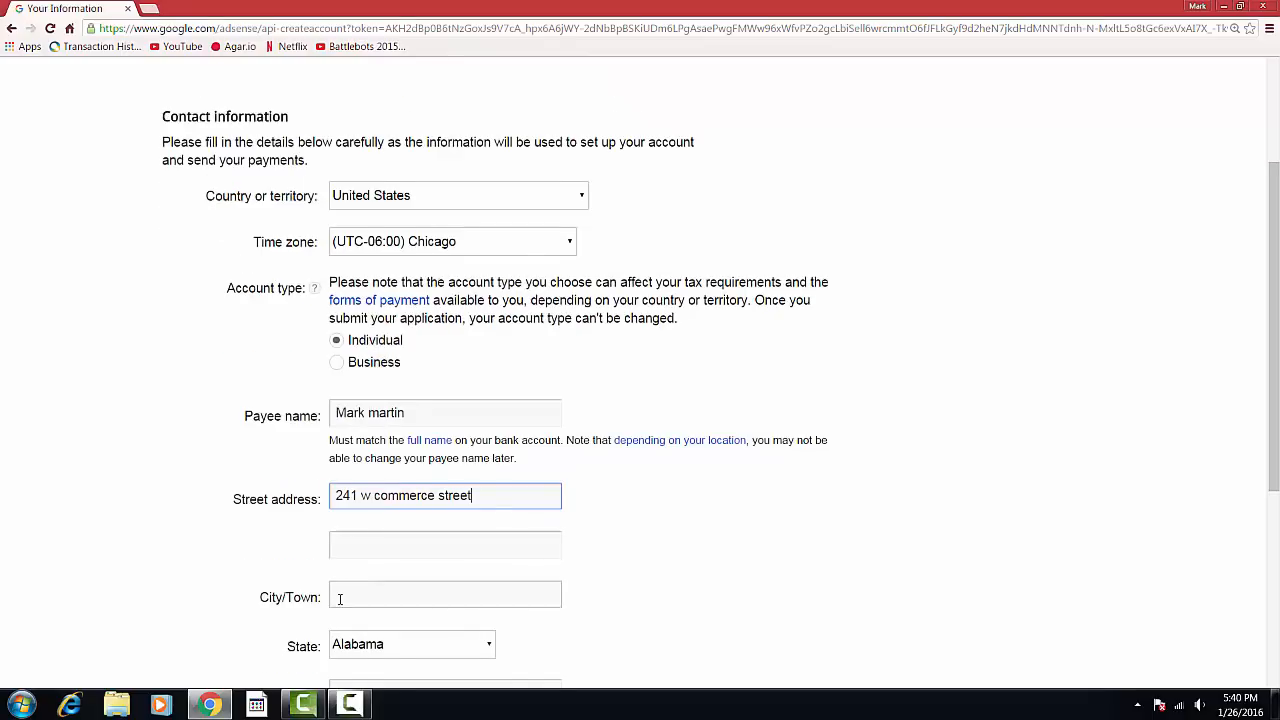
Enter city Houston, state Texas, the ZIP code and the phone number
{"action": "left_click", "coordinate": [444, 596]}
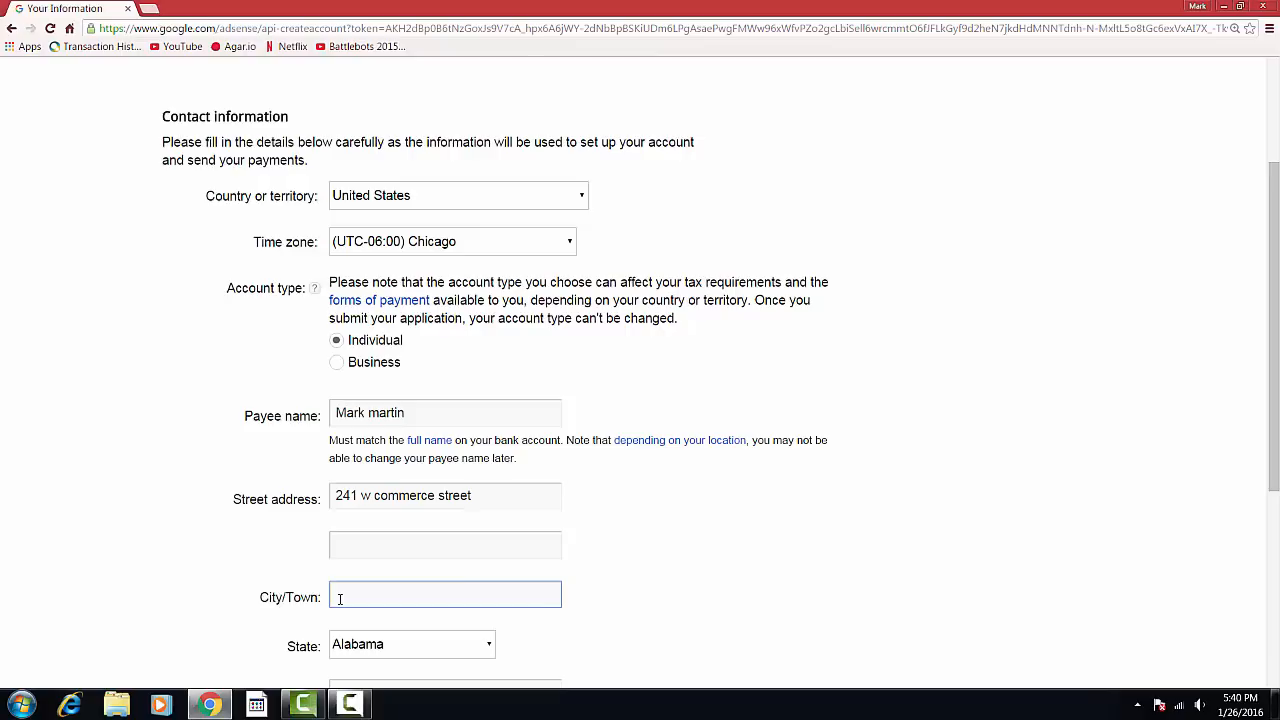
{"action": "type", "text": "h"}
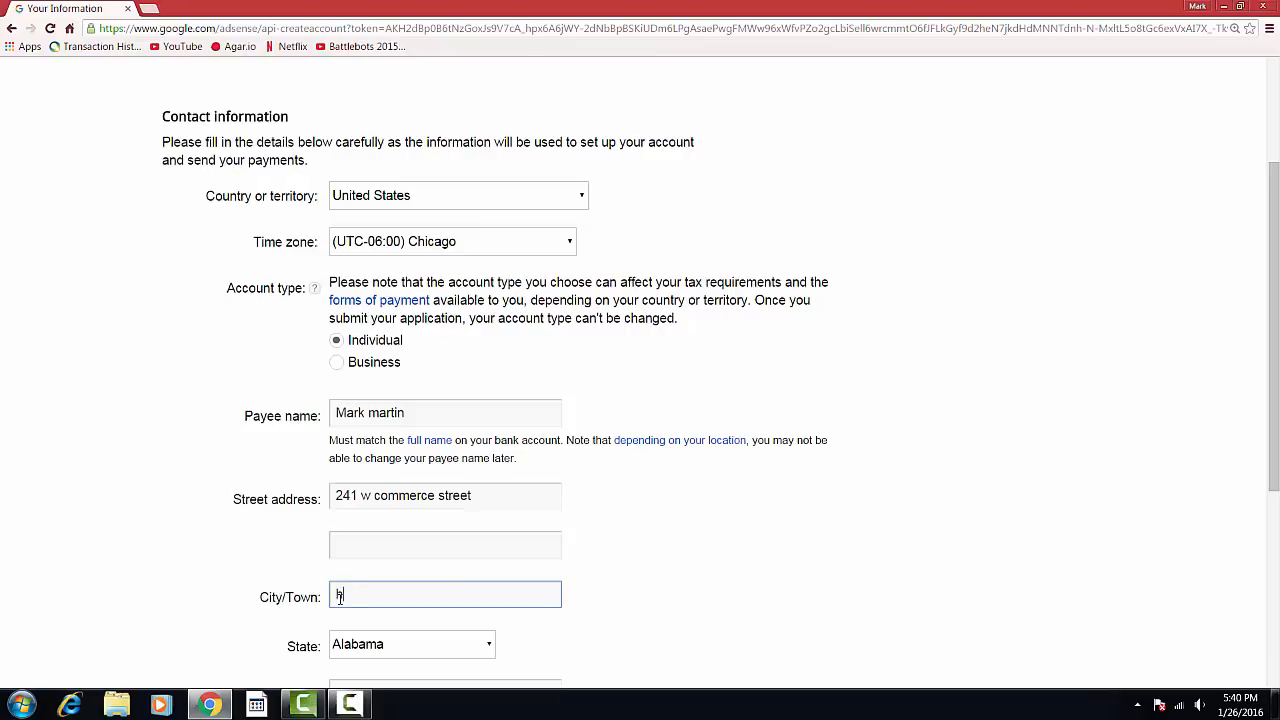
{"action": "type", "text": "ouston"}
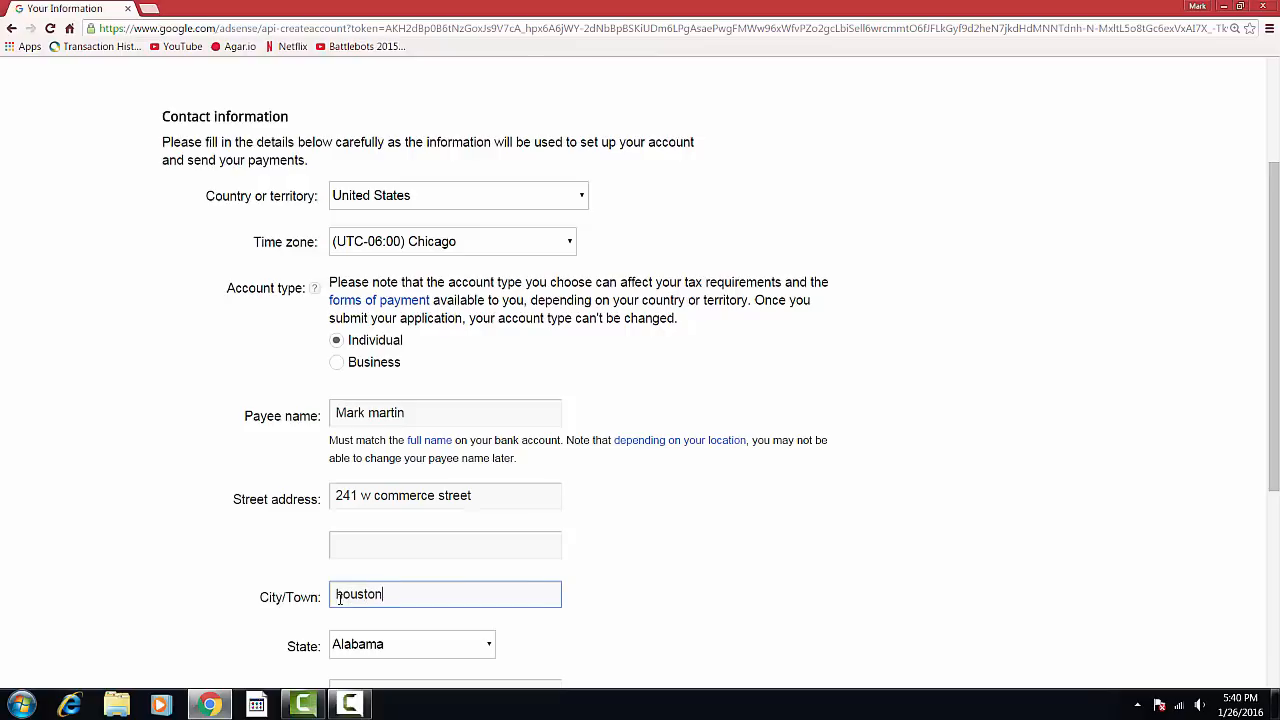
{"action": "left_click", "coordinate": [410, 644]}
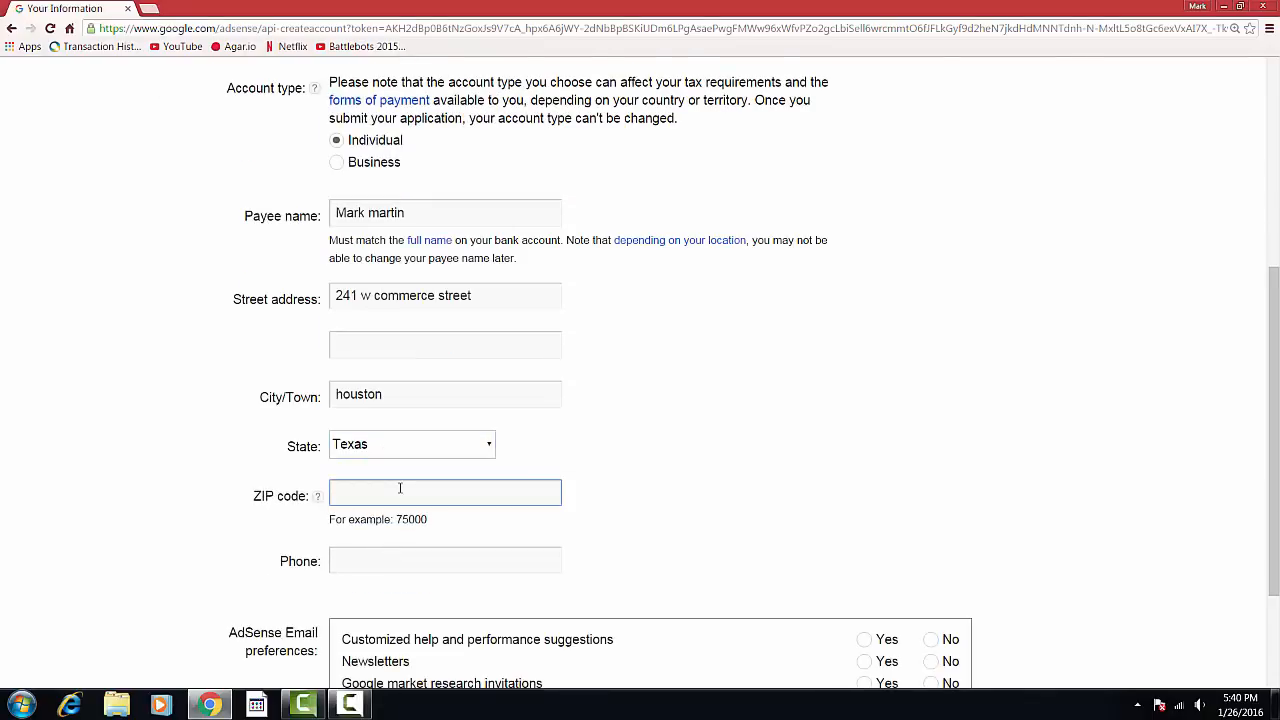
{"action": "type", "text": "7520"}
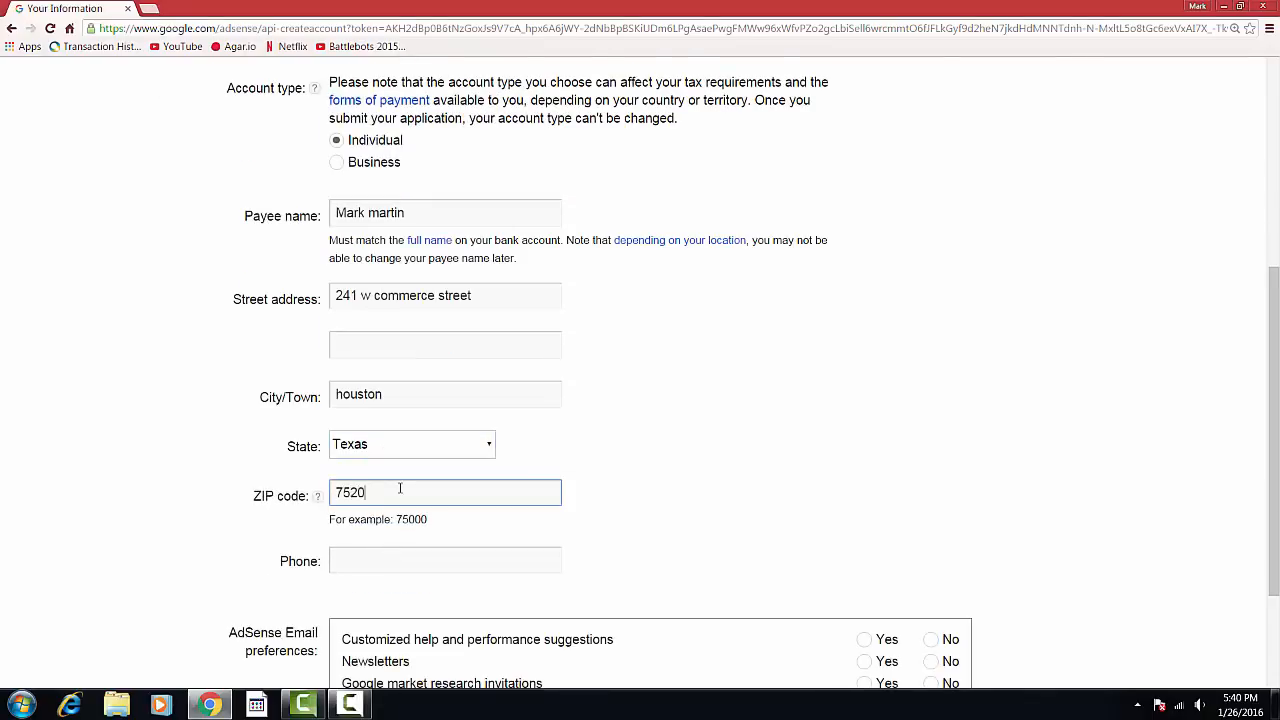
{"action": "type", "text": "8"}
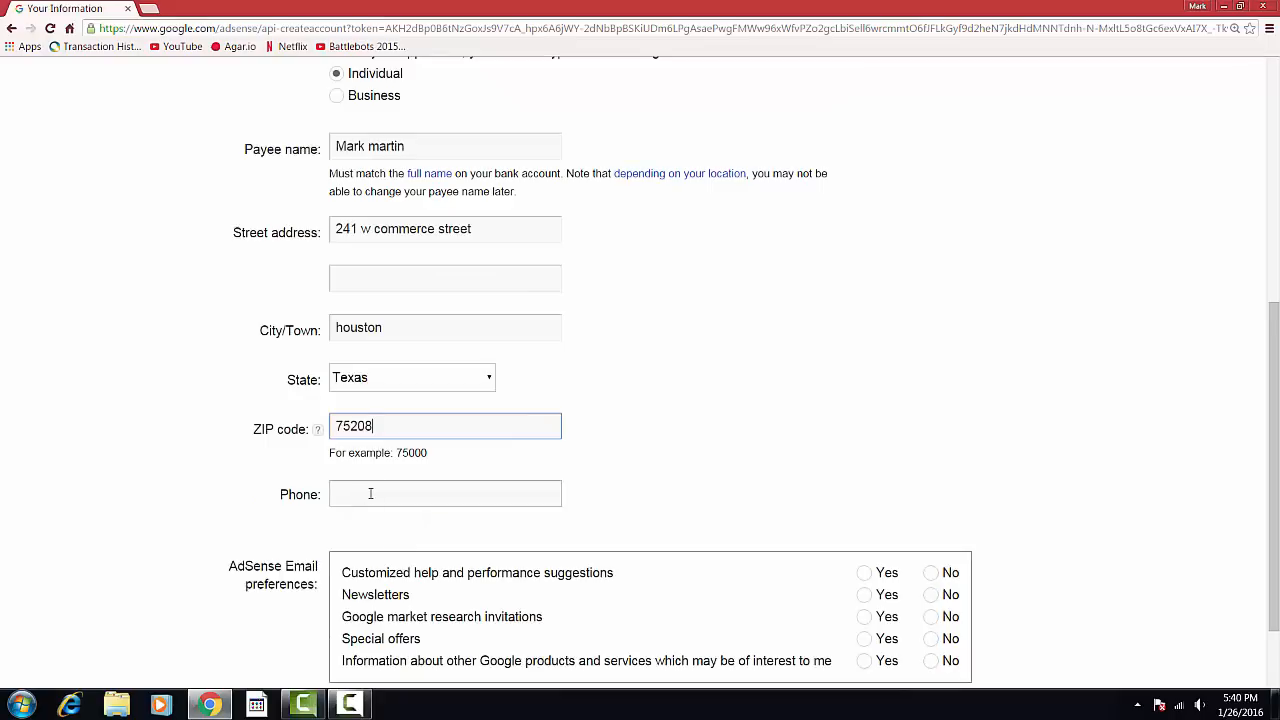
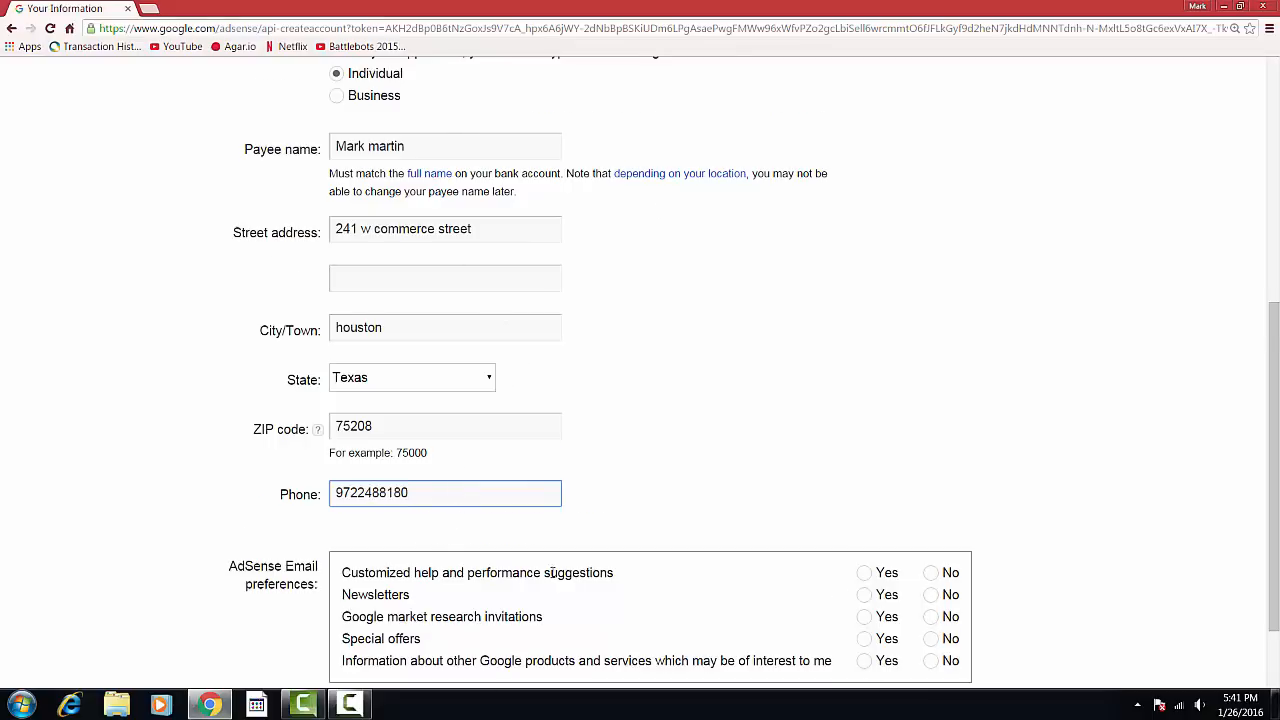
Set every AdSense email preference to Yes and submit the application
{"action": "scroll", "scroll_direction": "down", "scroll_amount": 3}
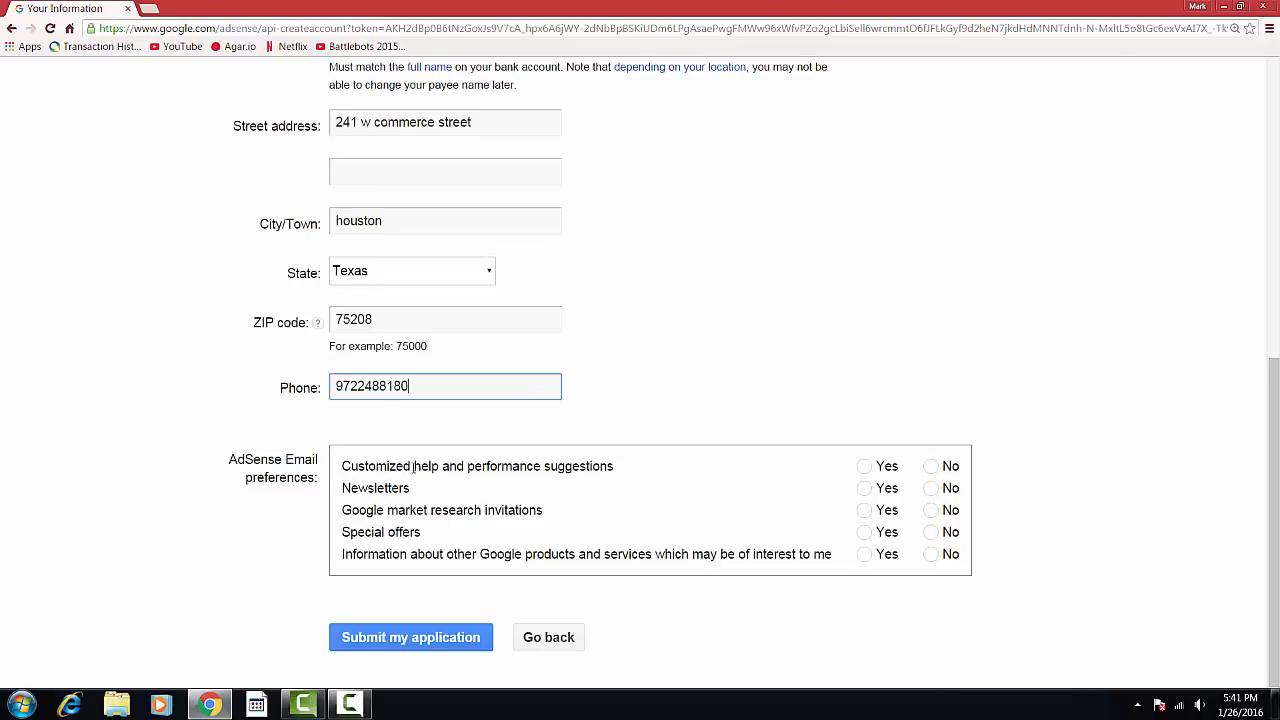
{"action": "left_click", "coordinate": [864, 488]}
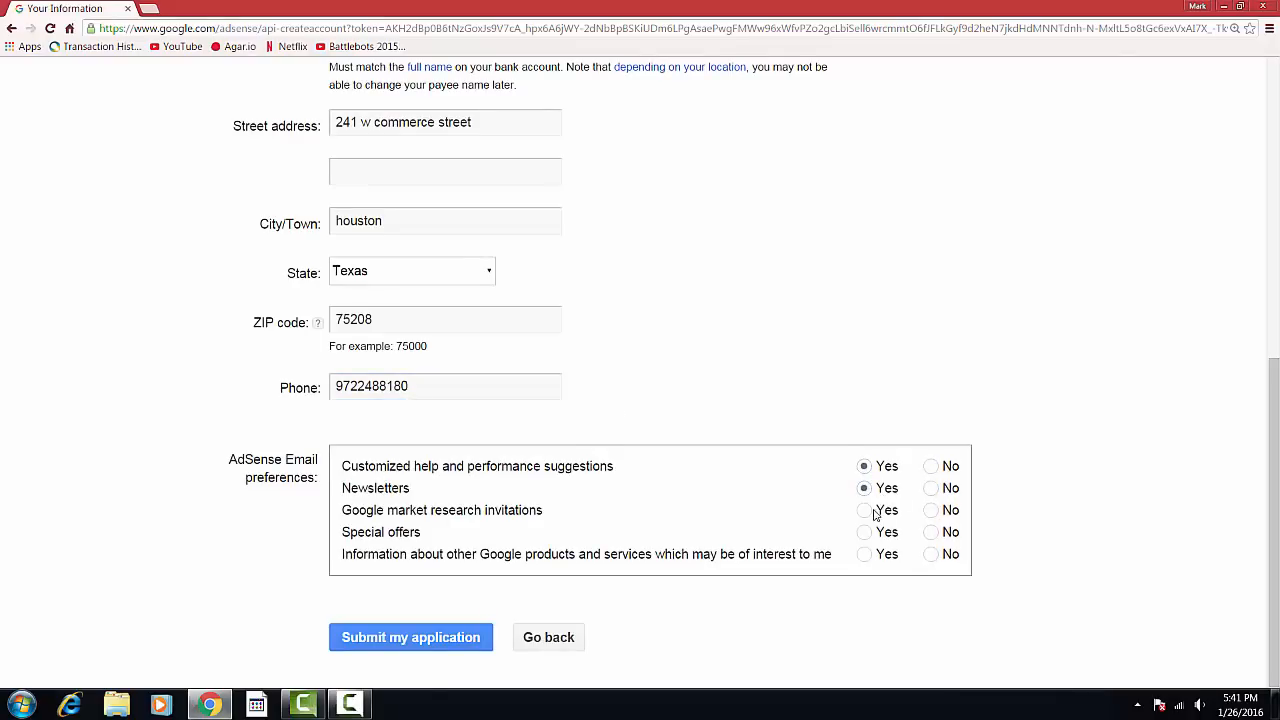
{"action": "left_click", "coordinate": [864, 510]}
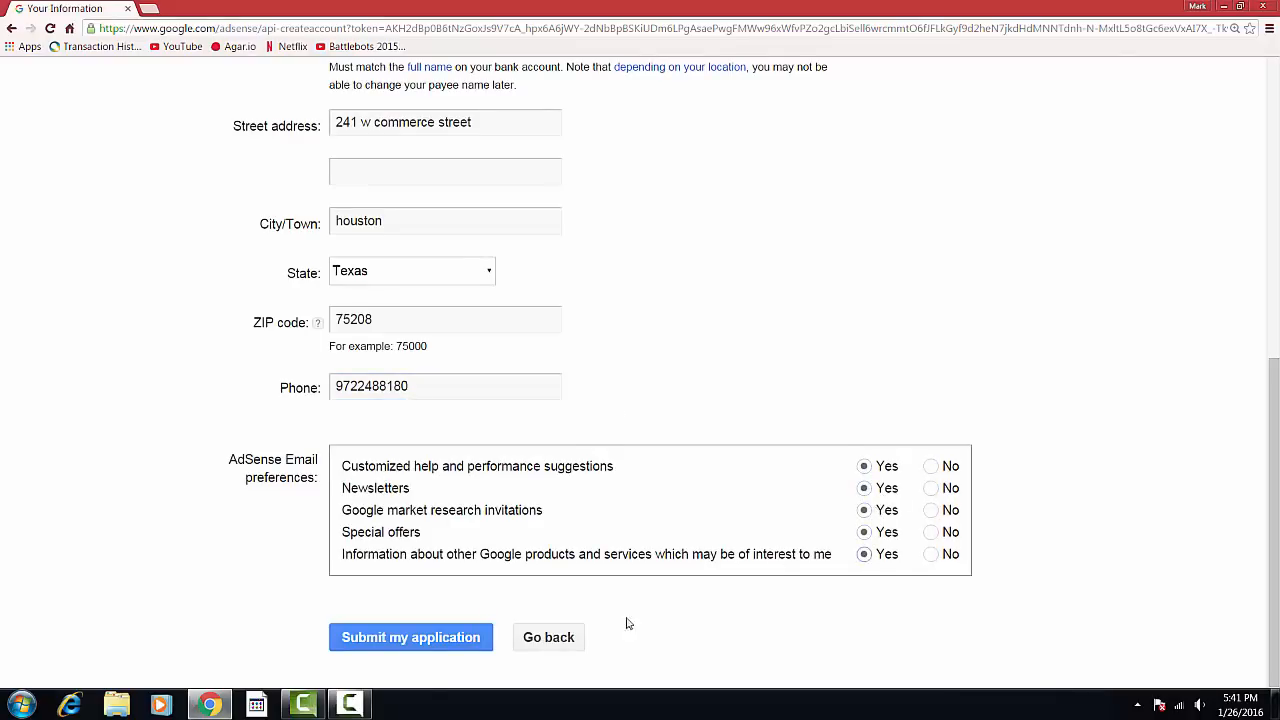
{"action": "left_click", "coordinate": [410, 636]}
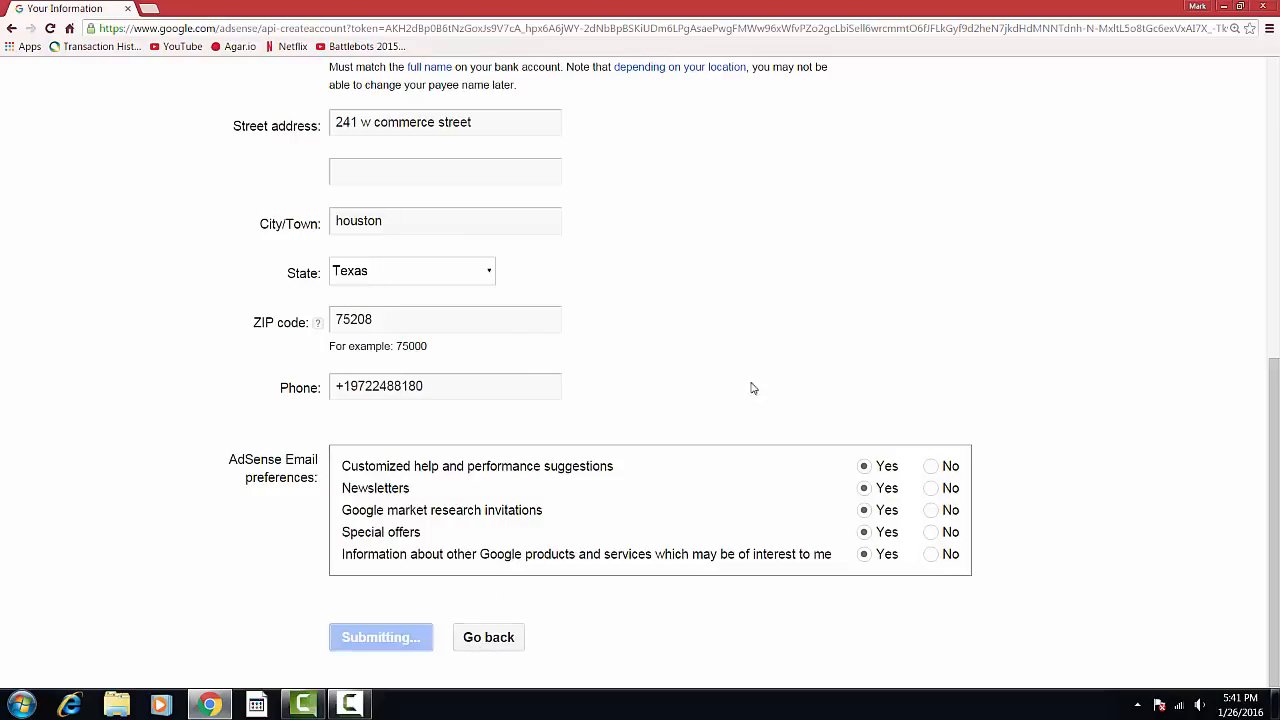
Tick 'Yes, I have read and accept the agreement', accept, and return to YouTube Monetization
{"action": "left_click", "coordinate": [380, 636]}
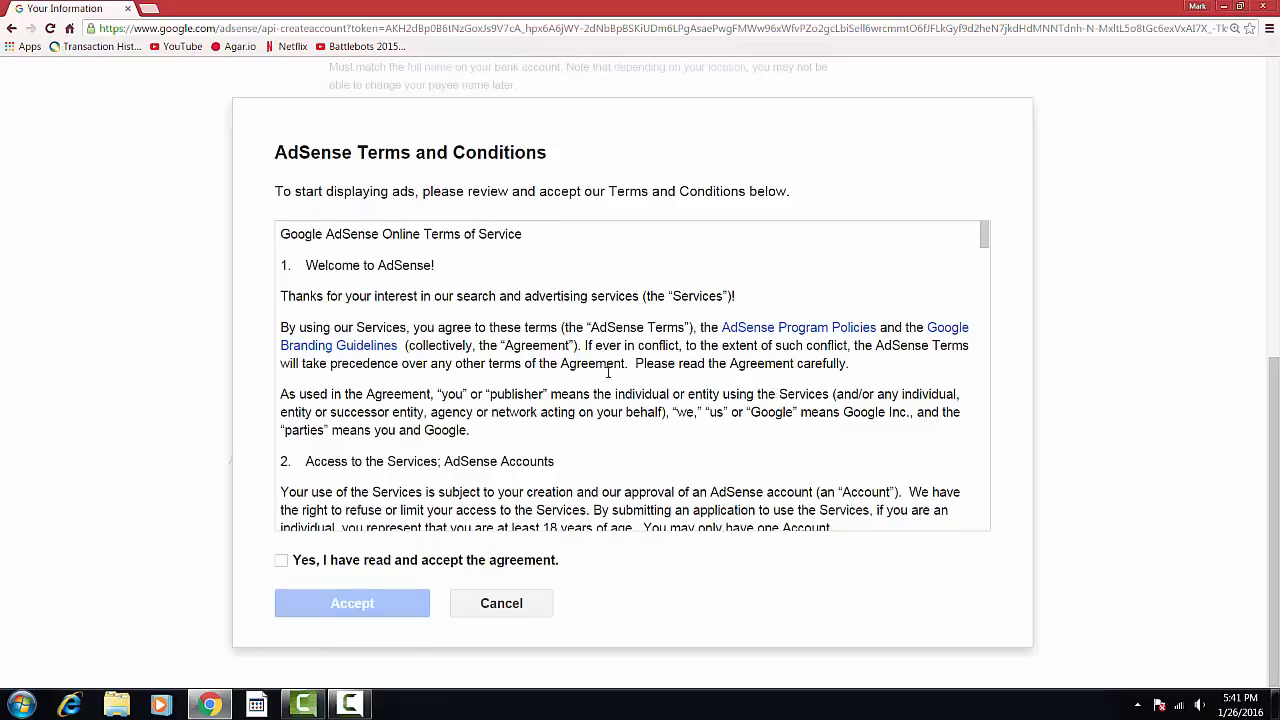
{"action": "left_click", "coordinate": [280, 560]}
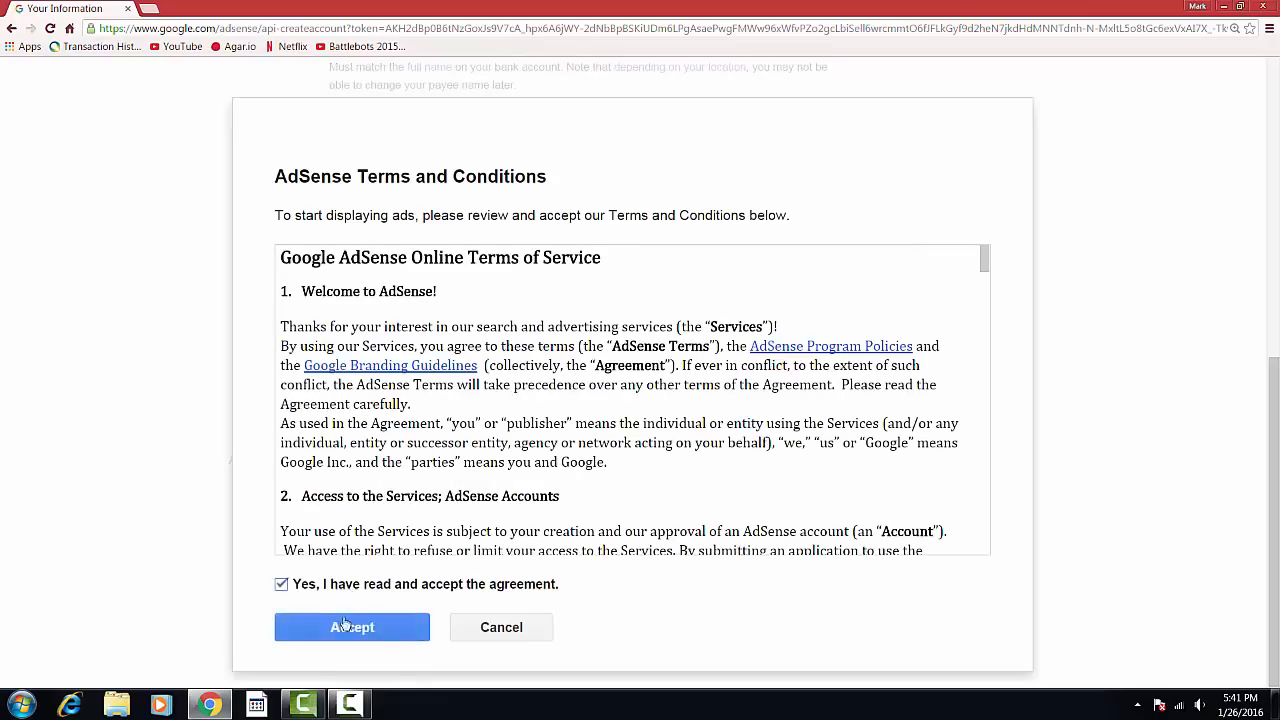
{"action": "left_click", "coordinate": [352, 628]}
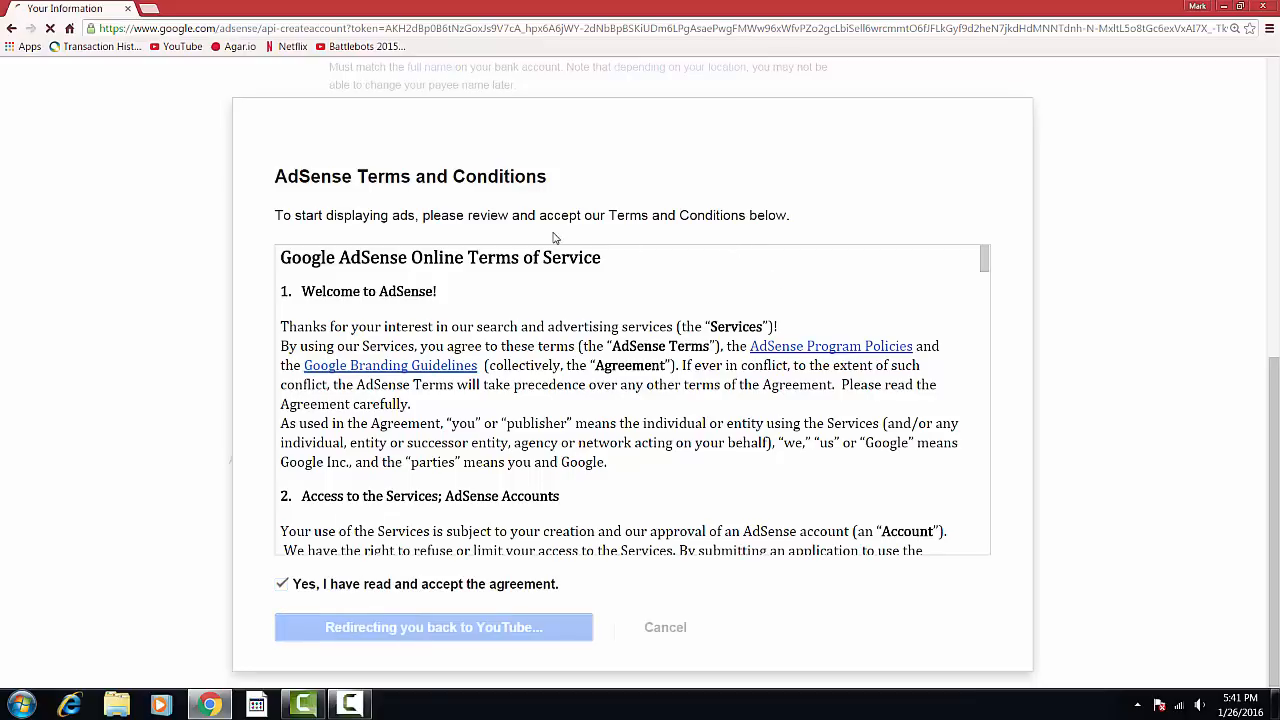
{"action": "scroll", "scroll_direction": "down", "scroll_amount": 3}
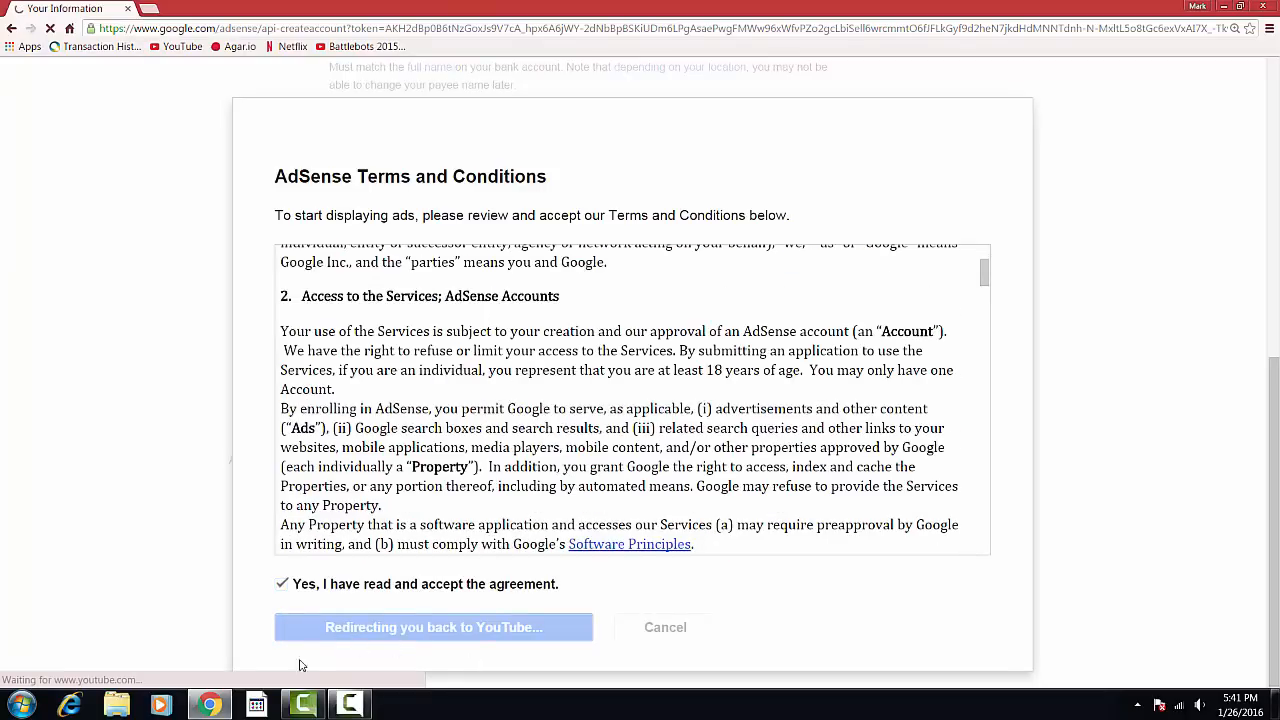
{"action": "left_click", "coordinate": [432, 628]}
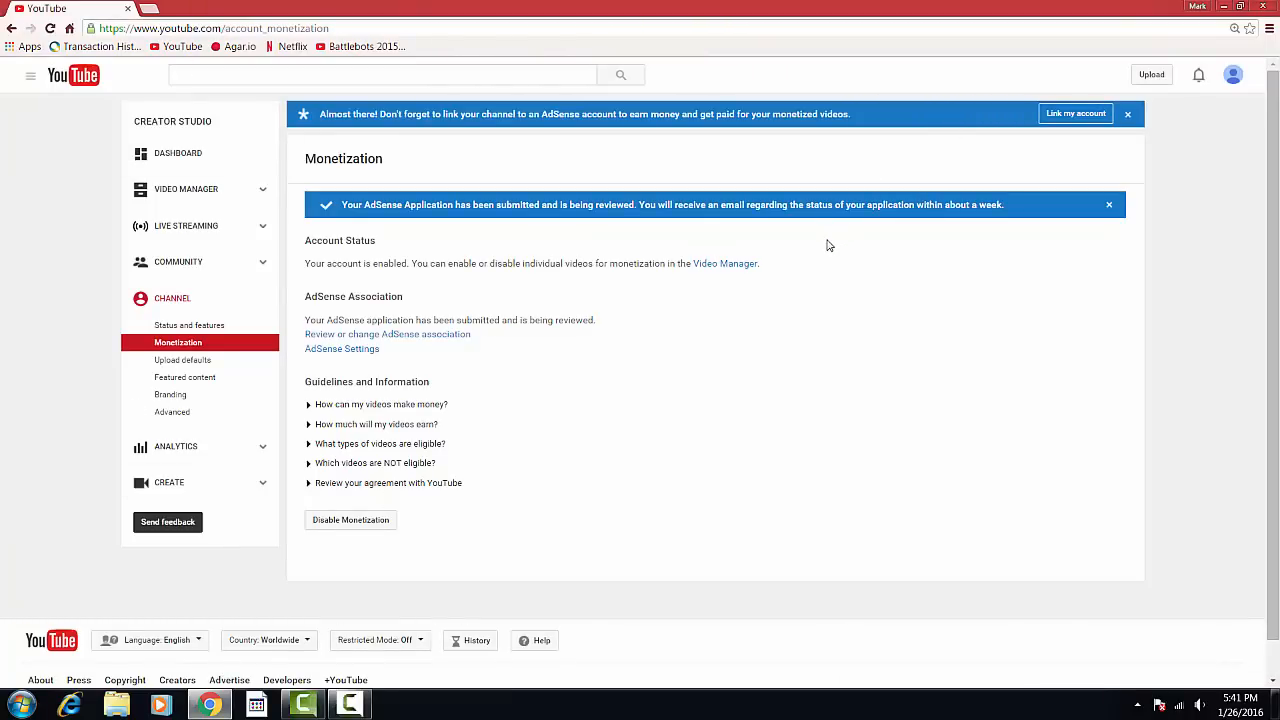
{"action": "mouse_move", "coordinate": [812, 268]}
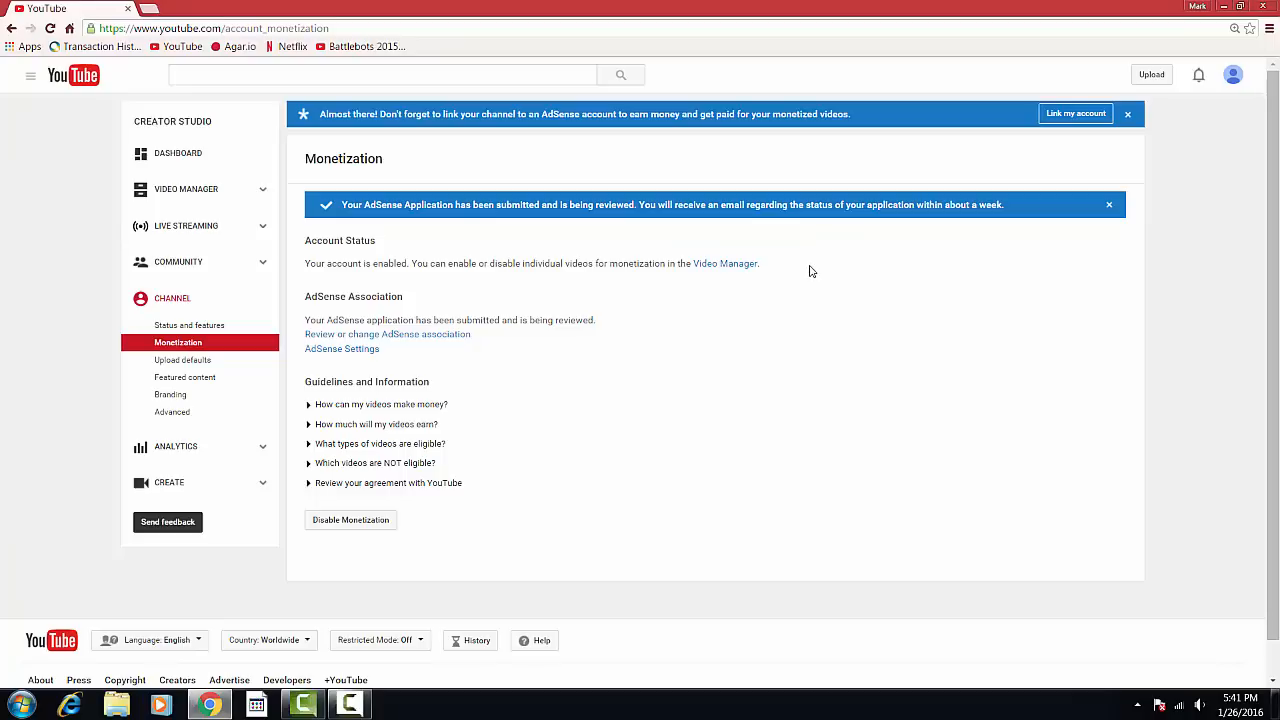
{"action": "mouse_move", "coordinate": [688, 440]}
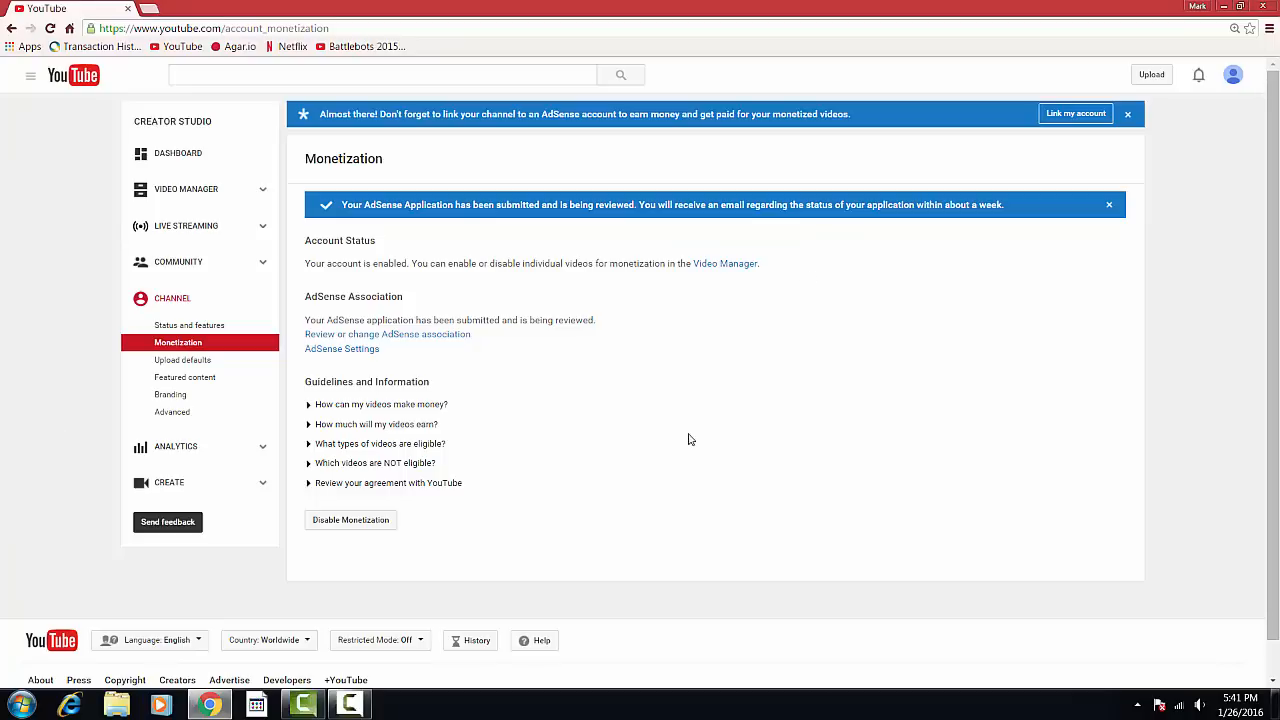
{"action": "mouse_move", "coordinate": [676, 430]}
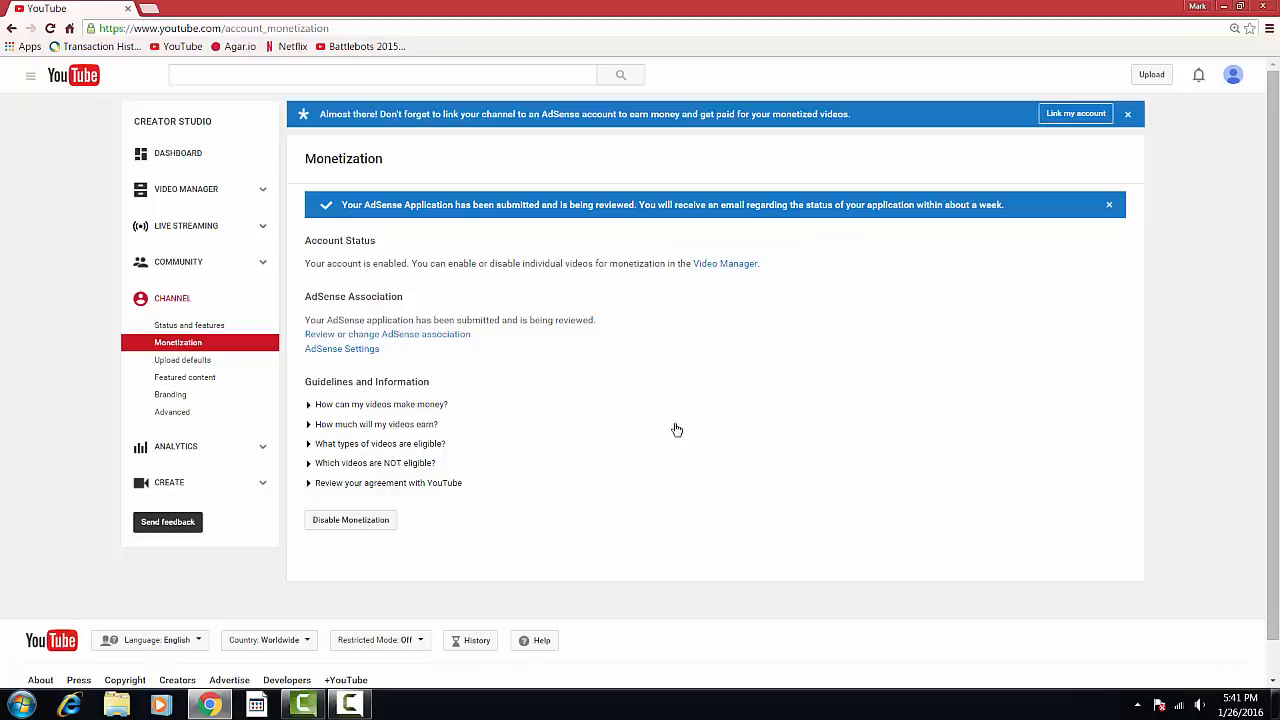
{"action": "mouse_move", "coordinate": [732, 430]}
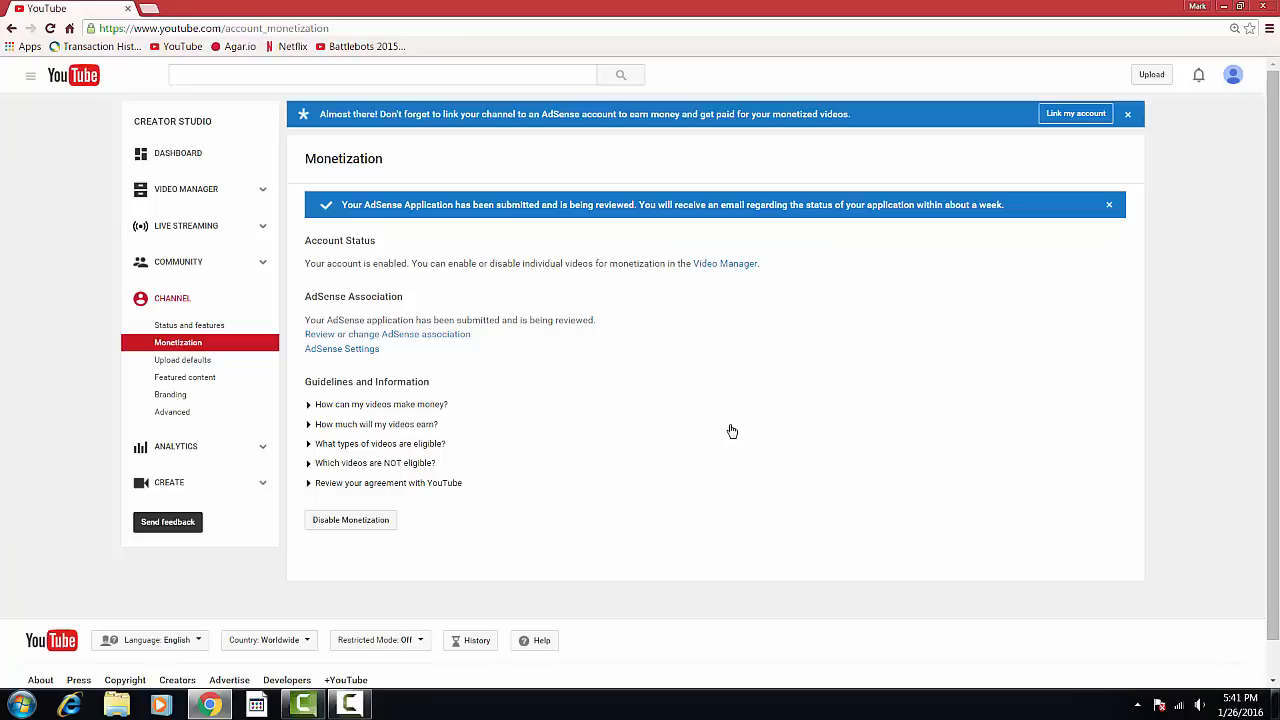
{"action": "mouse_move", "coordinate": [728, 436]}
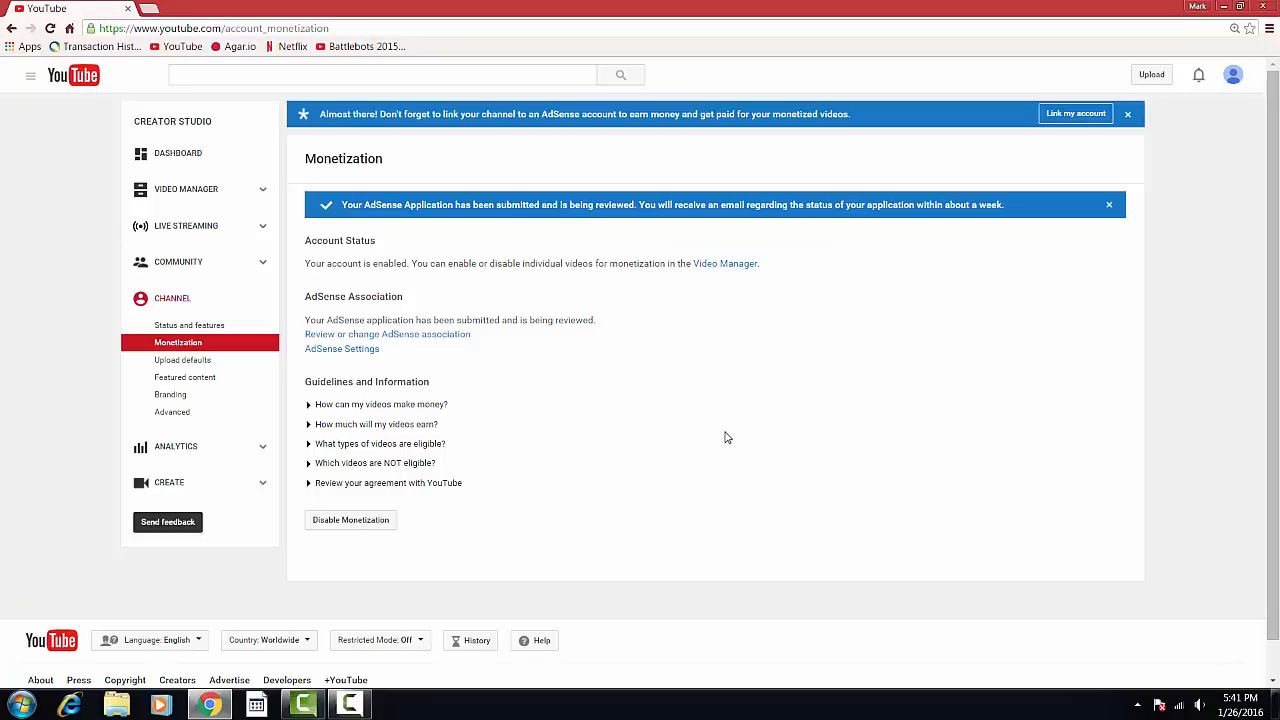
{"action": "mouse_move", "coordinate": [232, 344]}
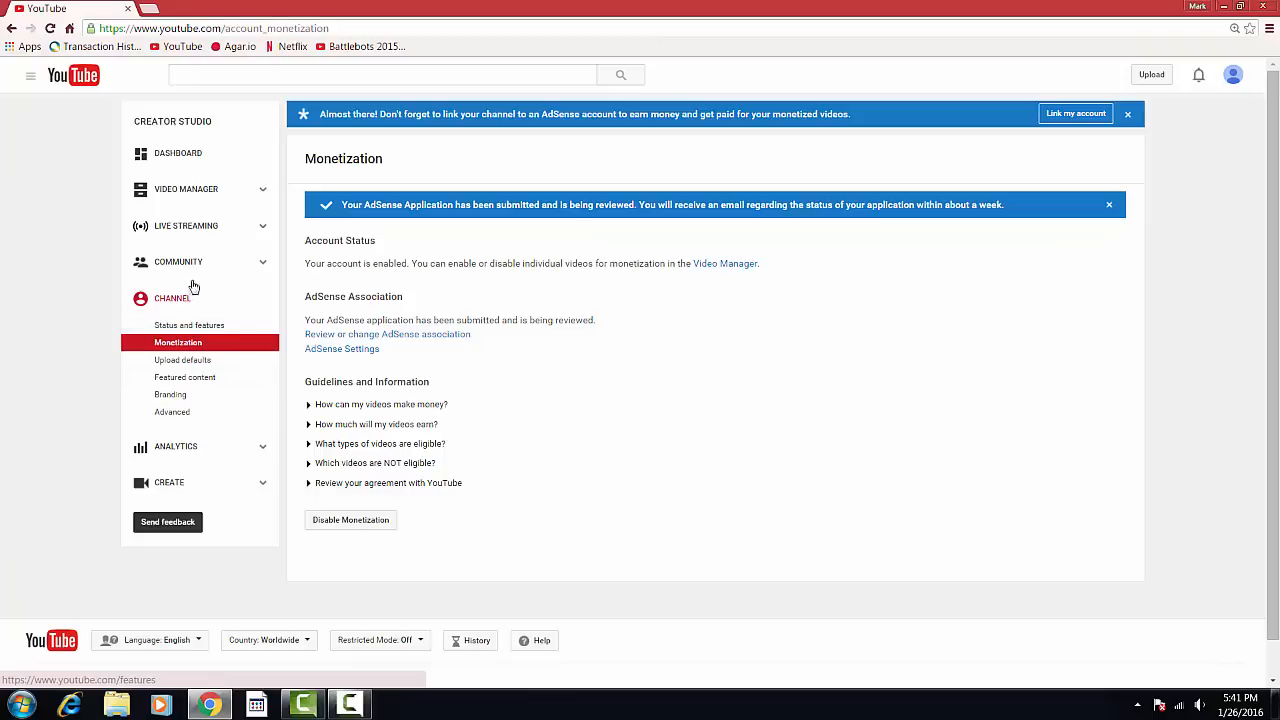
{"action": "mouse_move", "coordinate": [220, 252]}
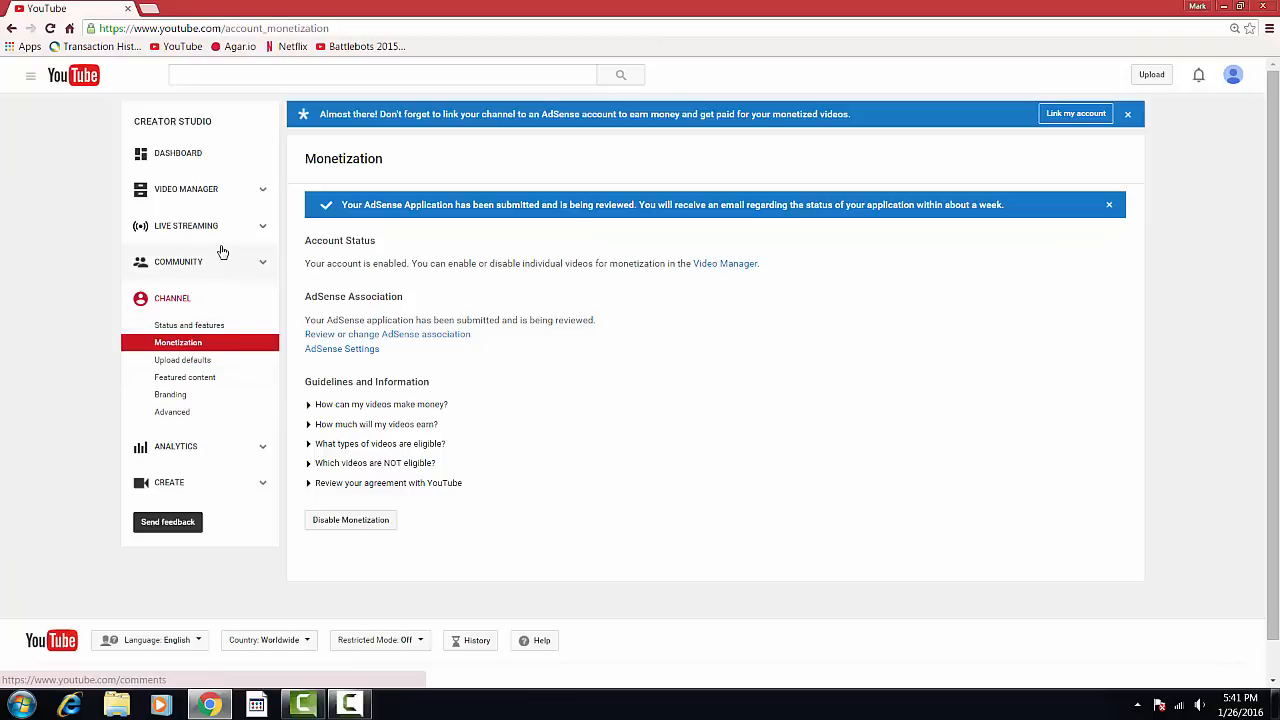
{"action": "mouse_move", "coordinate": [804, 164]}
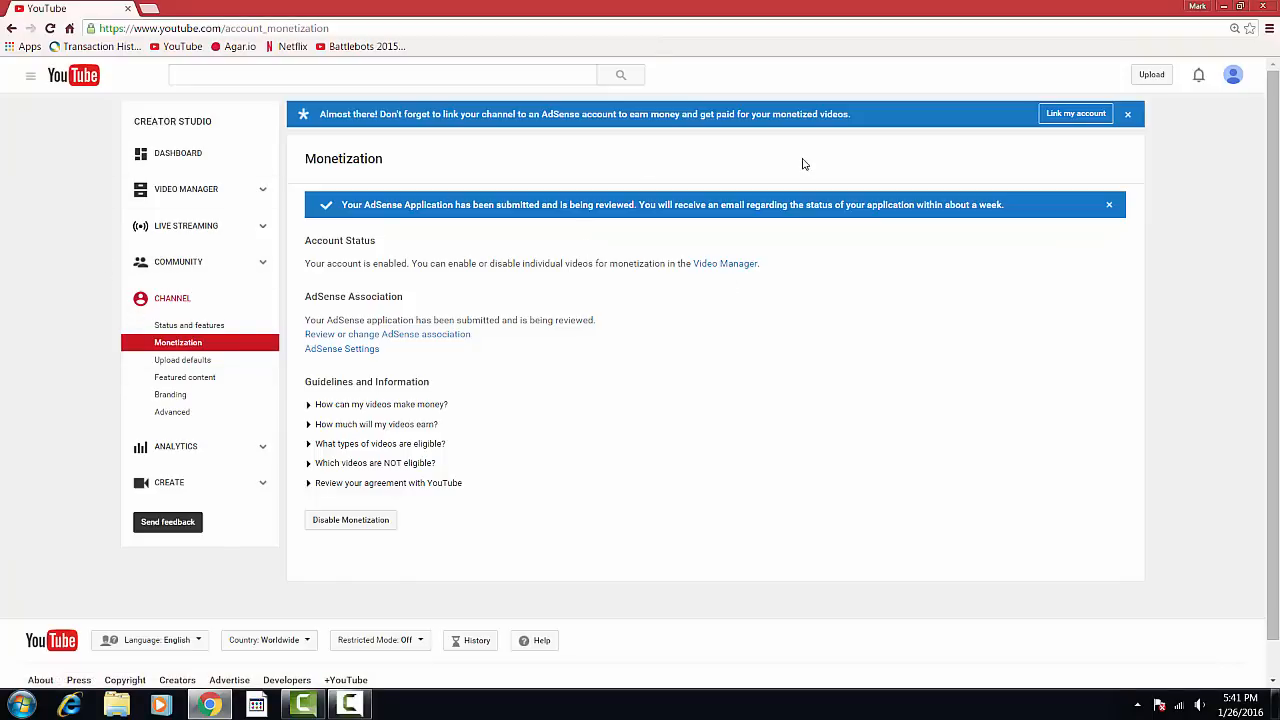
{"action": "mouse_move", "coordinate": [1024, 210]}
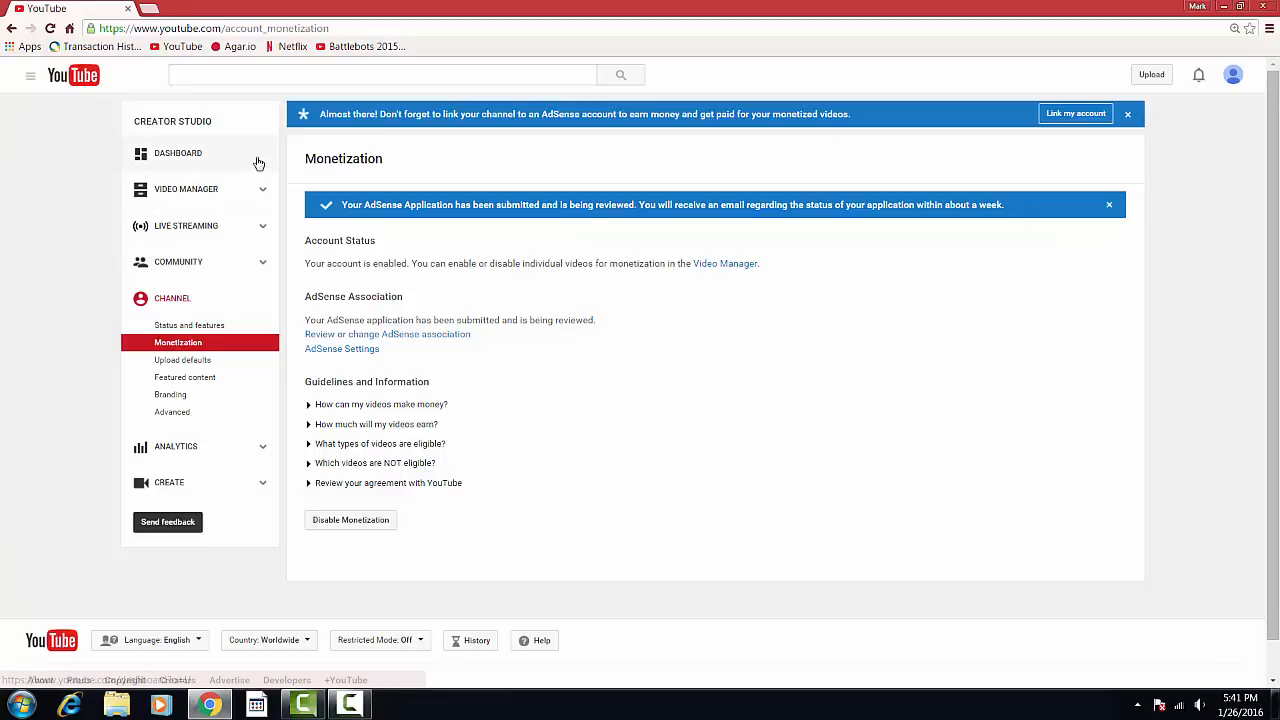
Go to the SuperRcmark channel dashboard and acknowledge the customize-dashboard tip
{"action": "left_click", "coordinate": [178, 152]}
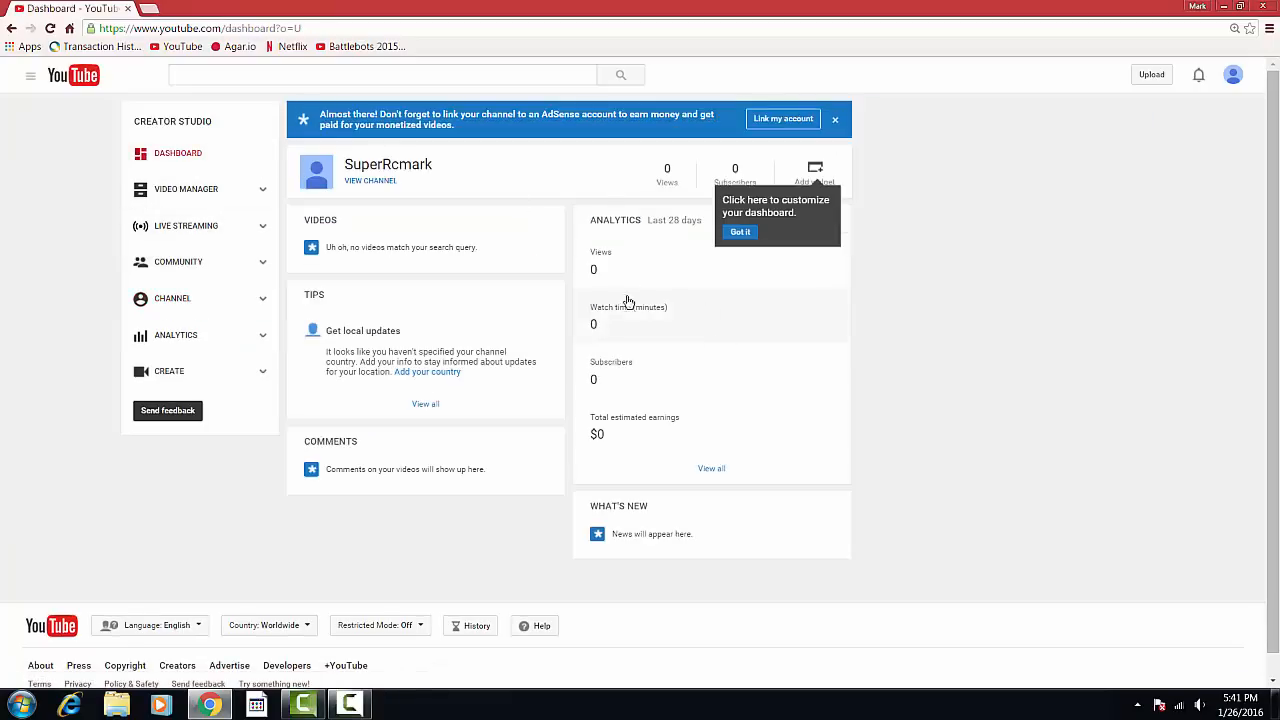
{"action": "left_click", "coordinate": [740, 232]}
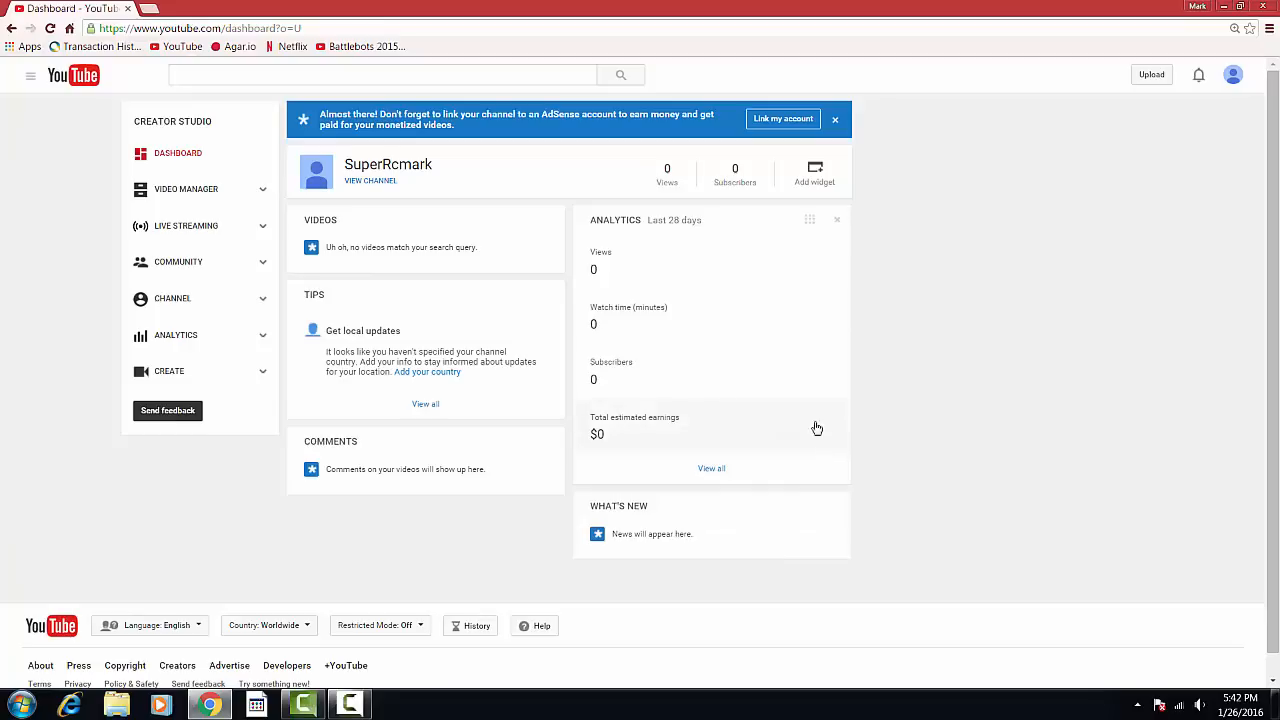
{"action": "mouse_move", "coordinate": [660, 276]}
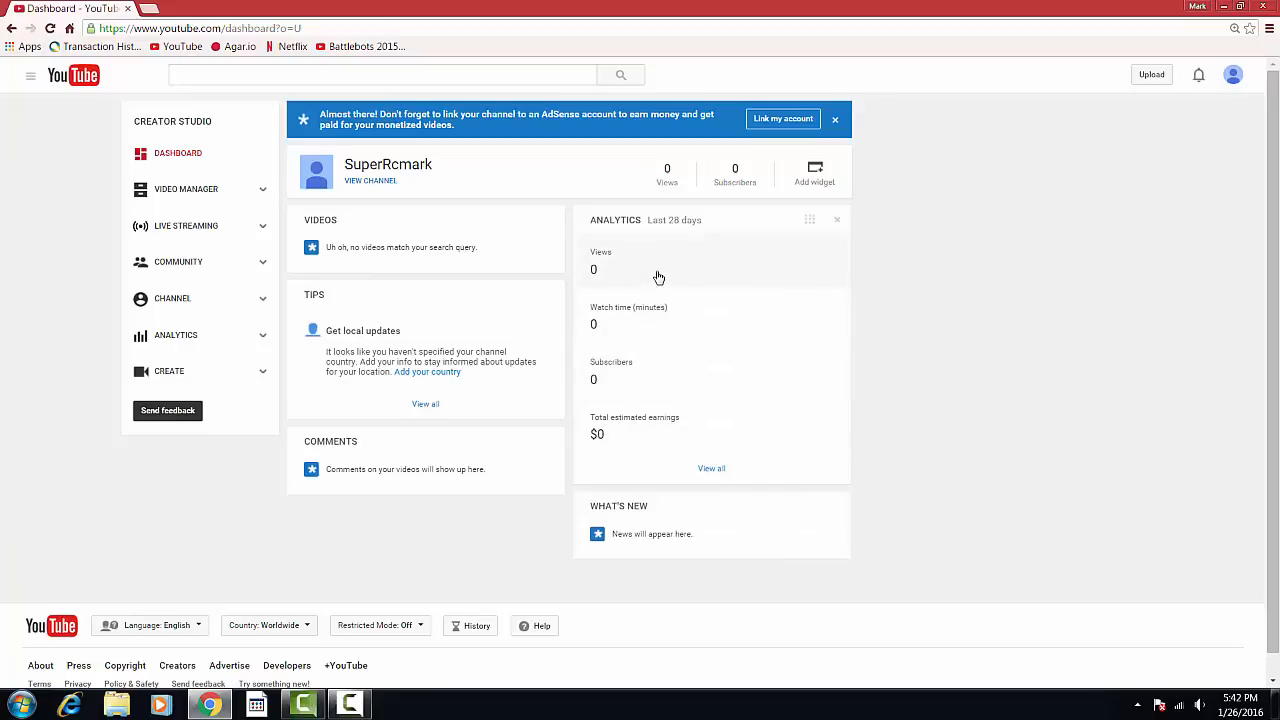
{"action": "mouse_move", "coordinate": [186, 224]}
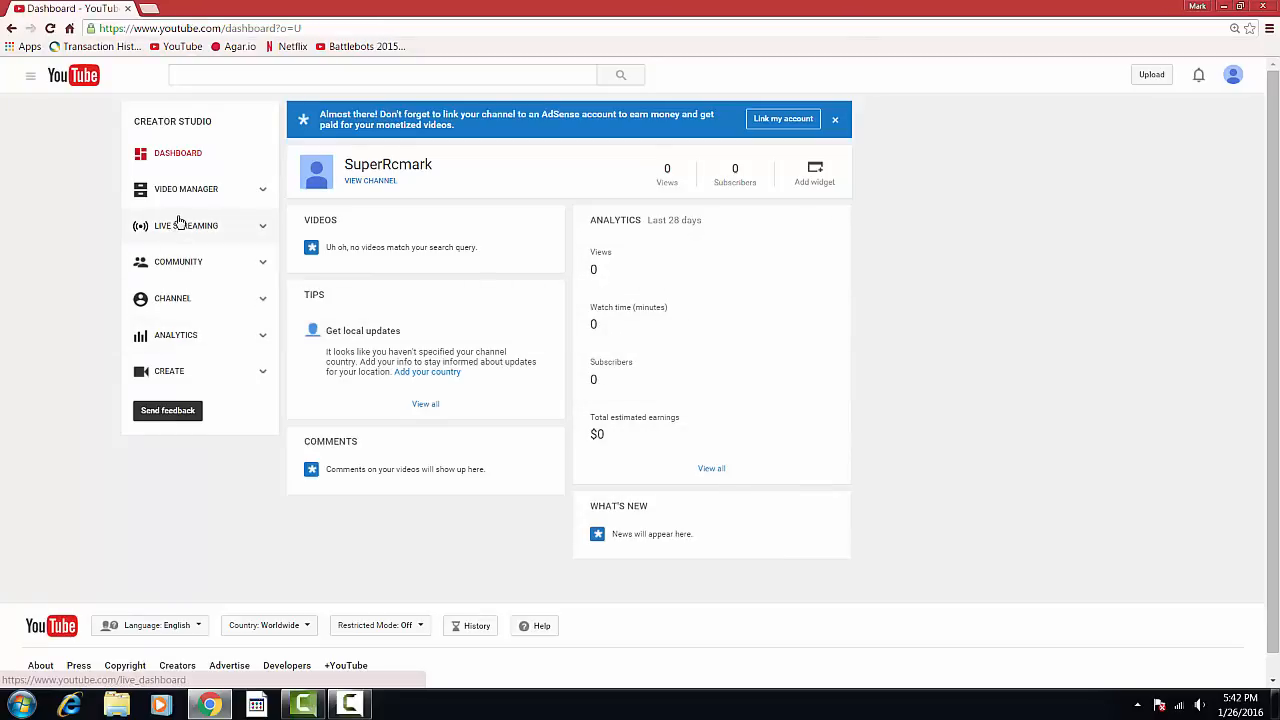